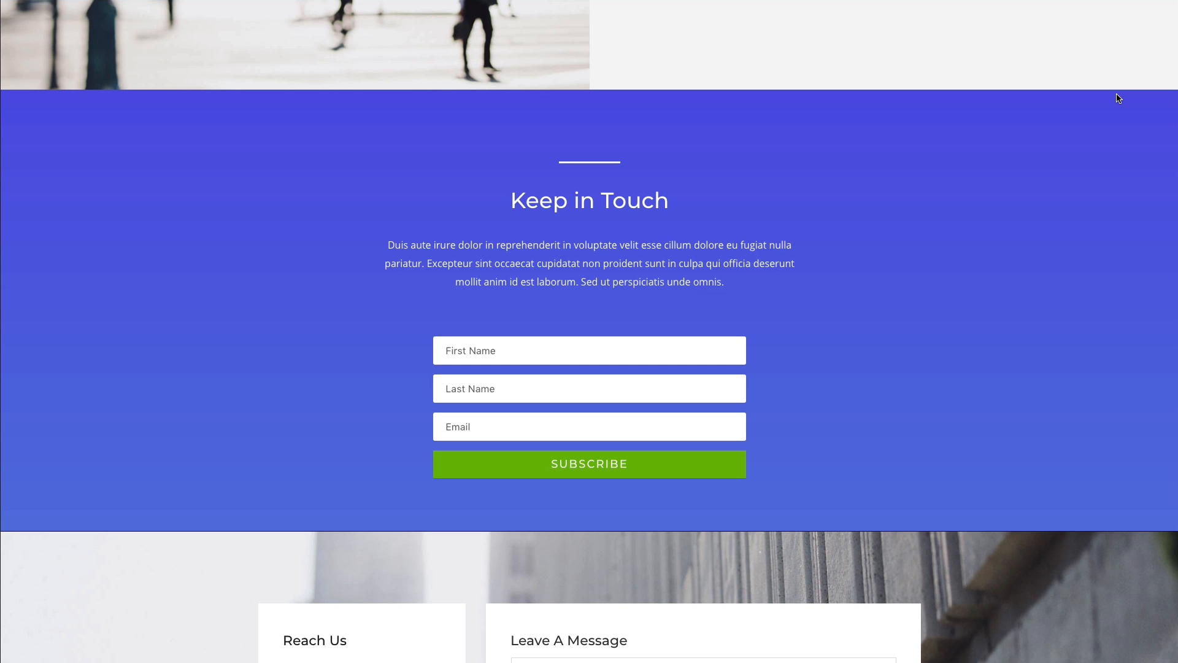
mouse_move(203, 255)
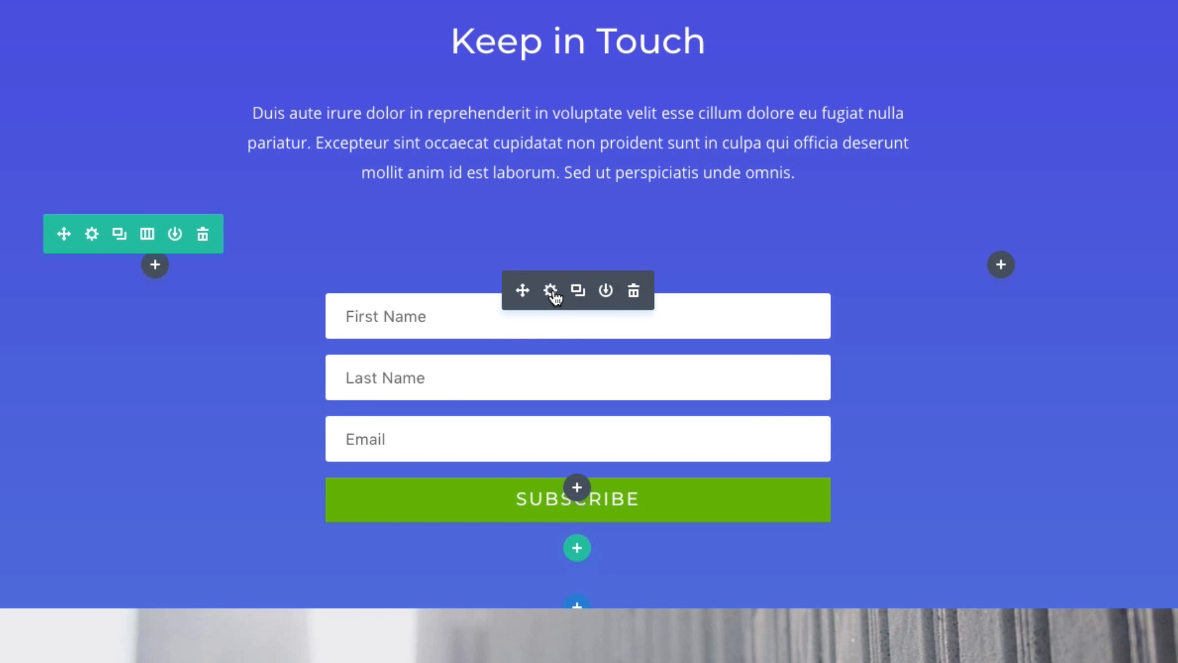
Open Email Optin Settings from the Keep in Touch module's gear icon.
click(551, 291)
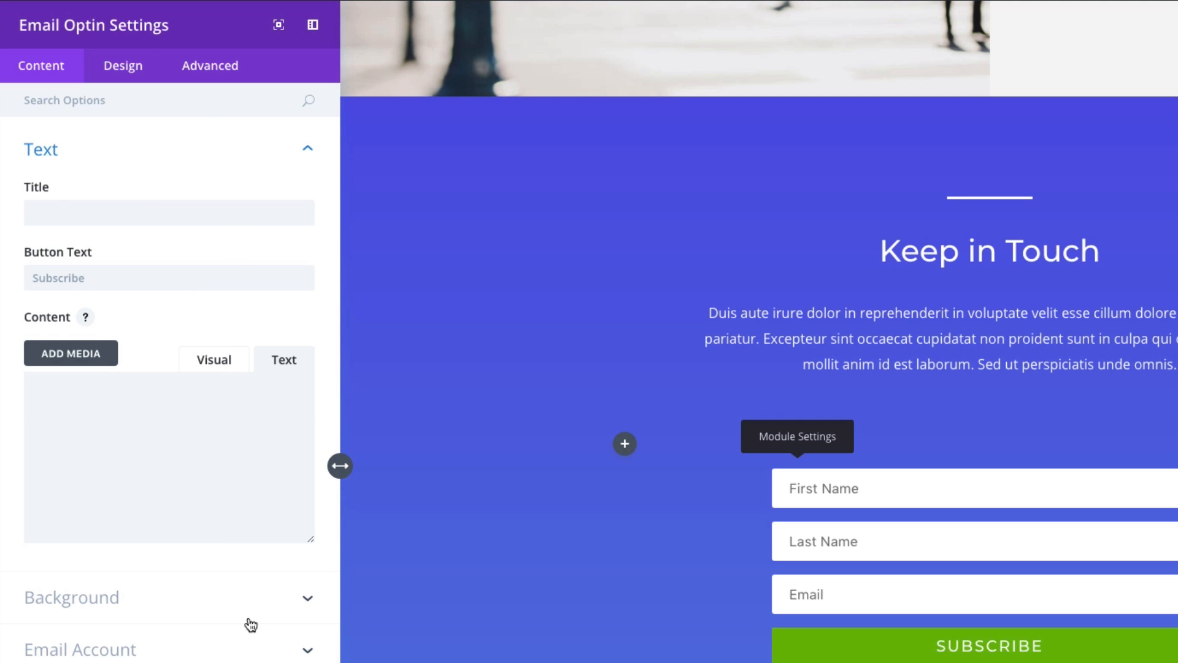
mouse_move(217, 626)
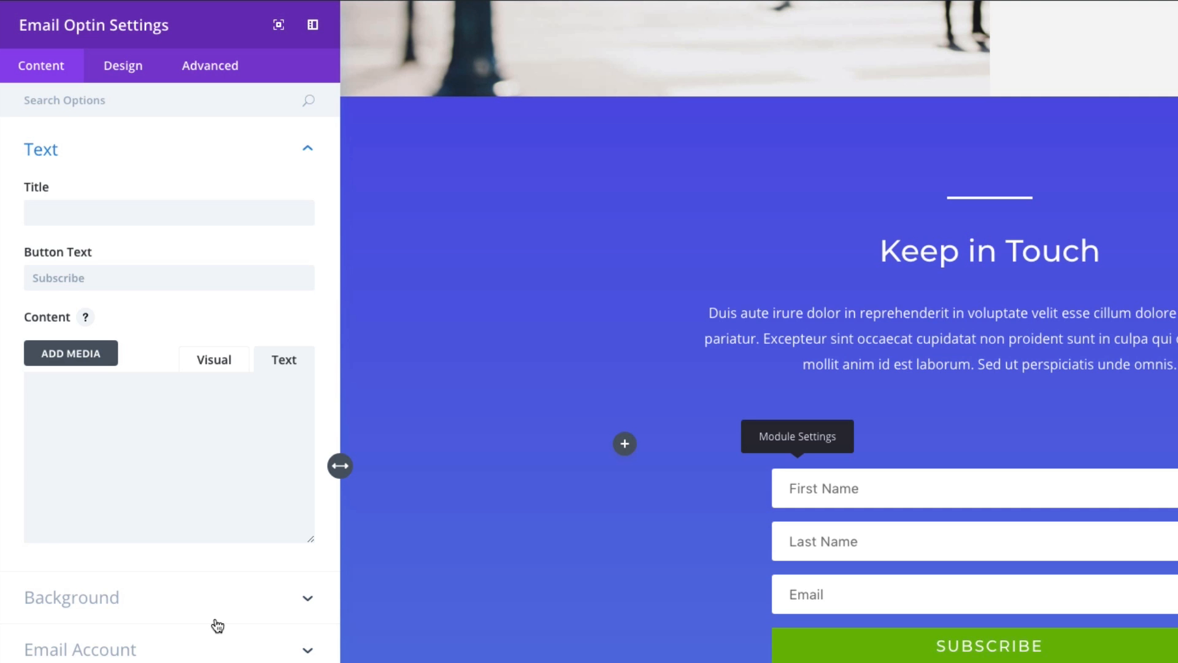
mouse_move(189, 626)
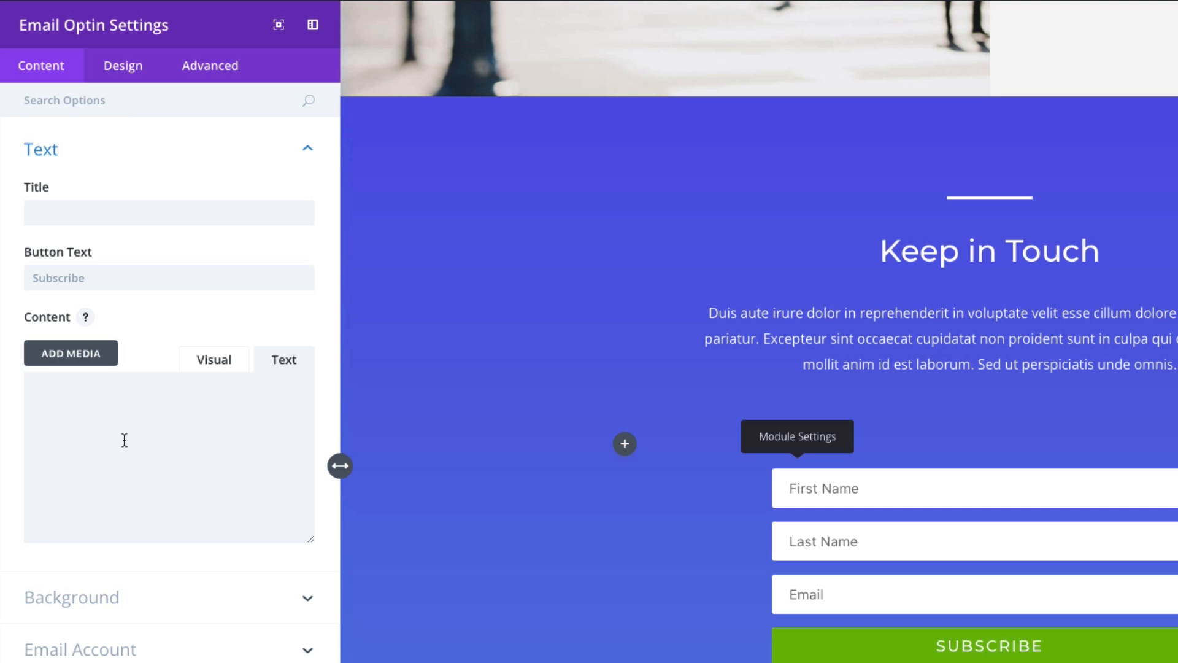
mouse_move(118, 656)
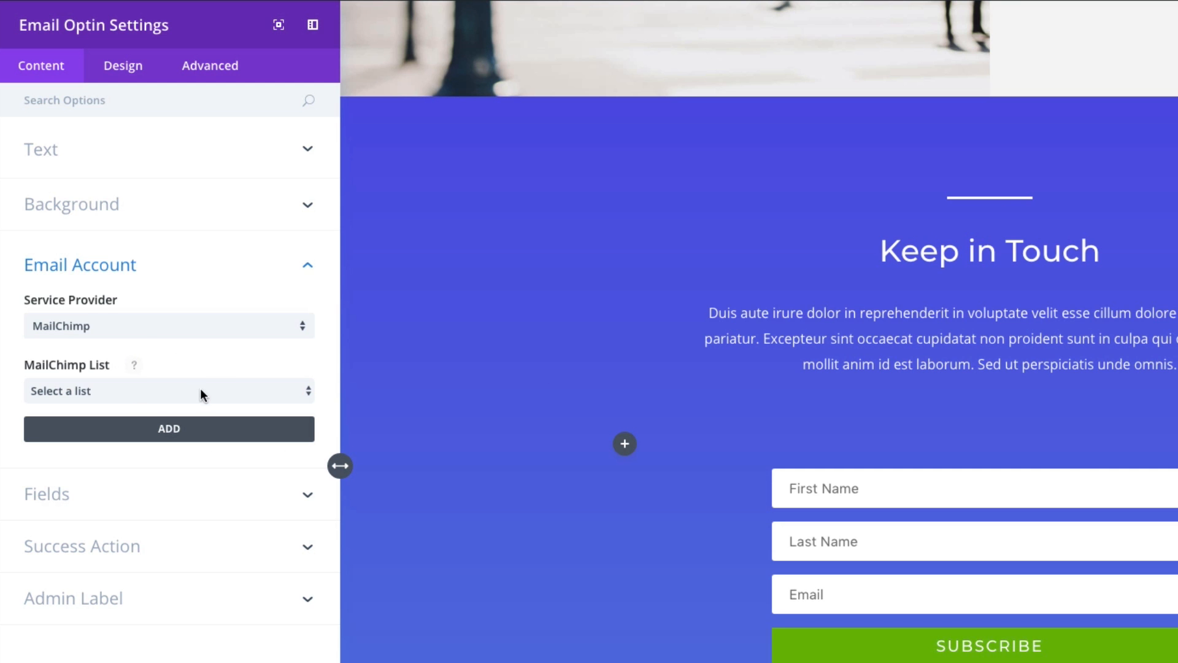
mouse_move(147, 331)
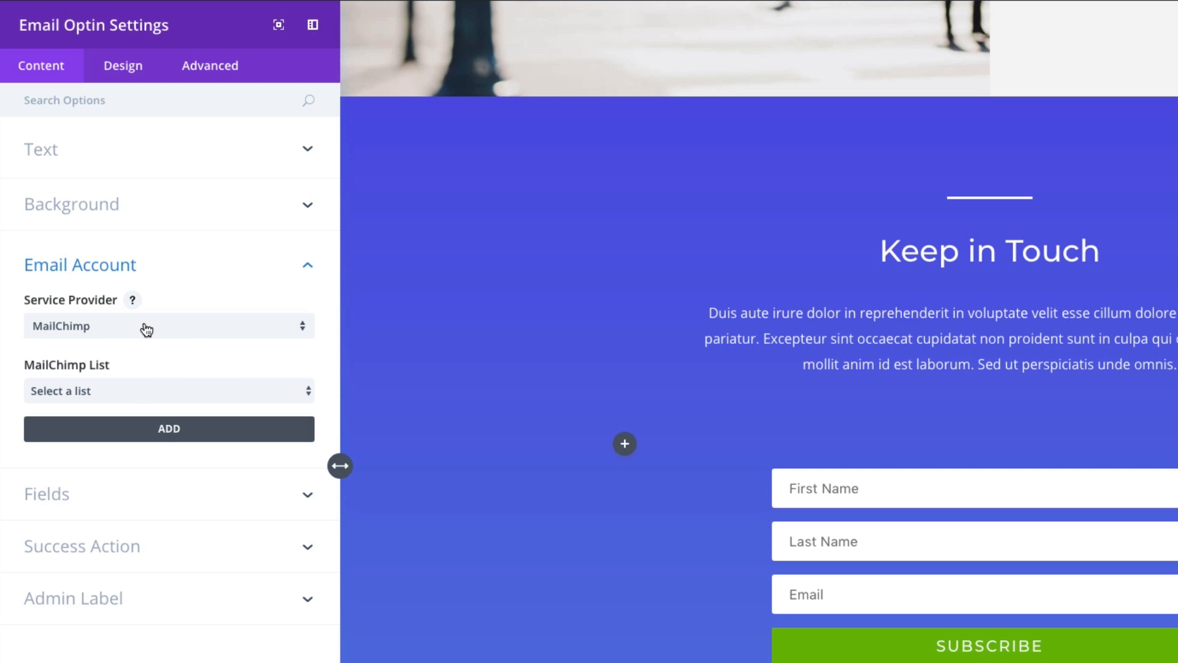
click(168, 325)
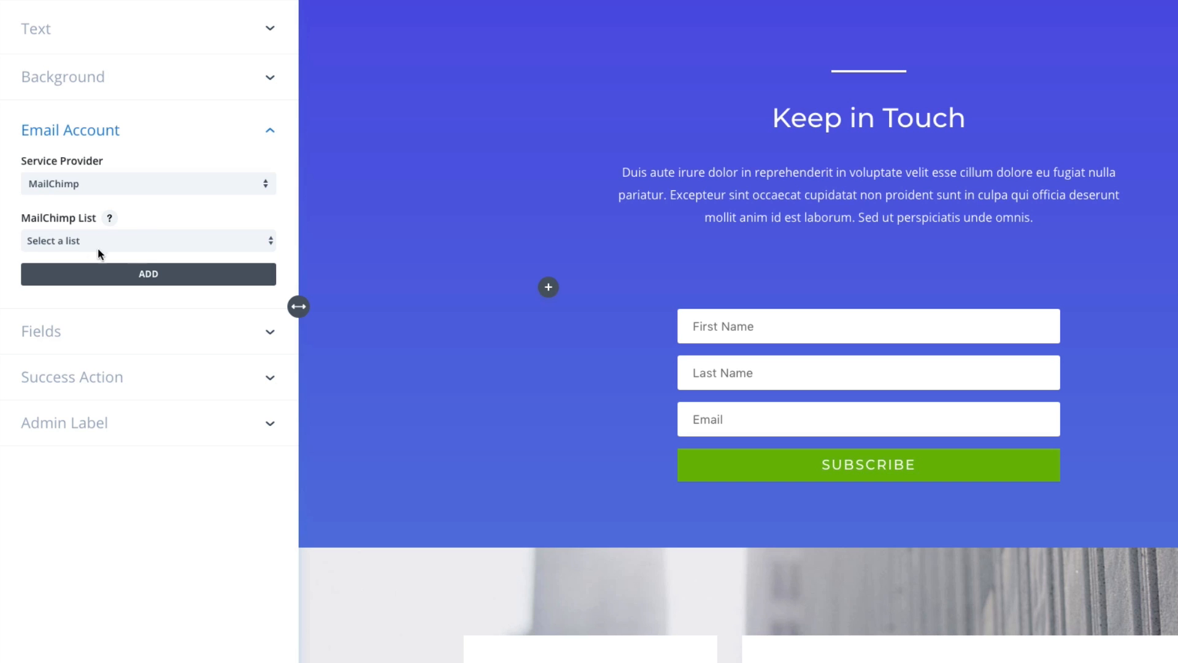
mouse_move(72, 244)
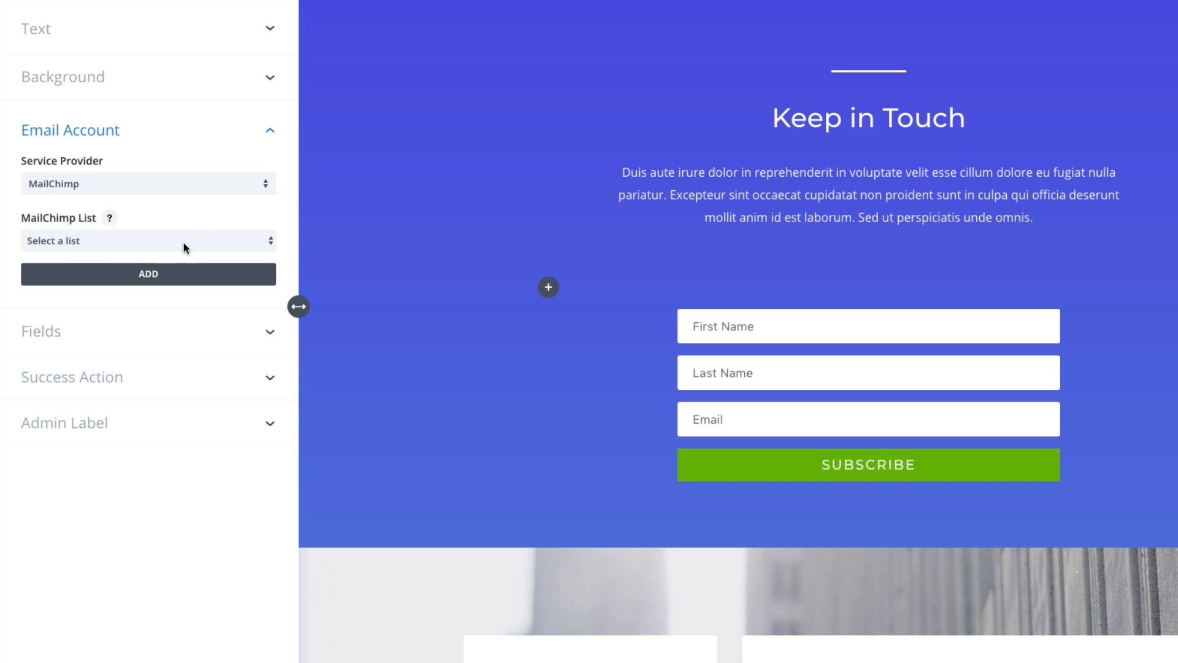
mouse_move(180, 249)
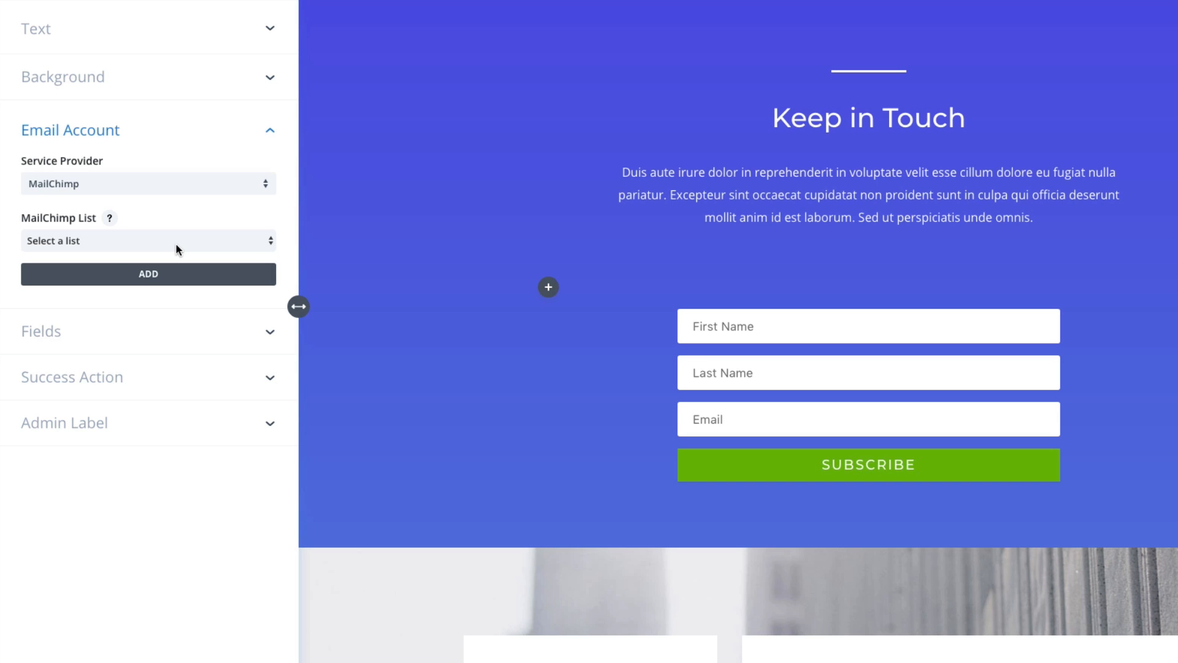
mouse_move(136, 248)
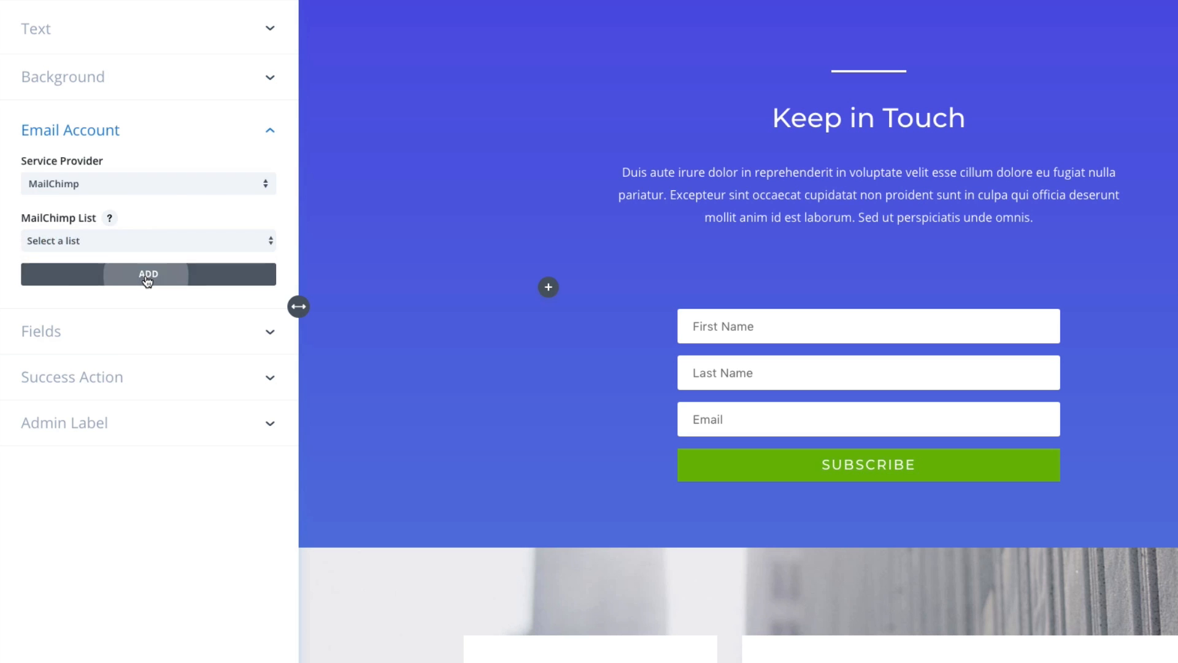
Start adding a MailChimp account, then check the MailChimp List dropdown, which shows no lists.
click(147, 273)
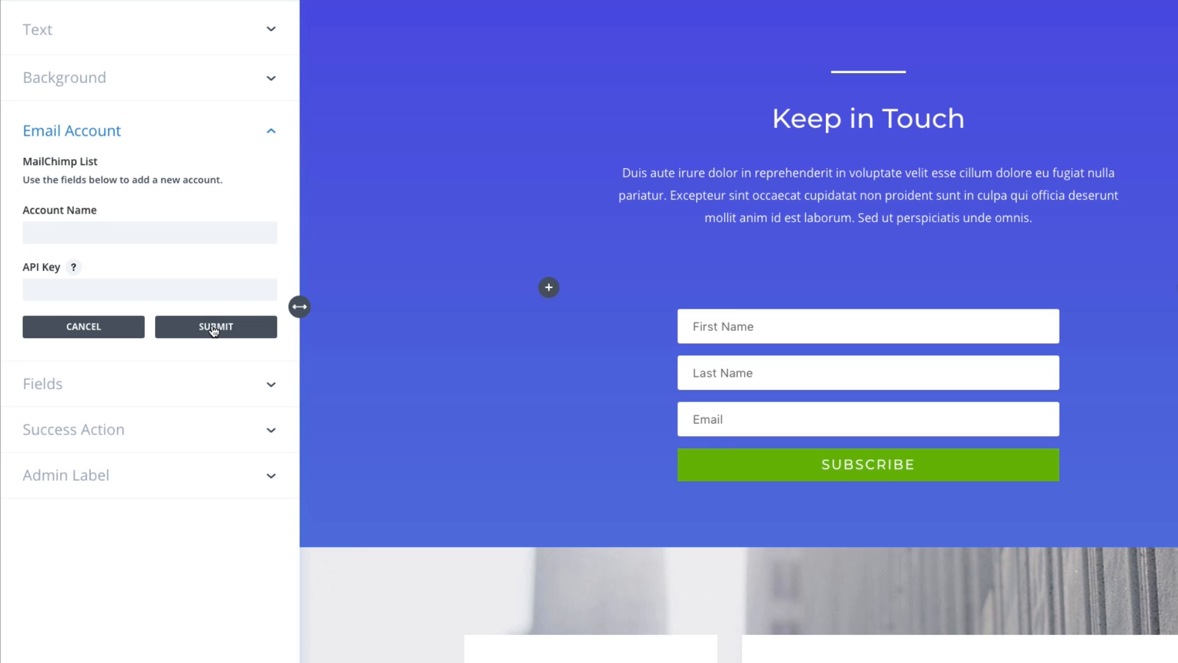
mouse_move(84, 326)
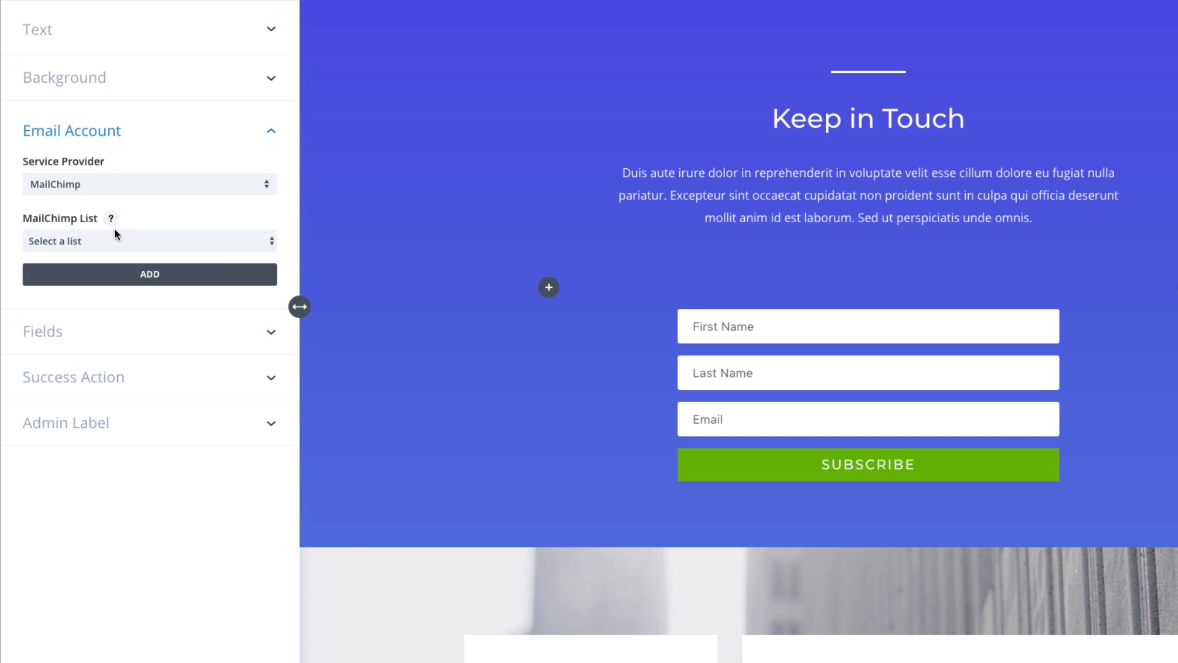
click(149, 240)
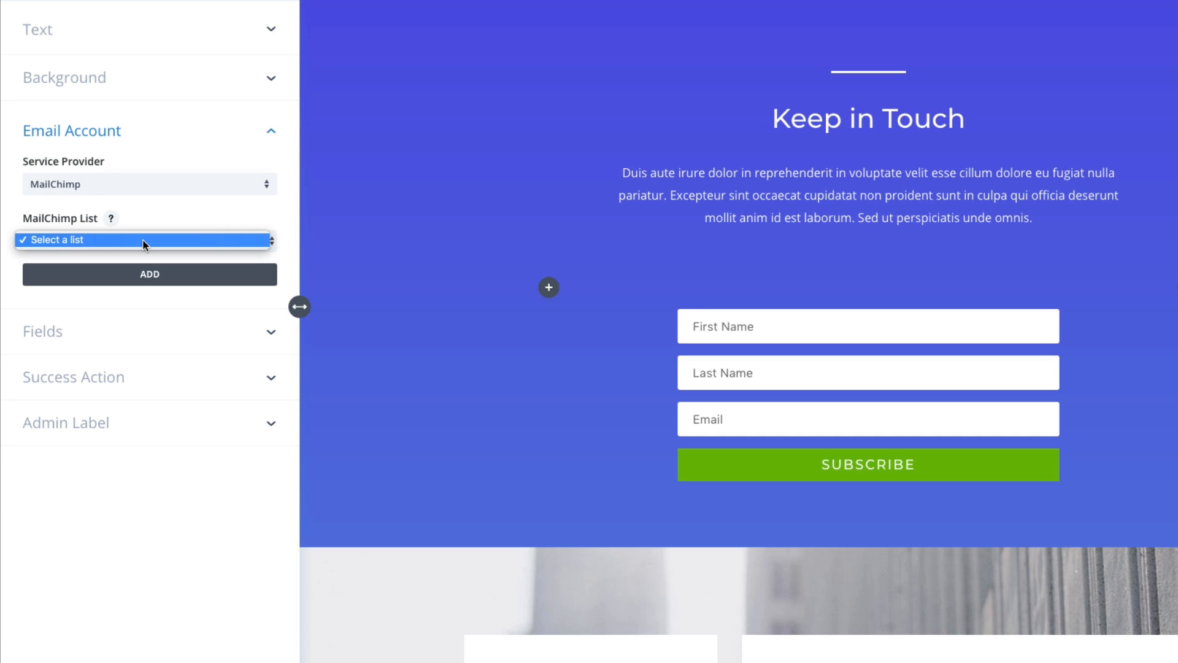
mouse_move(111, 243)
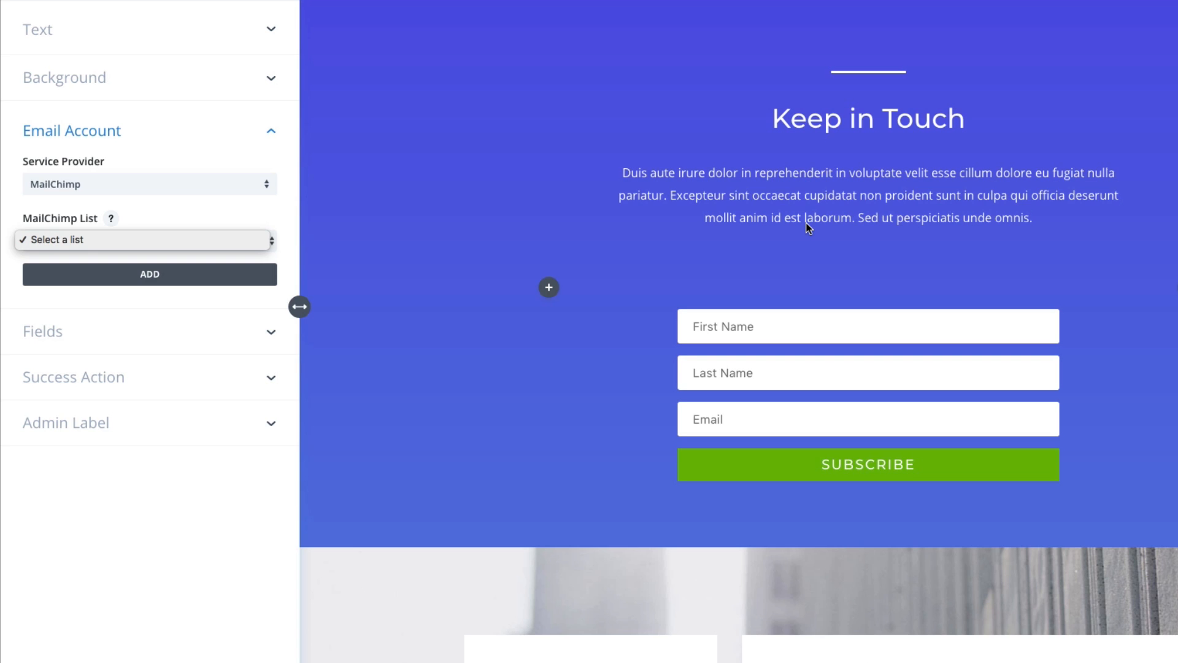
mouse_move(827, 316)
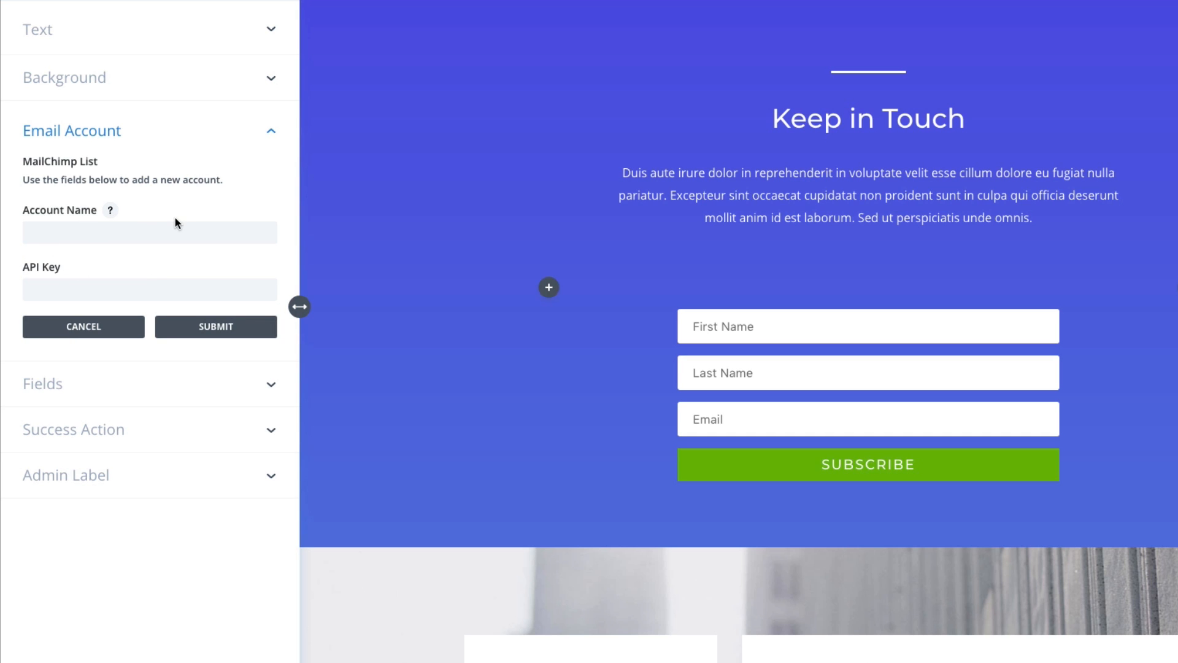
mouse_move(111, 217)
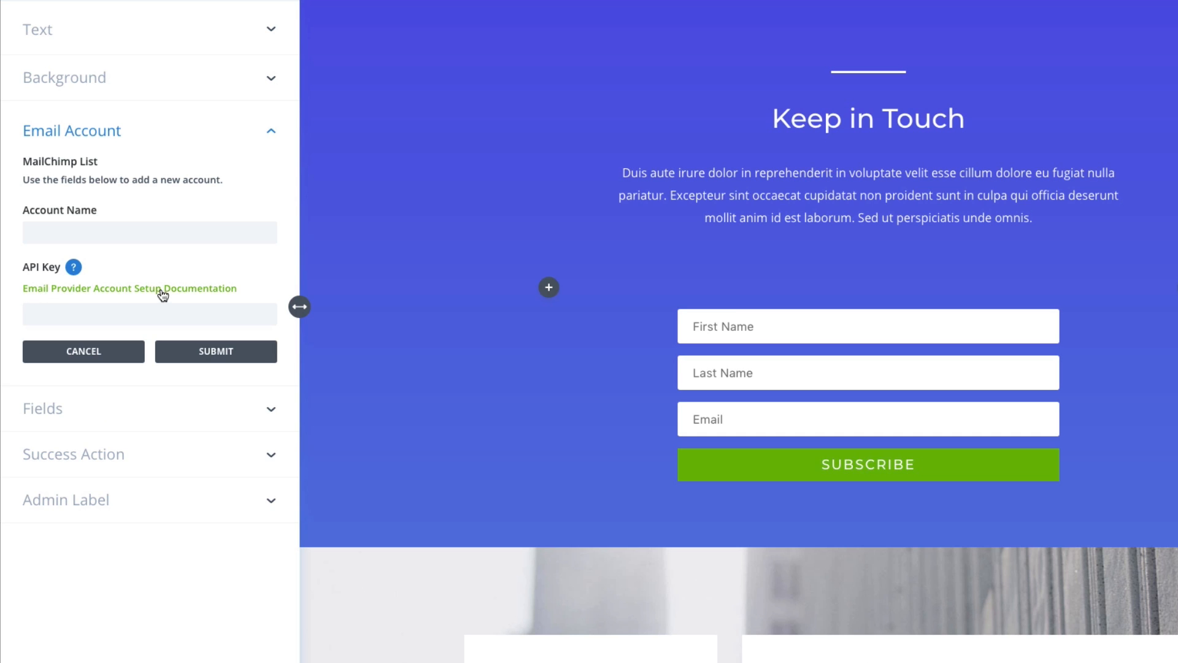
mouse_move(648, 260)
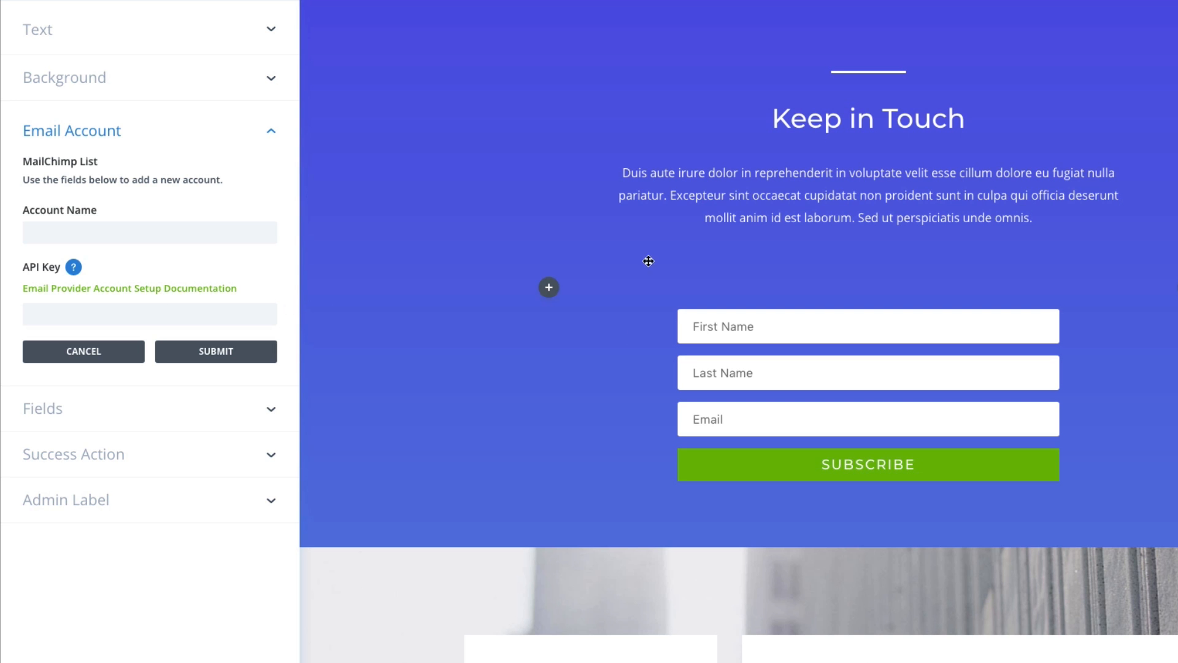
Open the Email Provider Account Setup documentation and scroll to its API Key section.
click(130, 287)
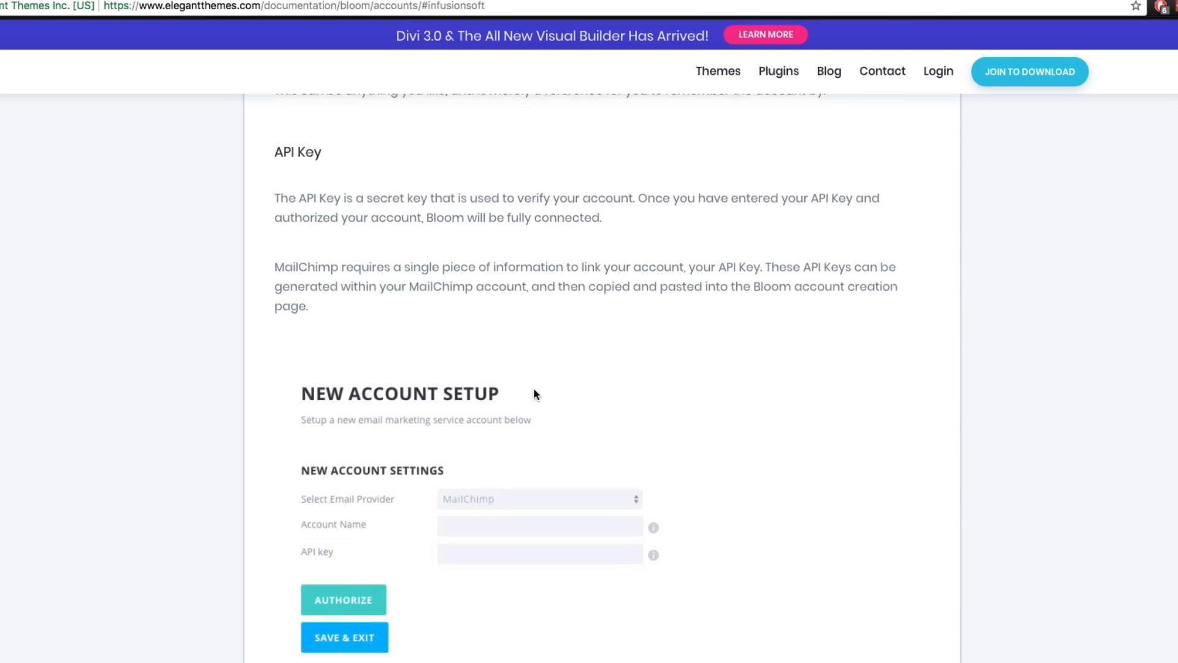
scroll(down, 3)
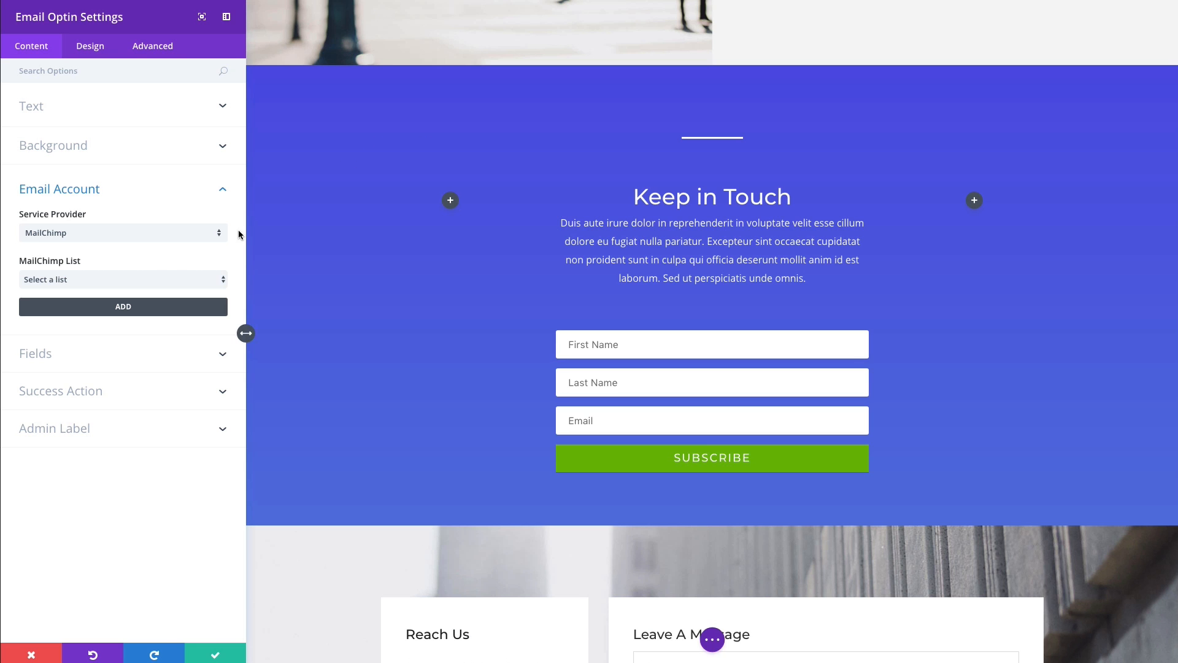
mouse_move(203, 264)
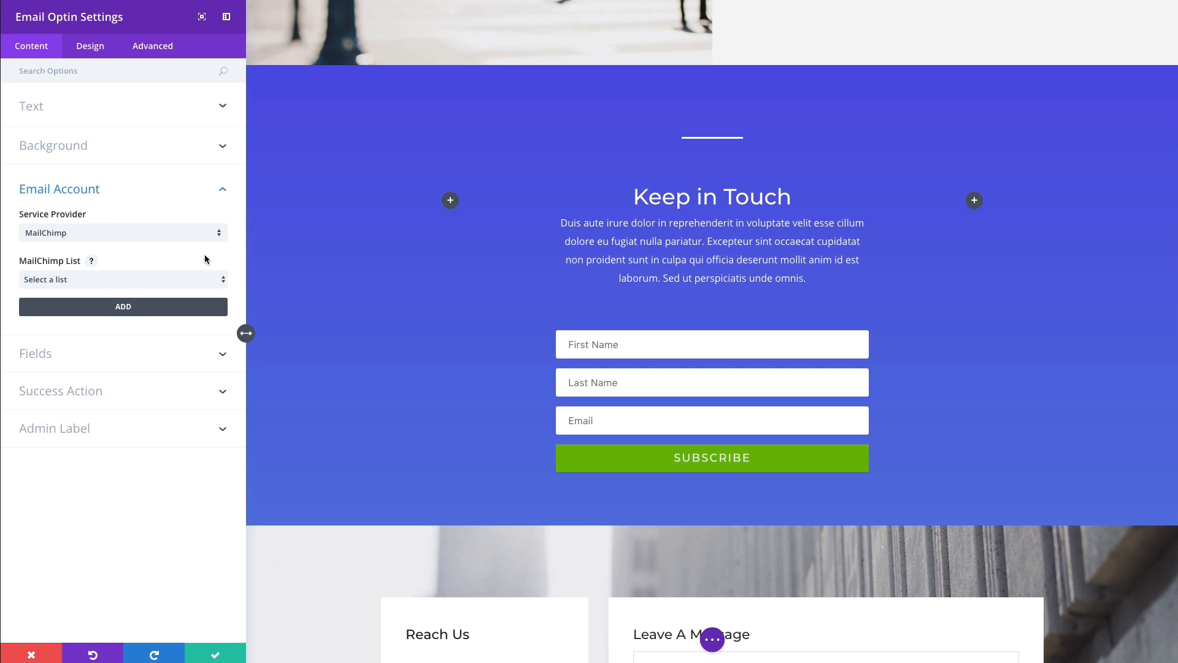
mouse_move(211, 274)
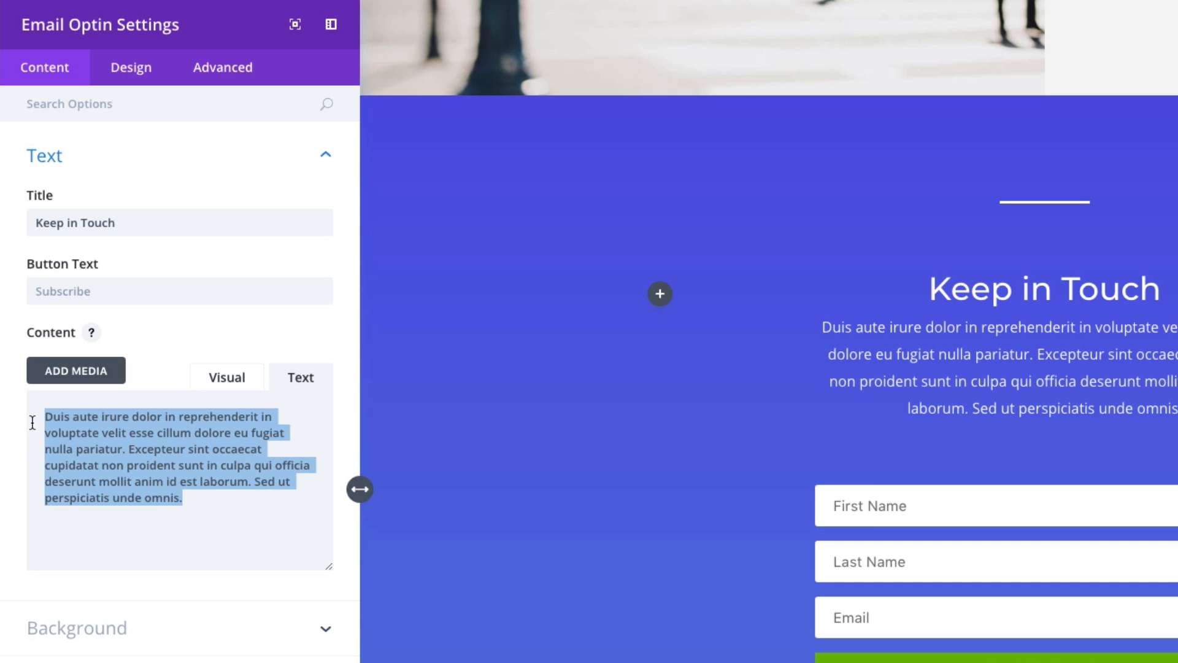
Click out of the optin's Content paragraph to finish editing it.
click(179, 222)
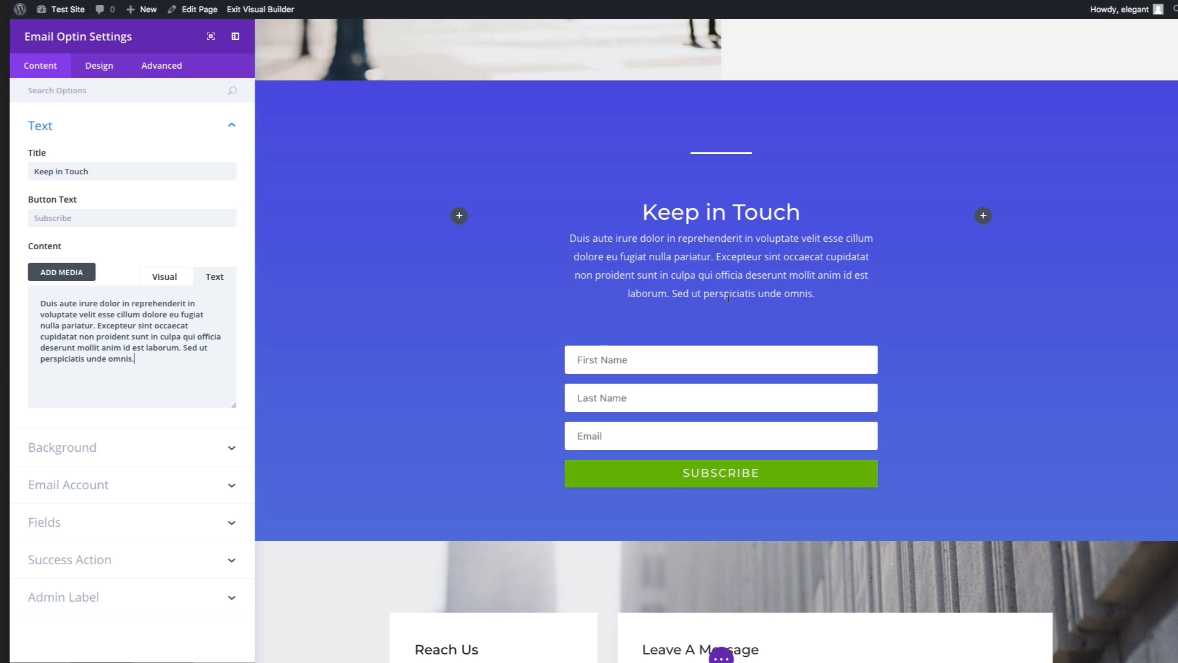
mouse_move(774, 272)
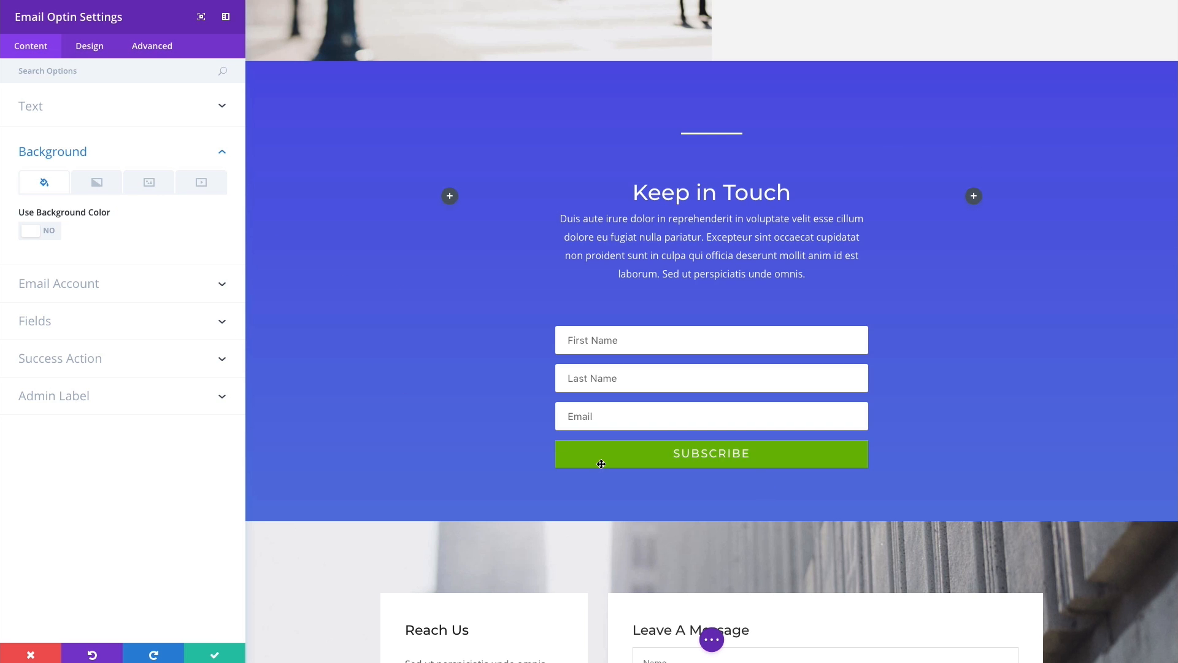
mouse_move(474, 308)
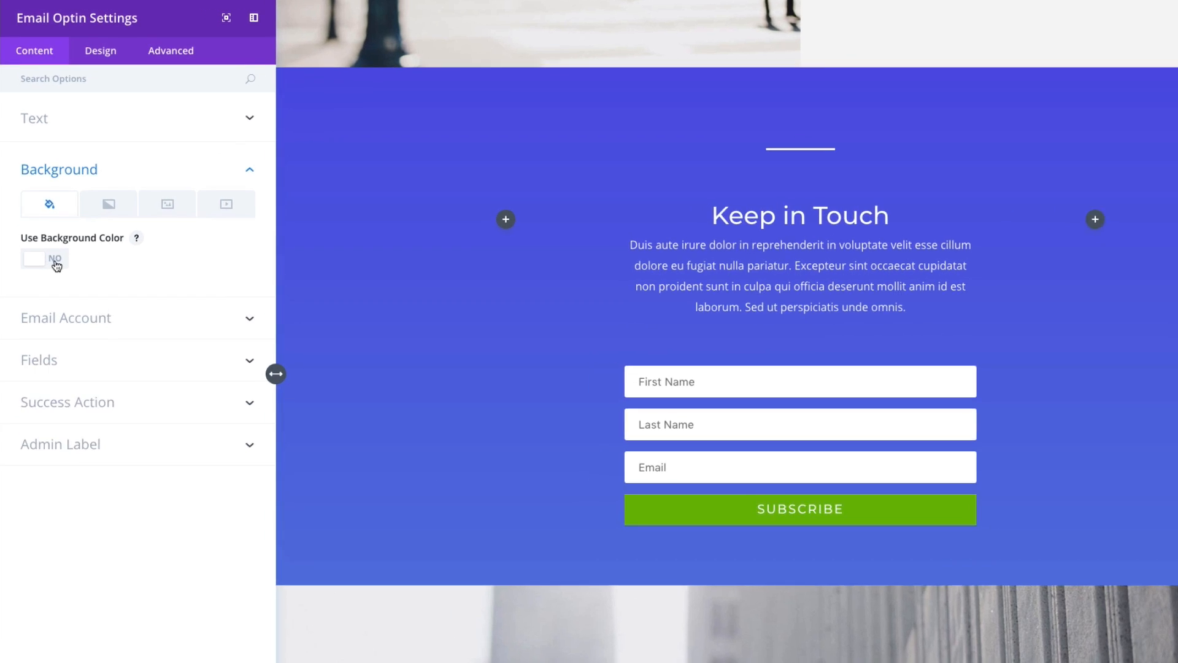
Switch on Use Background Color in the optin module's Background group.
click(42, 258)
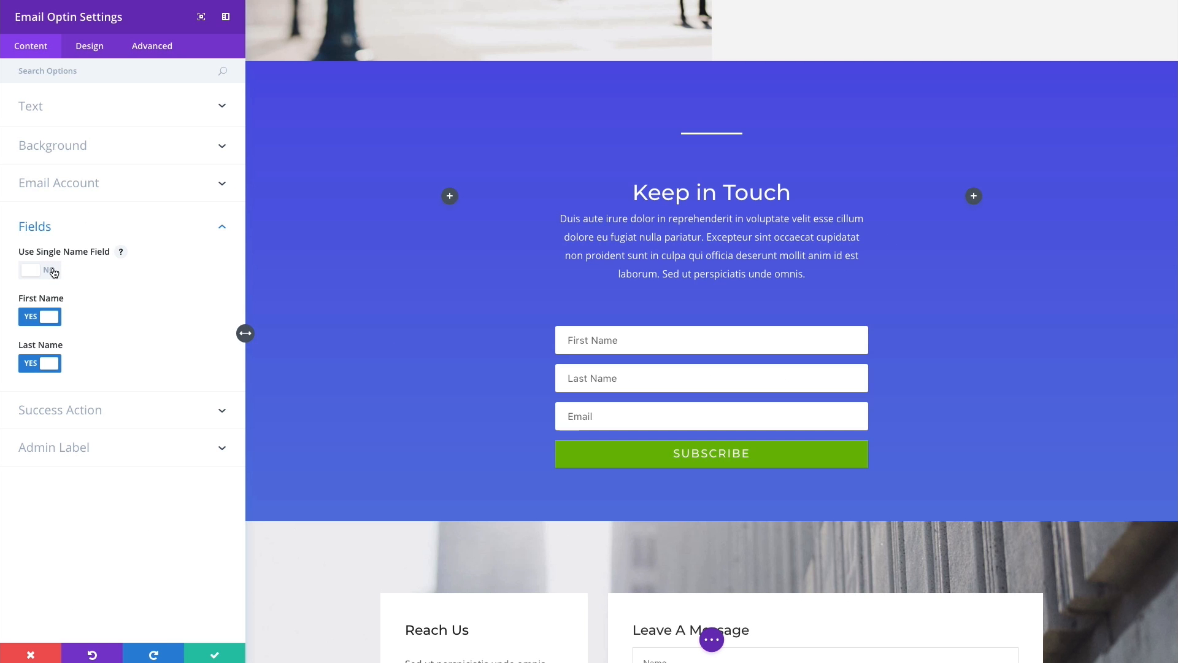
Turn off Use Single Name Field, leaving First Name and Last Name both set to Yes.
click(49, 271)
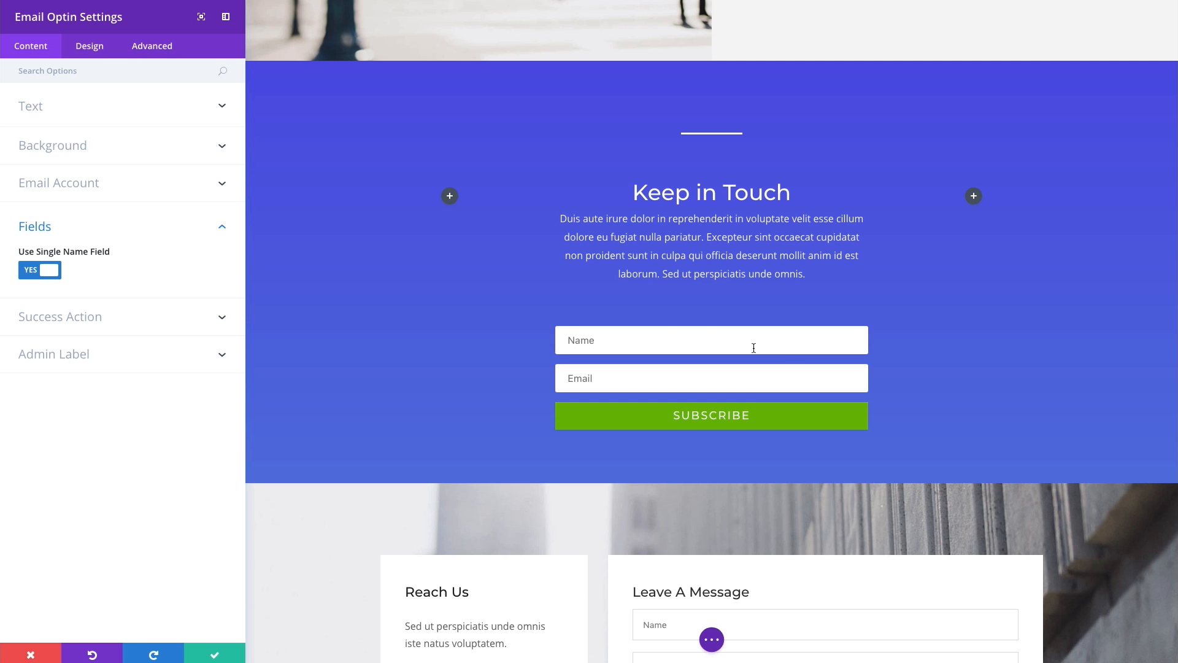
mouse_move(759, 362)
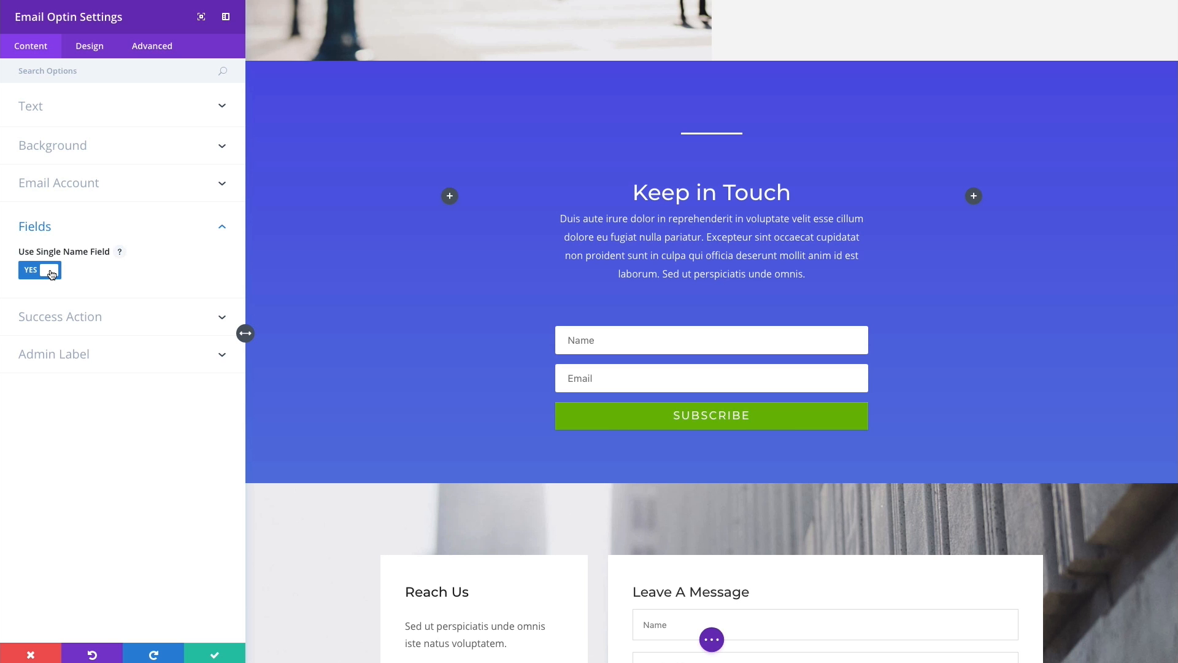
click(39, 270)
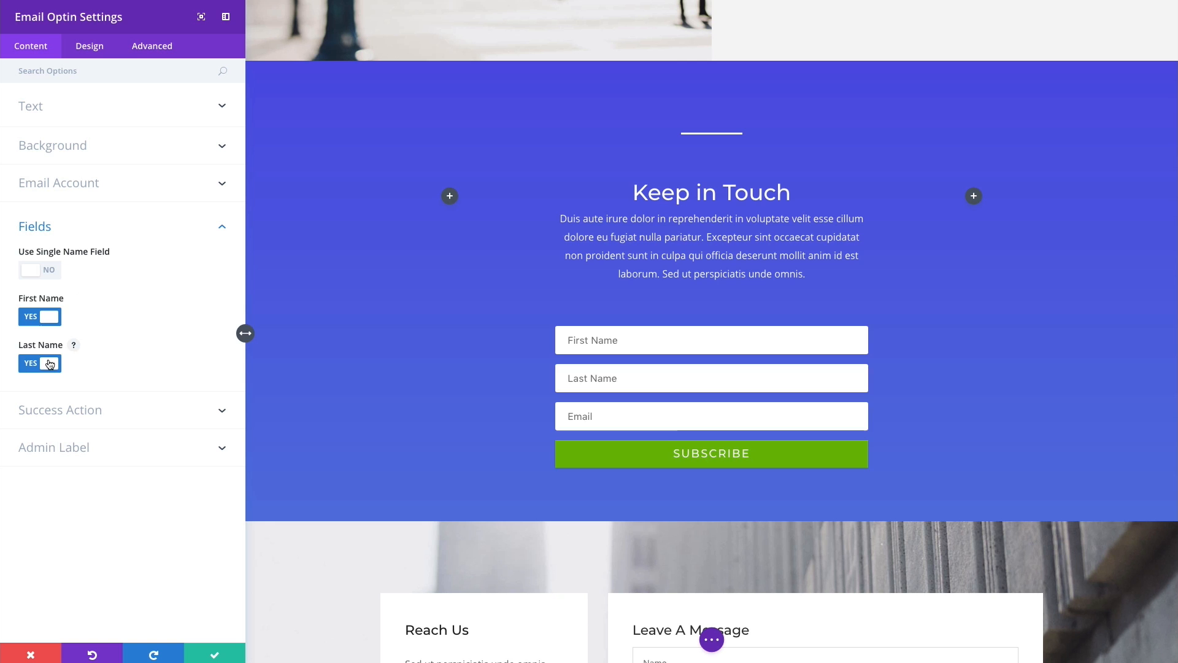
click(40, 363)
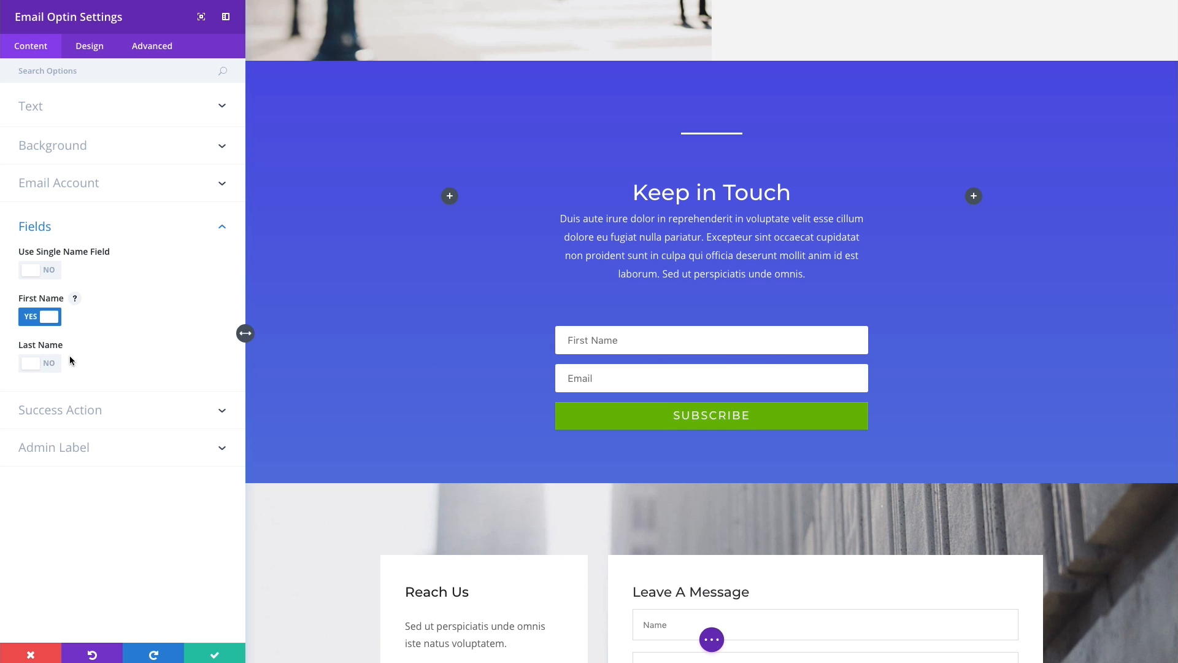
click(39, 362)
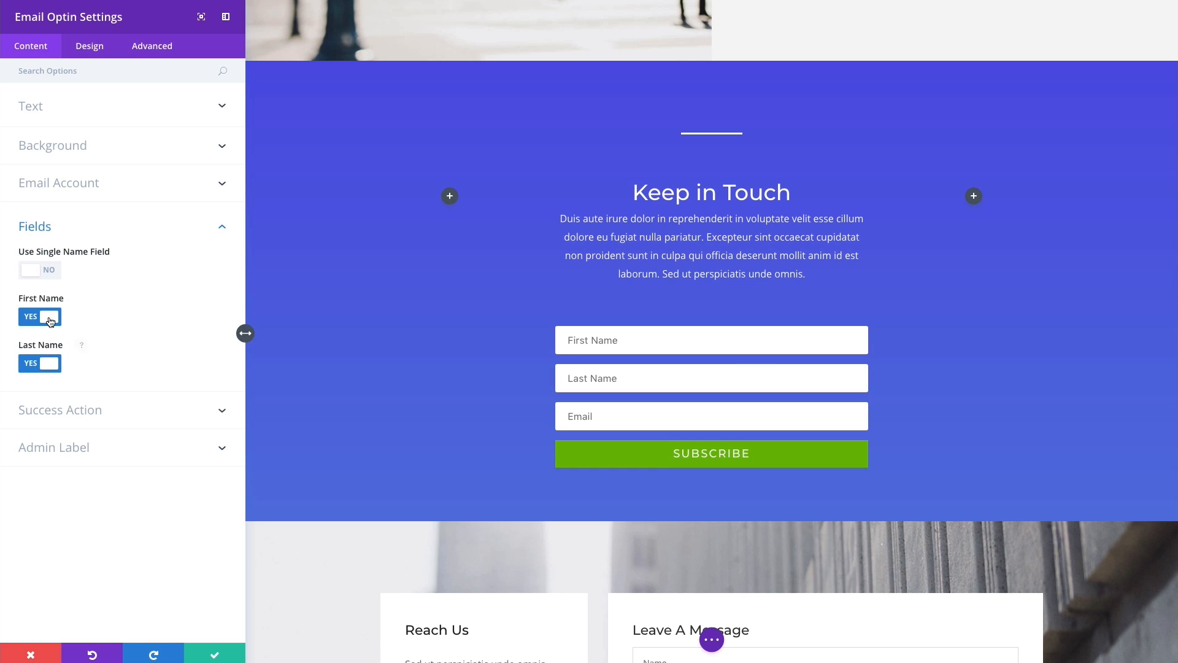
click(39, 315)
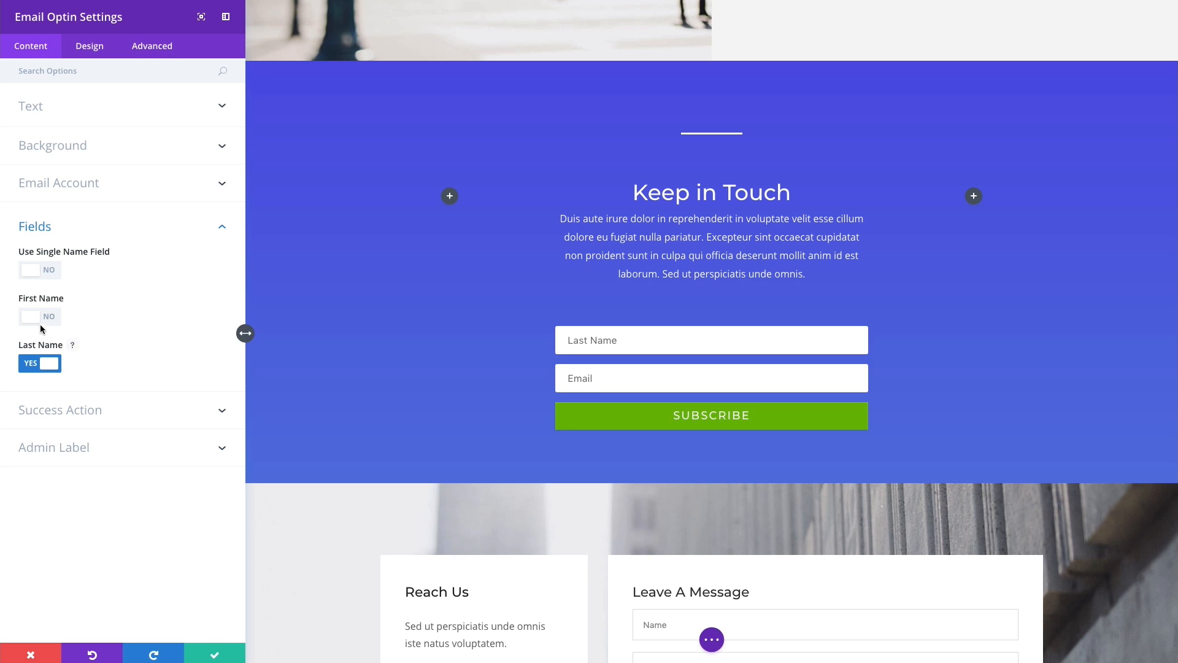
click(40, 315)
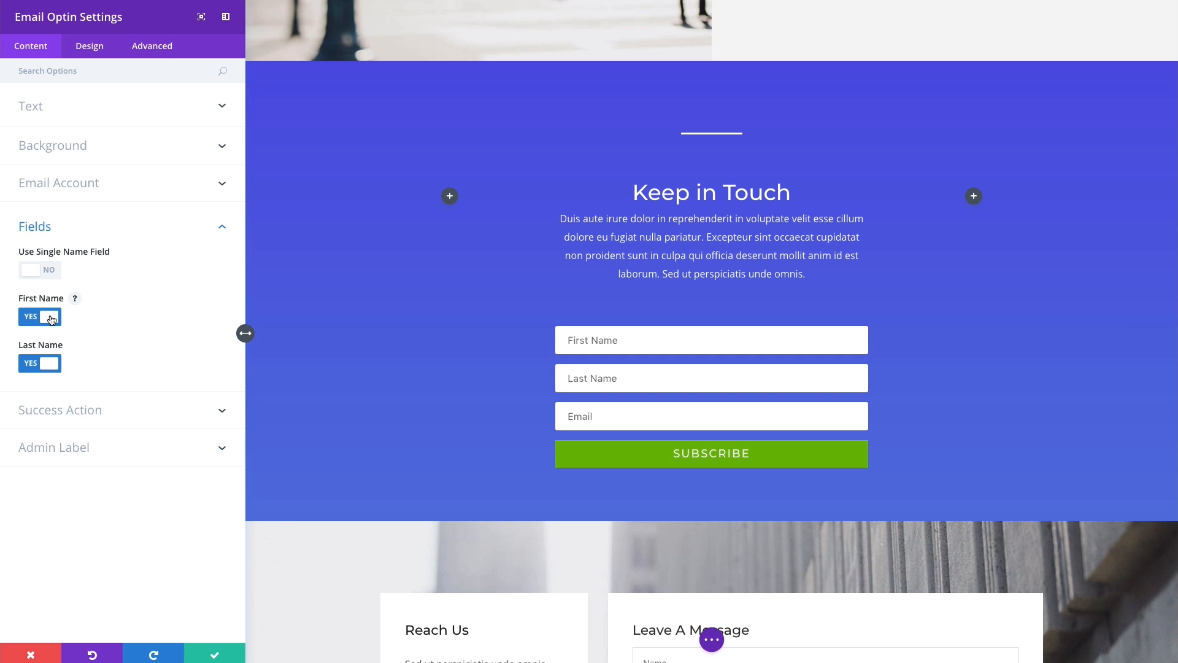
mouse_move(142, 324)
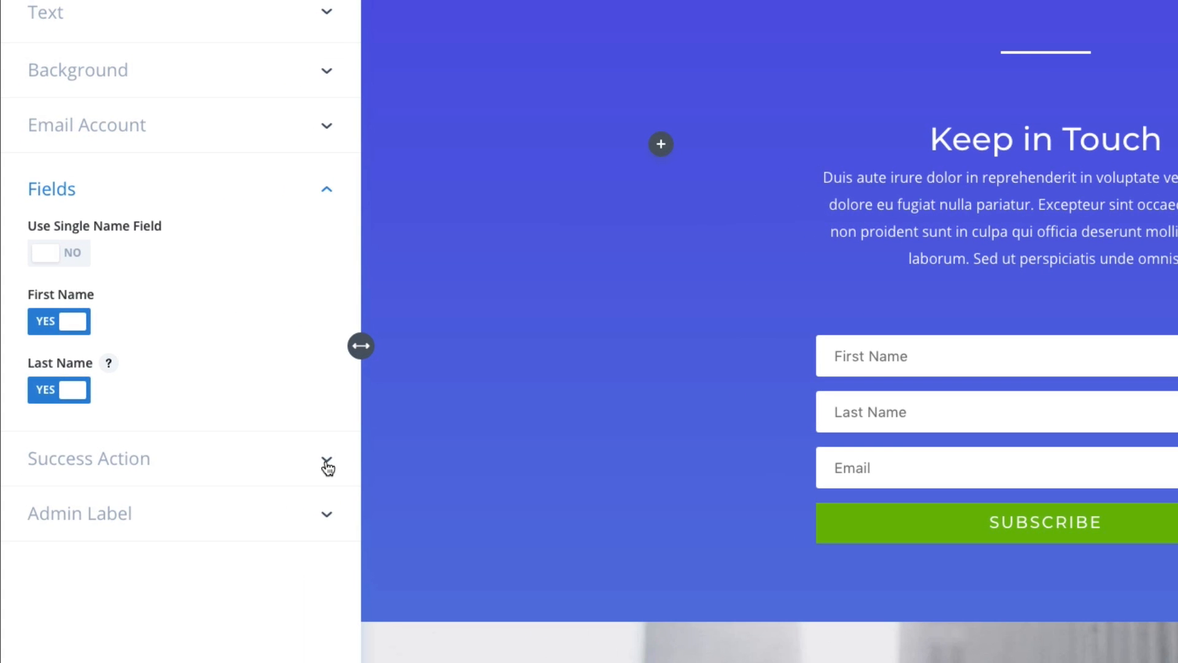
Expand the Success Action group, showing the 'Success!' message setting.
click(88, 459)
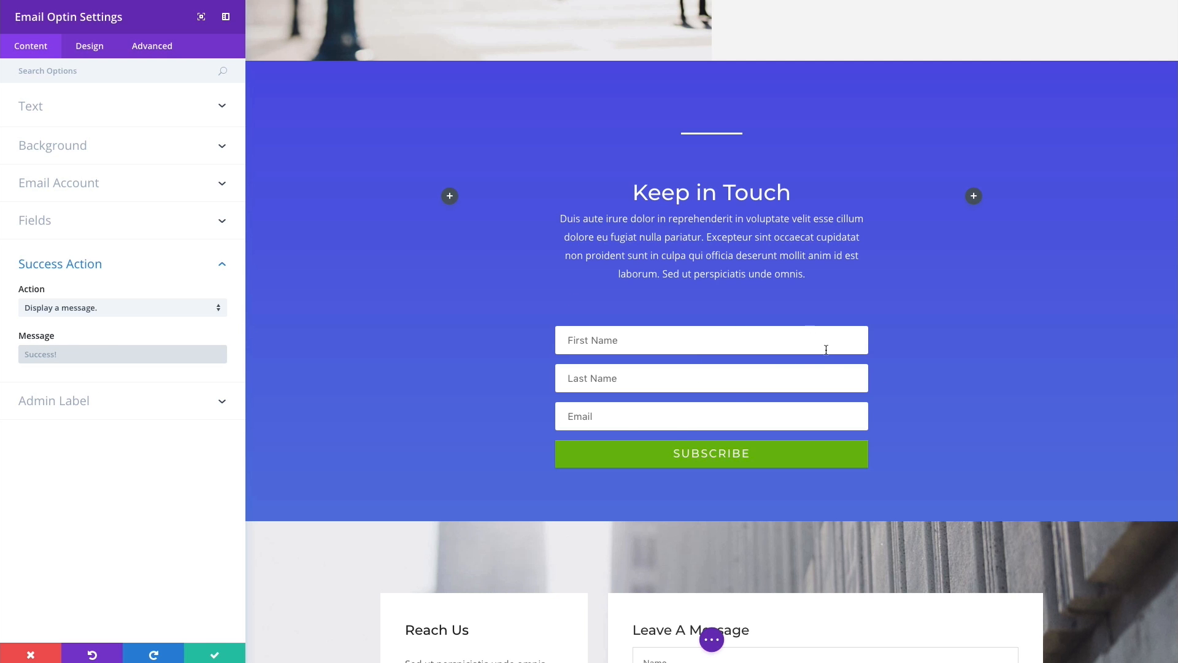
mouse_move(766, 381)
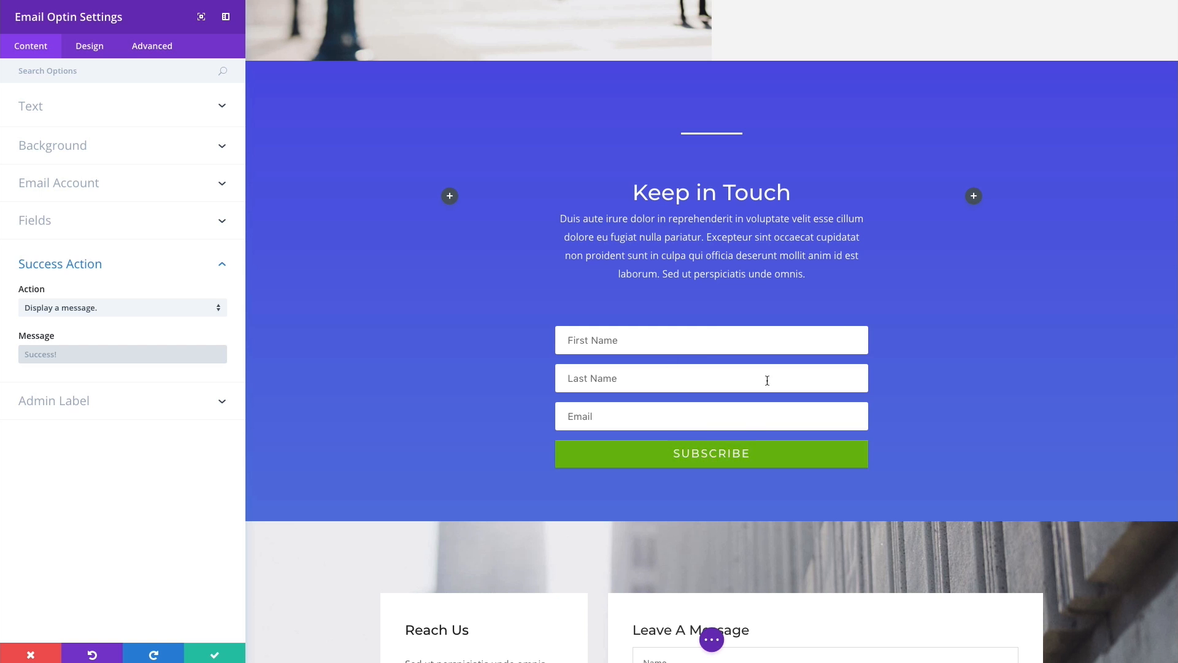
mouse_move(769, 384)
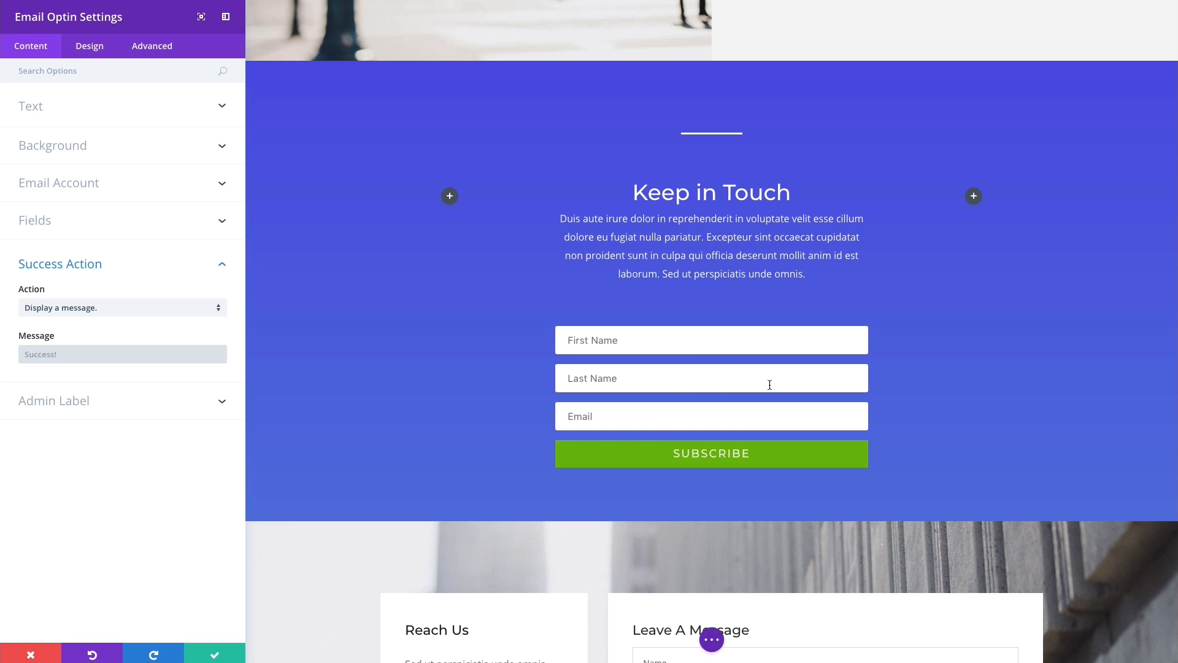
mouse_move(84, 313)
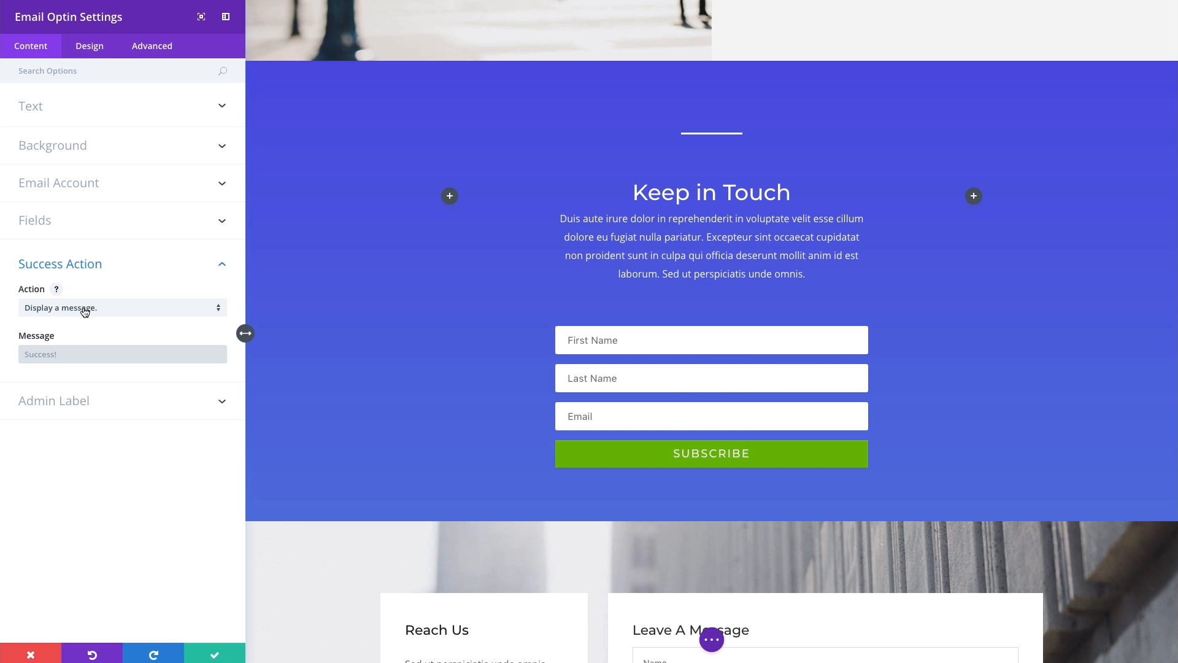
mouse_move(87, 339)
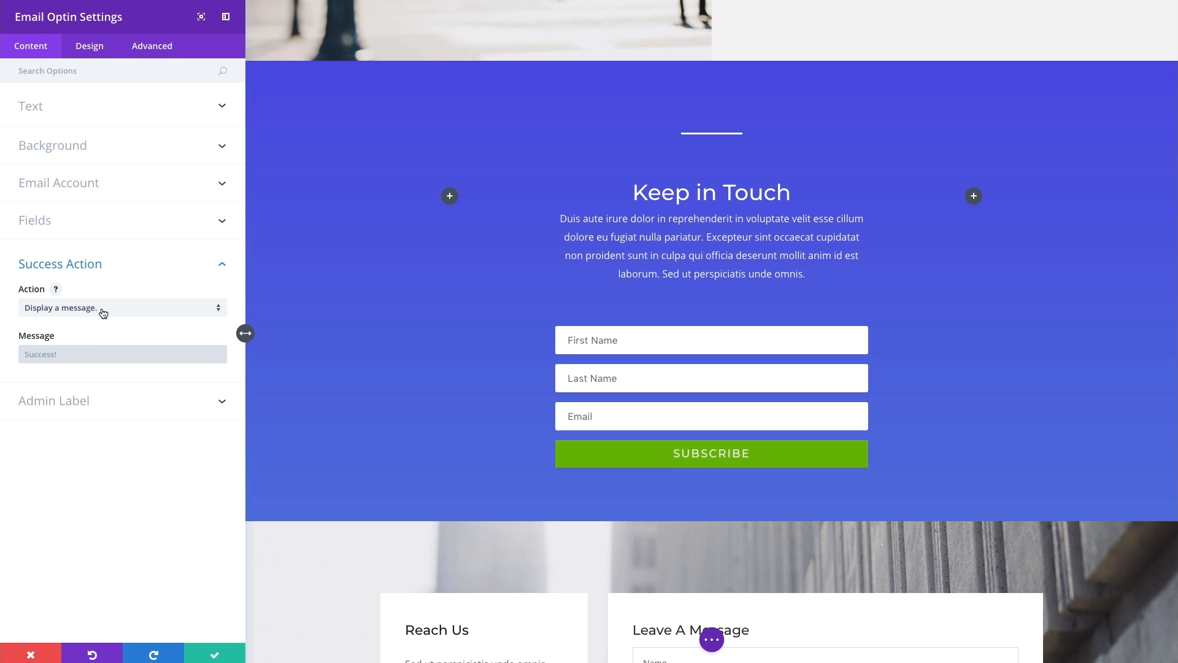
Set the Success Action to 'Redirect to a custom URL'.
click(120, 308)
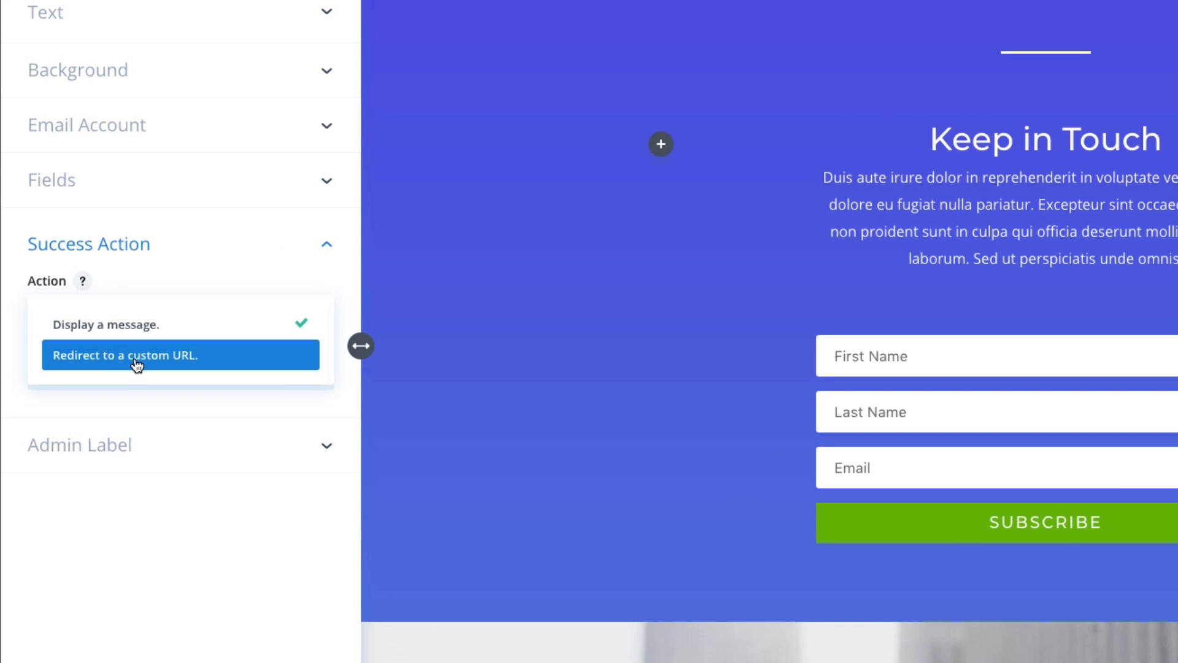
click(125, 354)
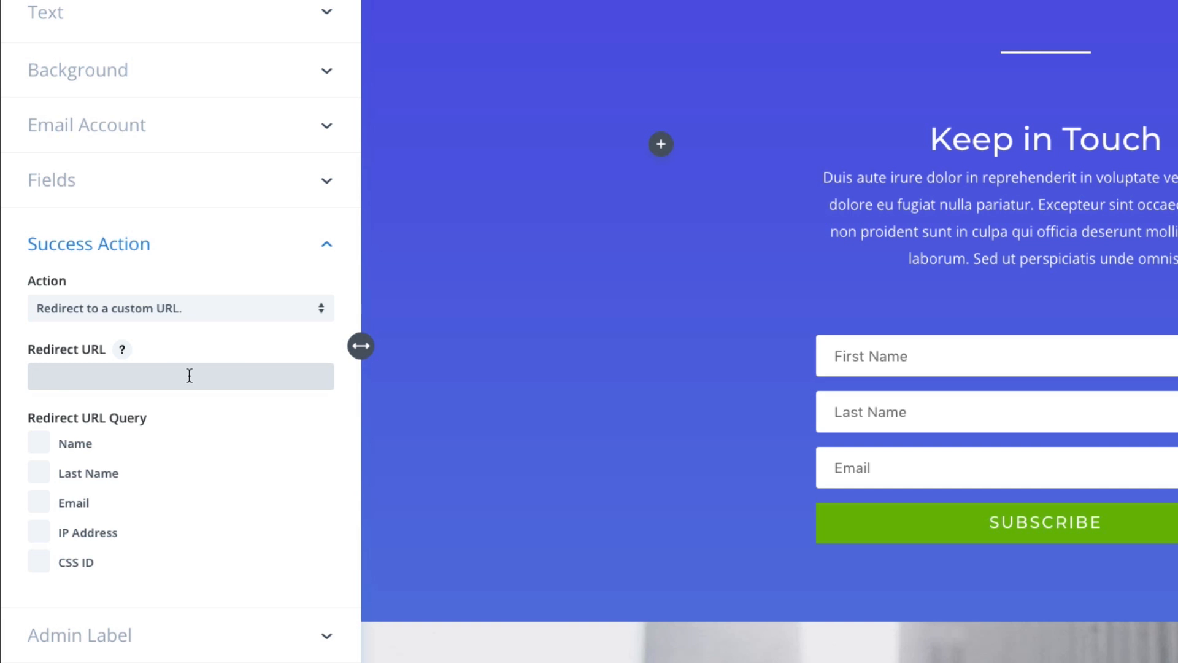
mouse_move(221, 413)
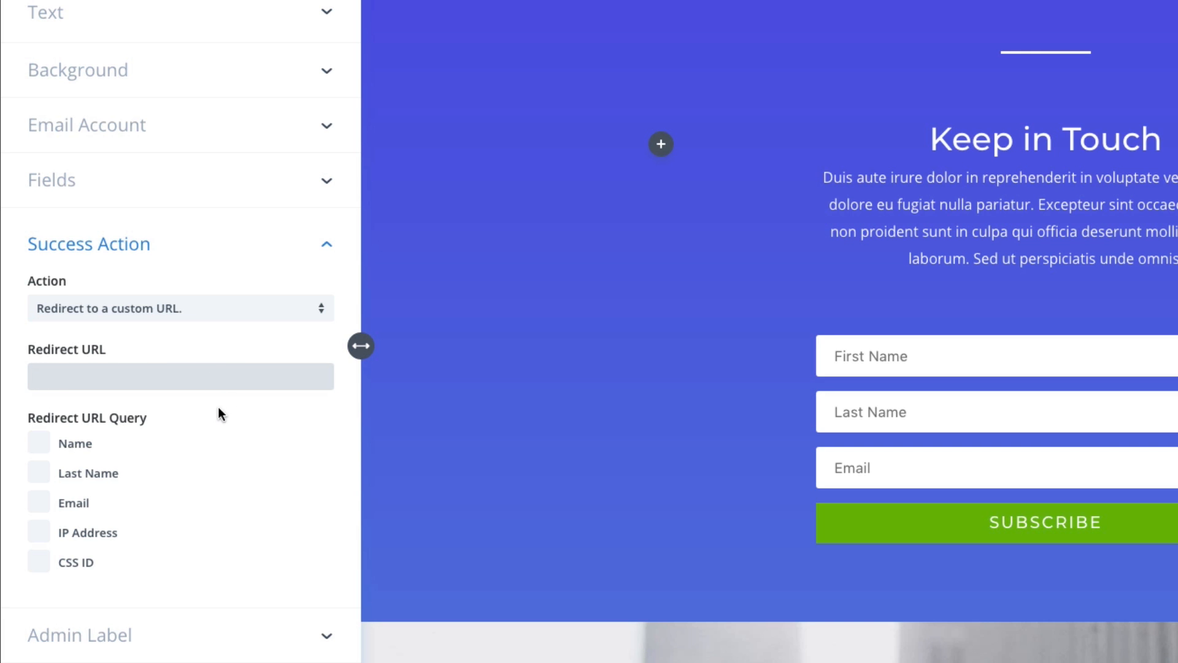
mouse_move(96, 423)
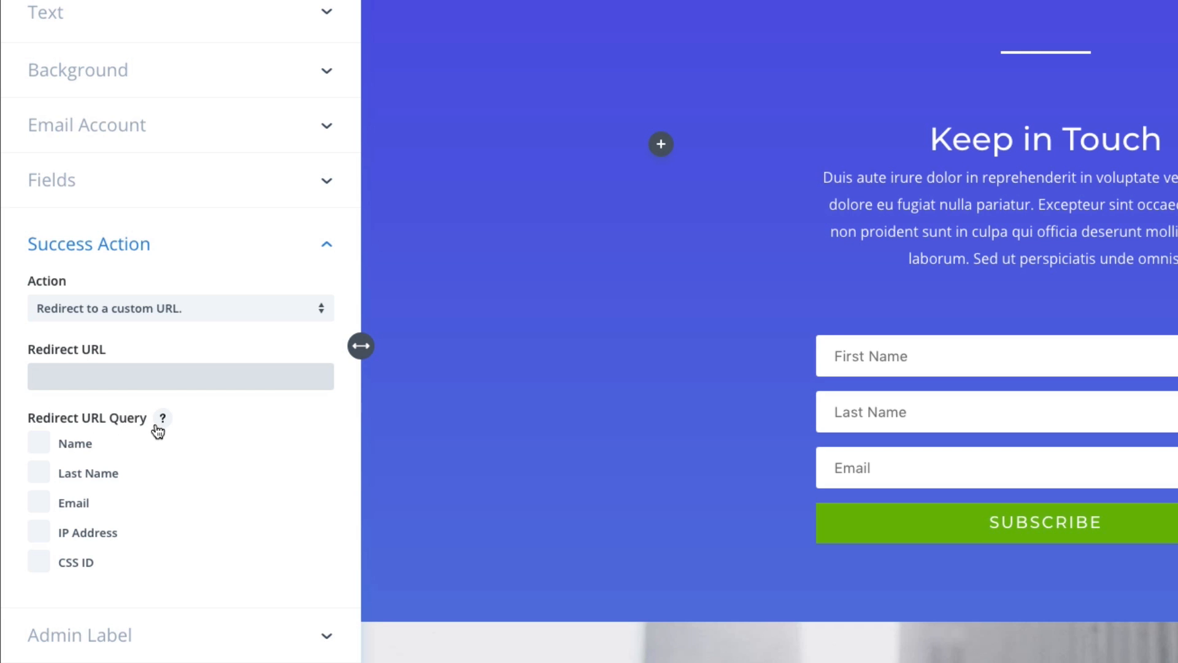
mouse_move(87, 461)
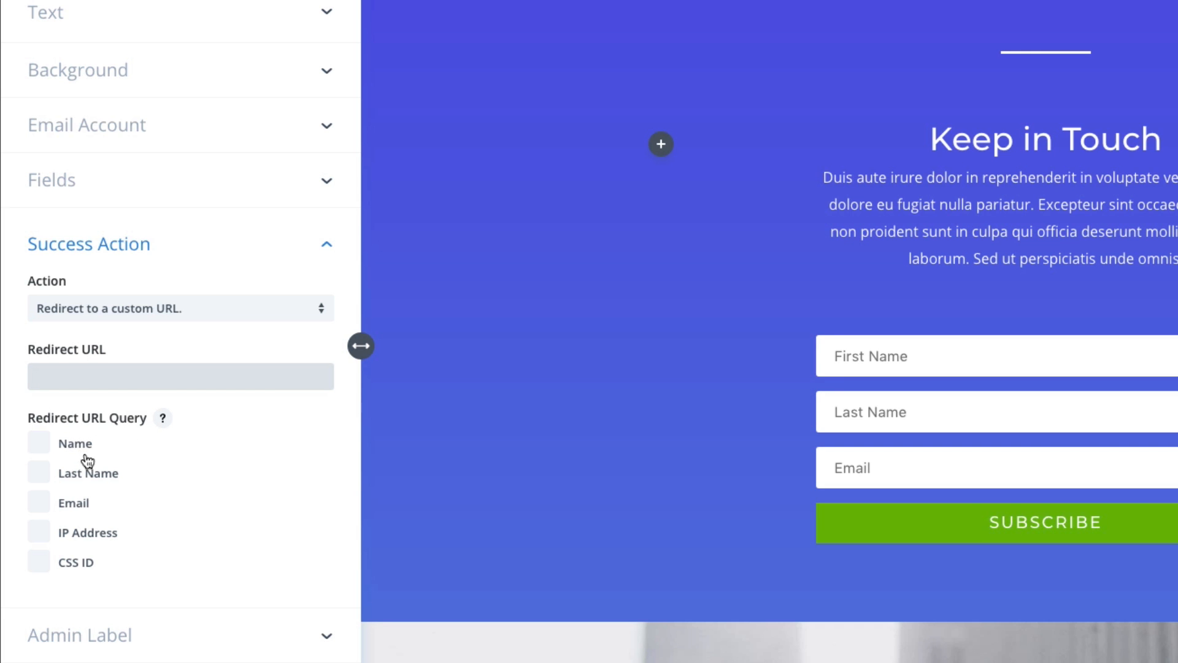
mouse_move(114, 465)
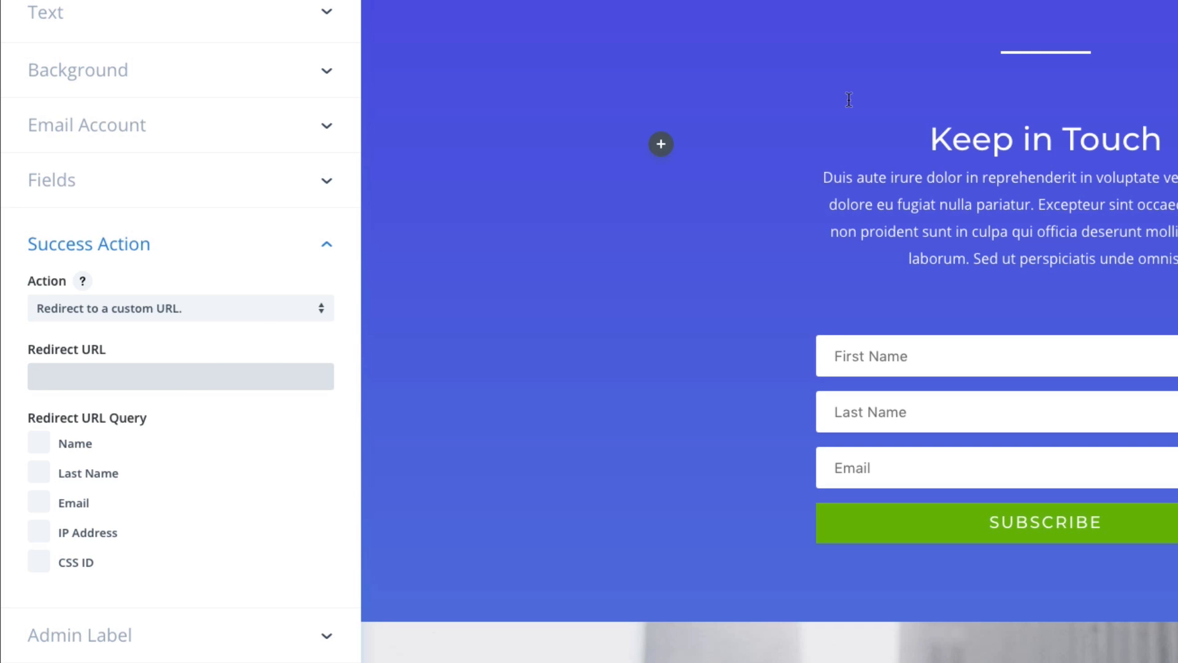
mouse_move(670, 379)
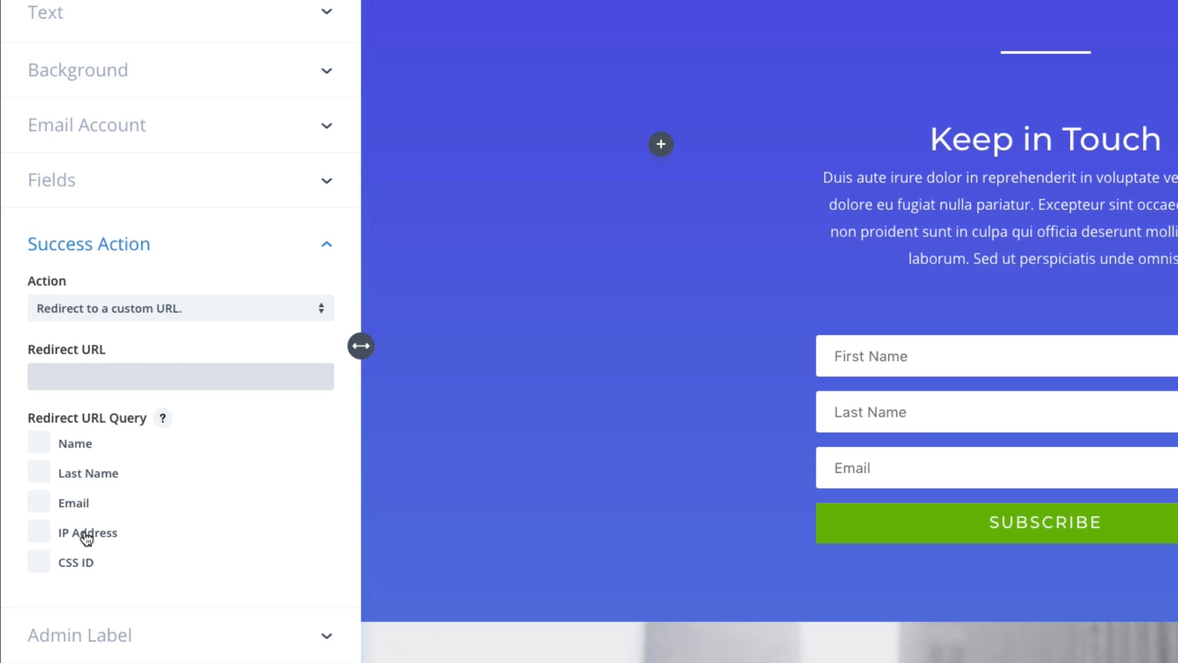
mouse_move(179, 627)
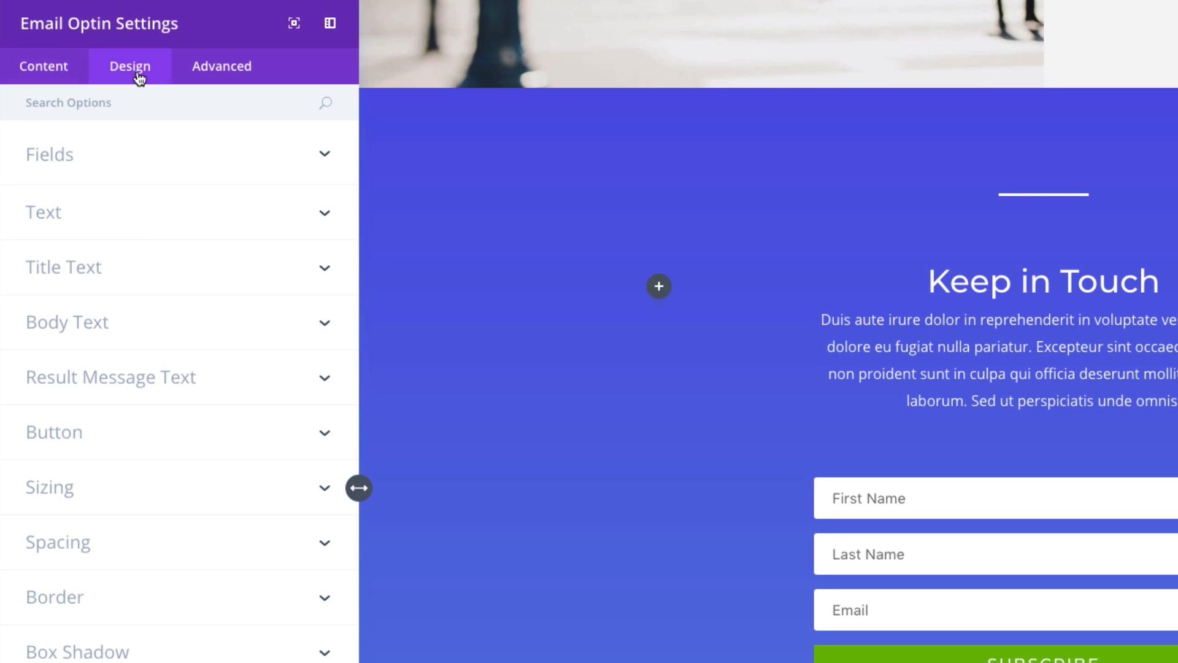
mouse_move(193, 188)
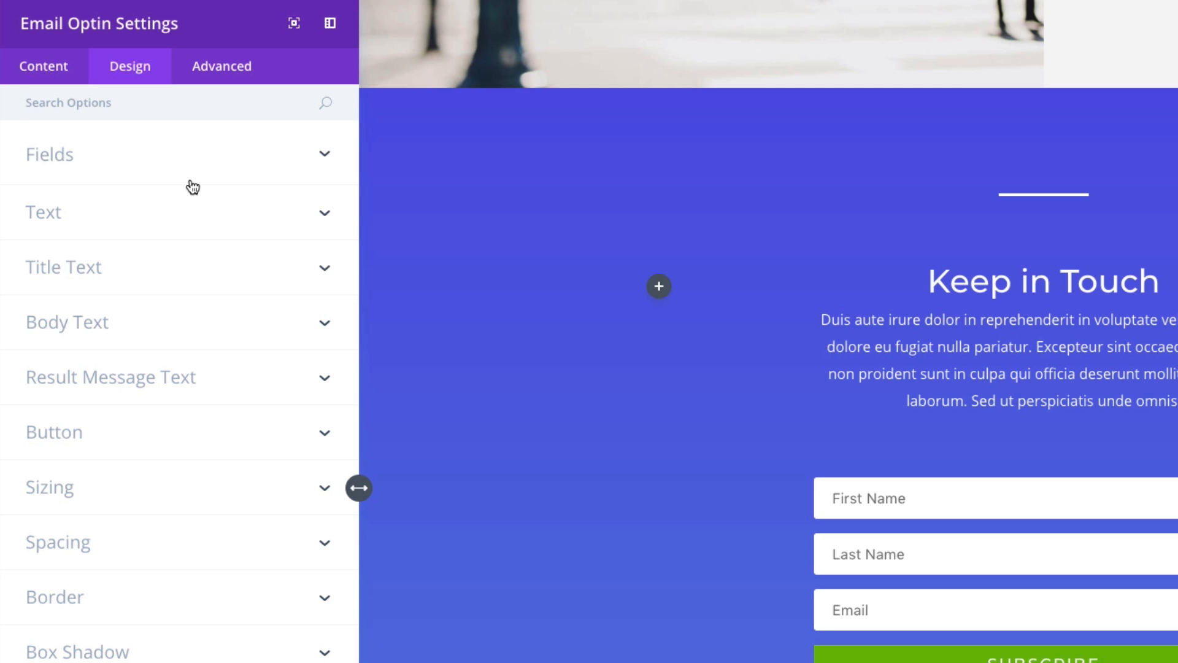
mouse_move(198, 188)
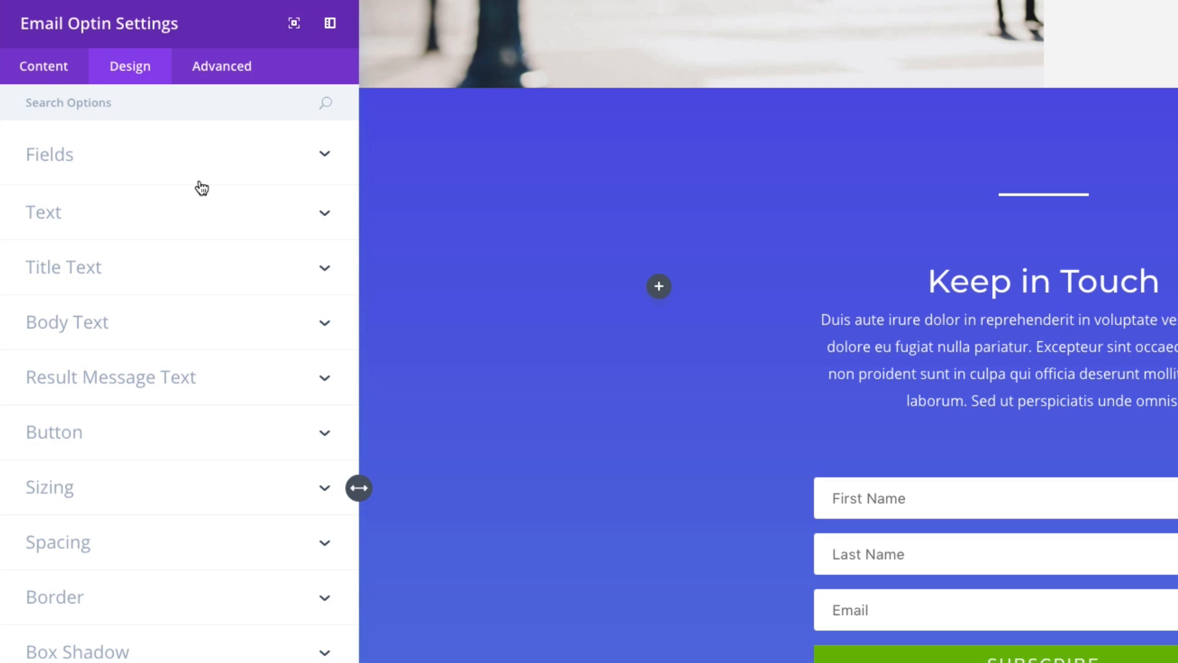
mouse_move(200, 188)
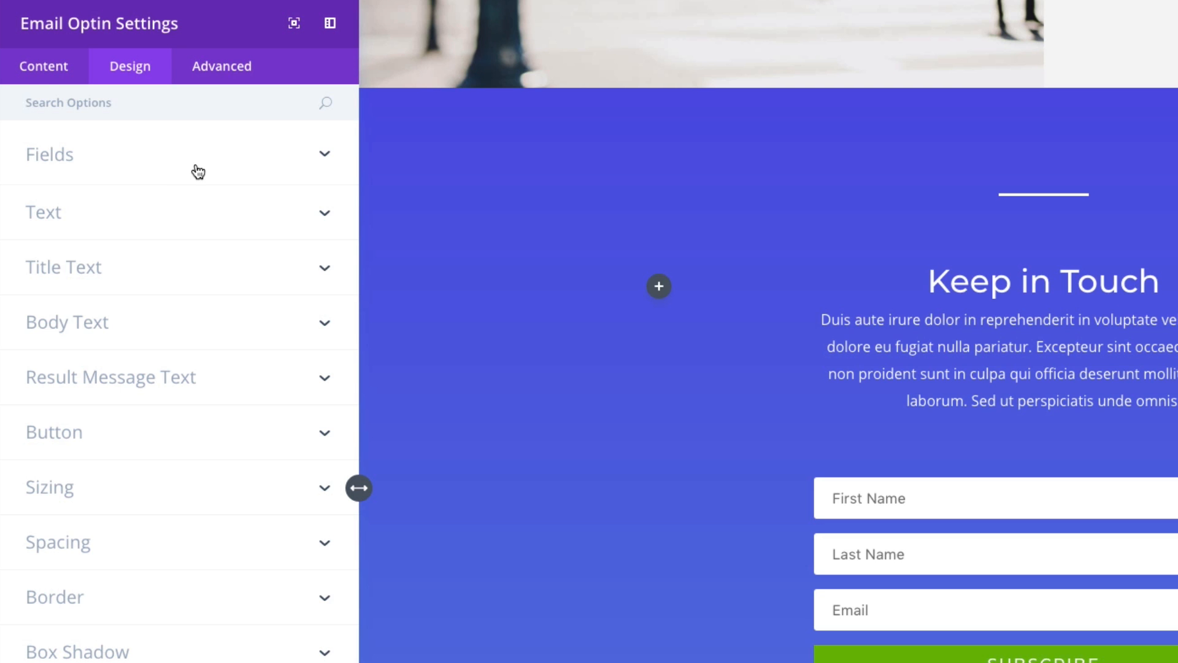
Expand the Design tab's Fields group with field colour, shadow and corner options.
click(49, 154)
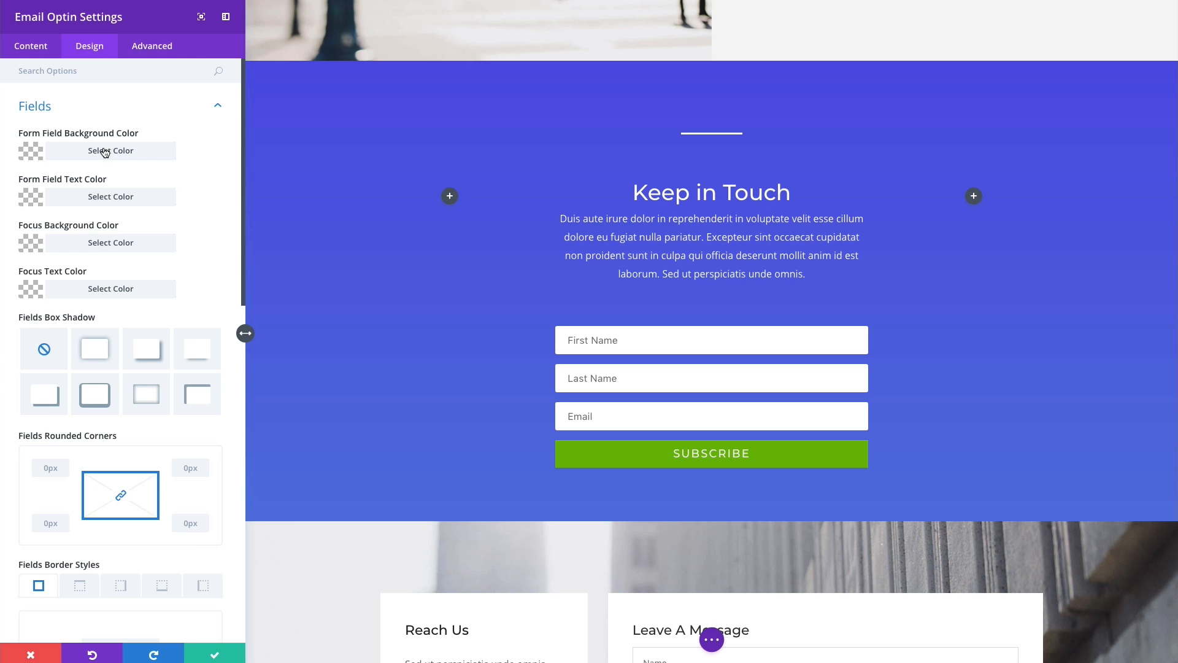
click(110, 151)
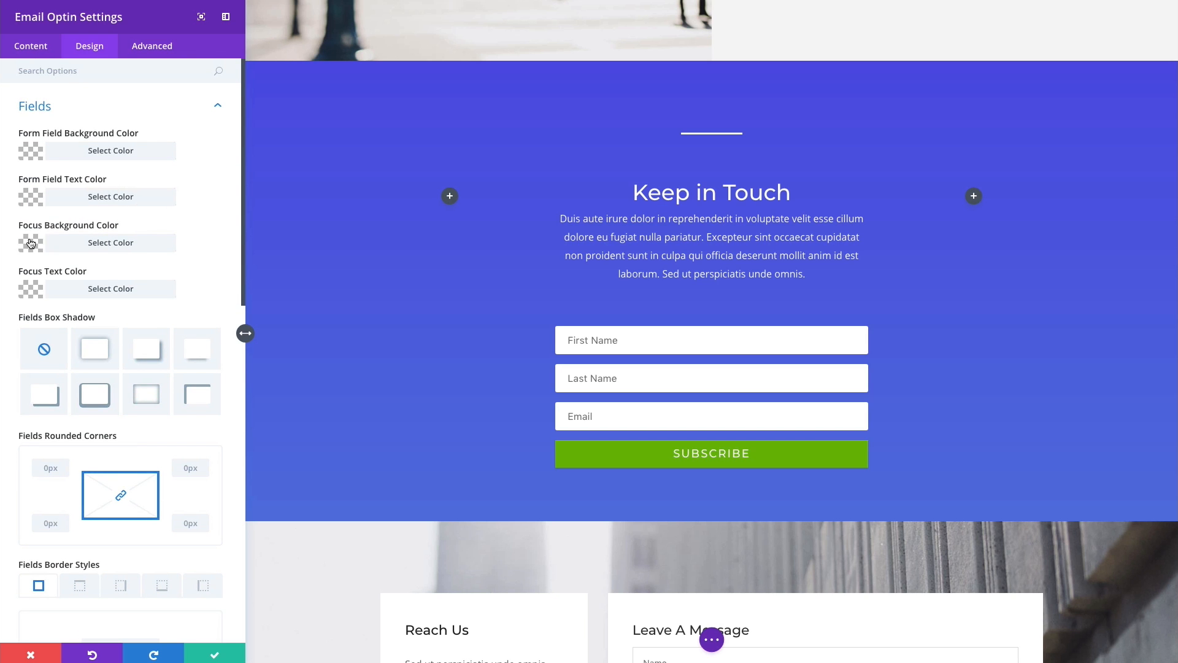
mouse_move(31, 242)
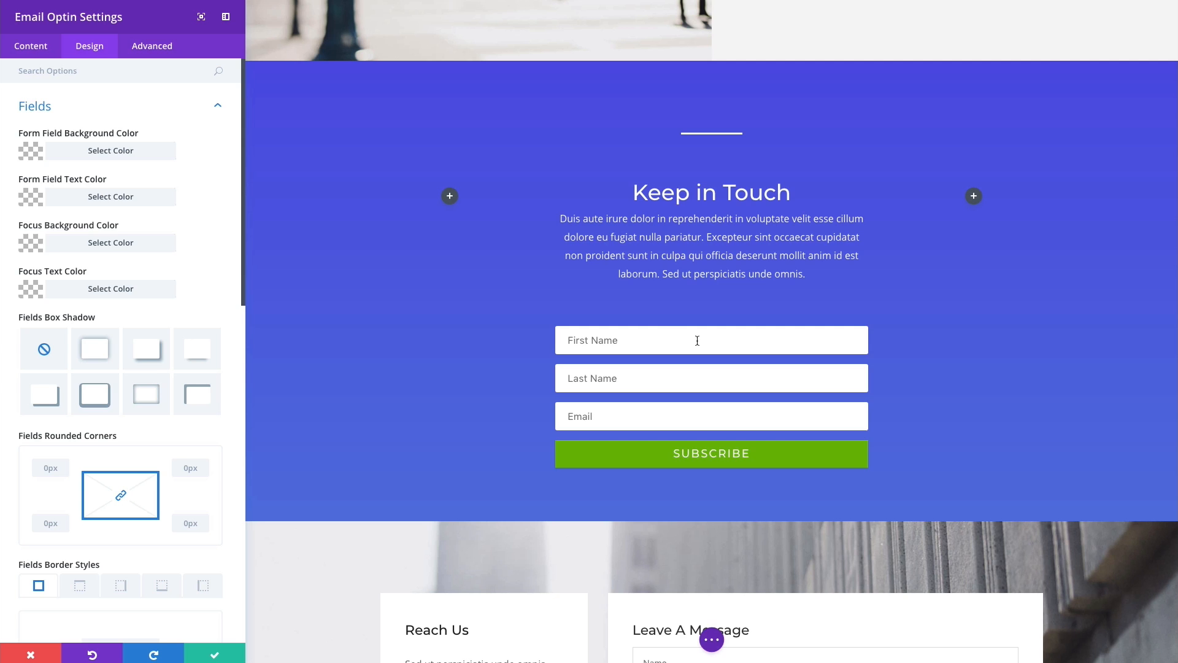
mouse_move(630, 341)
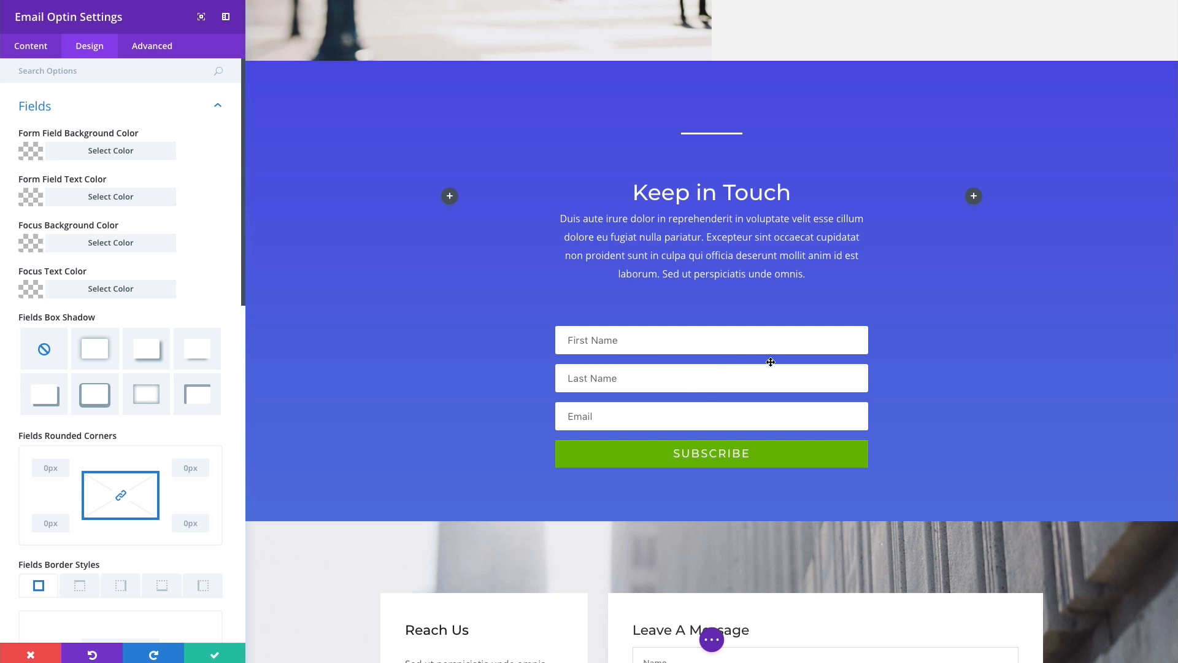
mouse_move(763, 360)
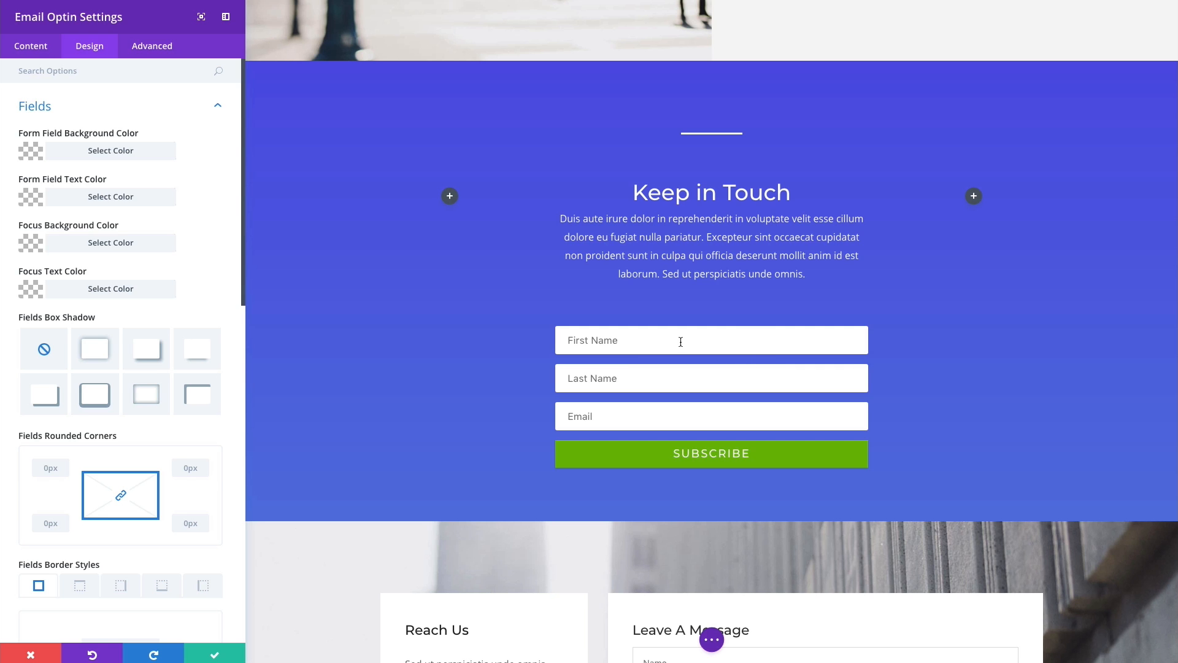
mouse_move(698, 416)
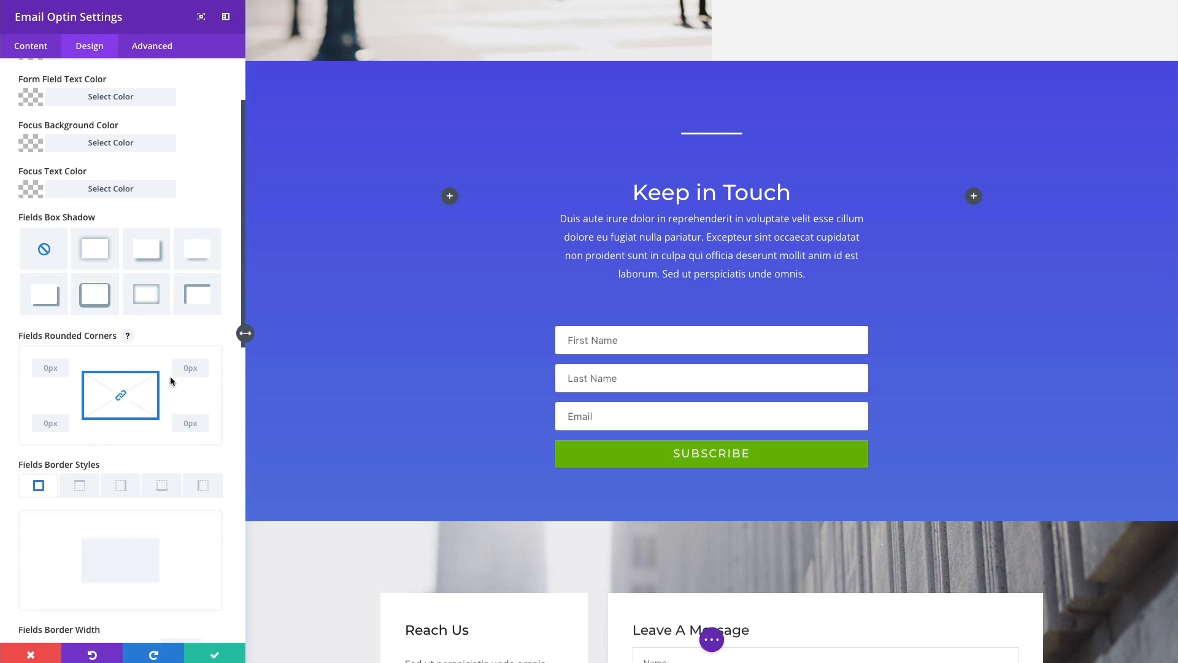
scroll(down, 3)
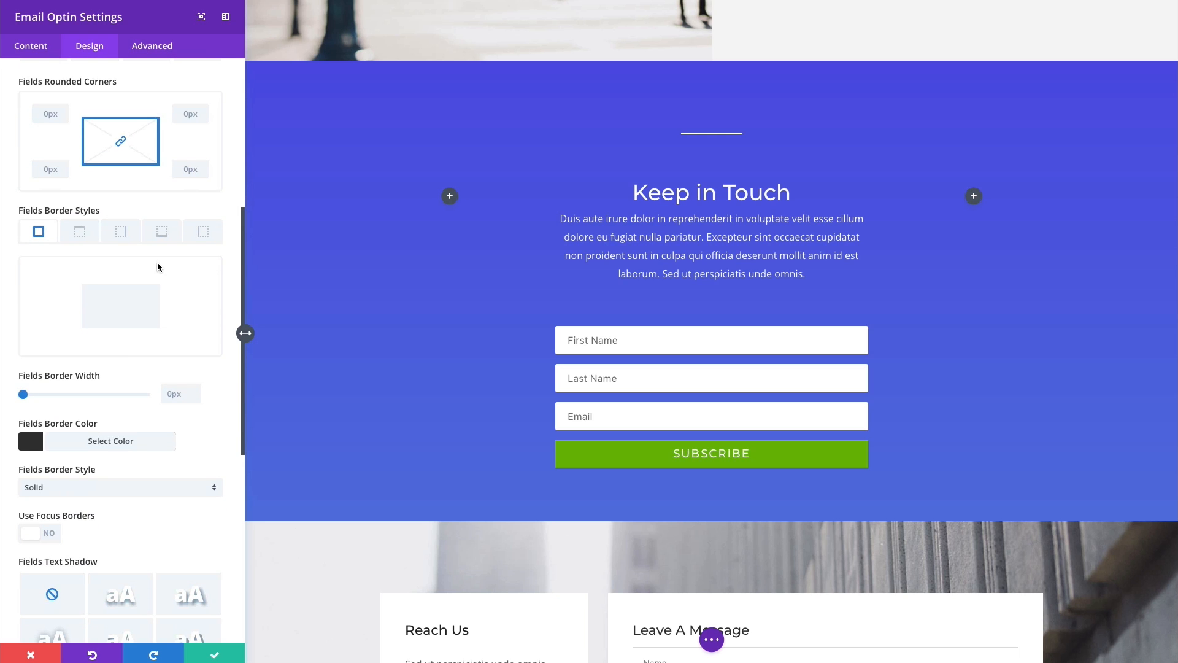
mouse_move(97, 322)
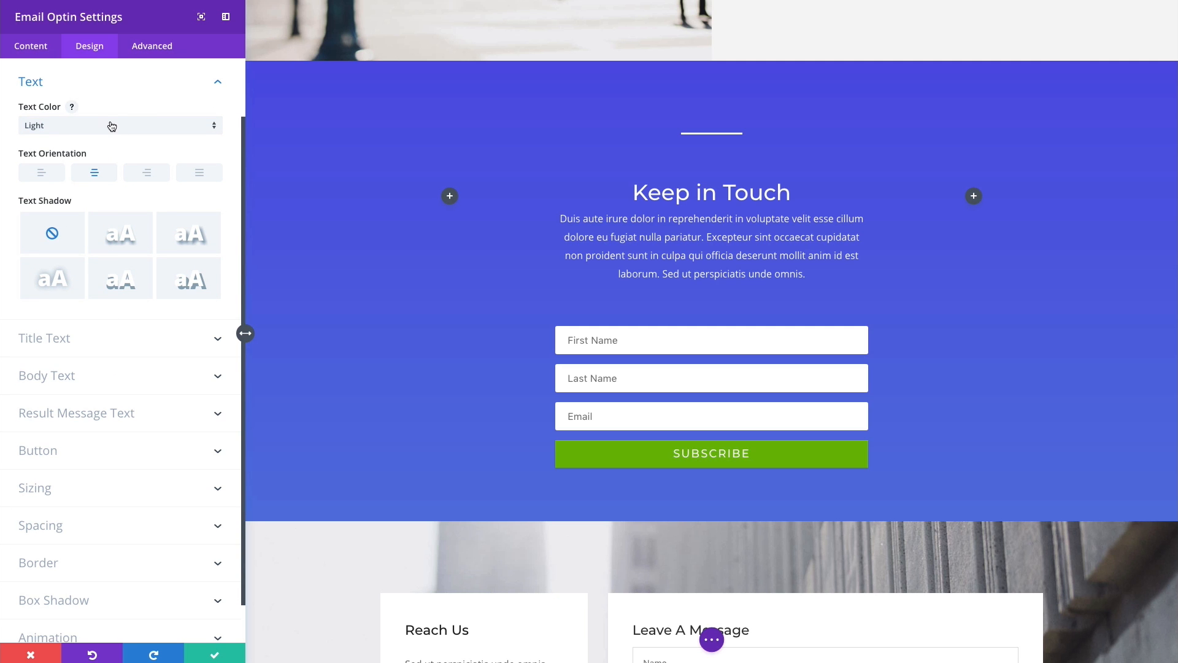
Try Dark text colour on the optin, then restore Light.
click(120, 124)
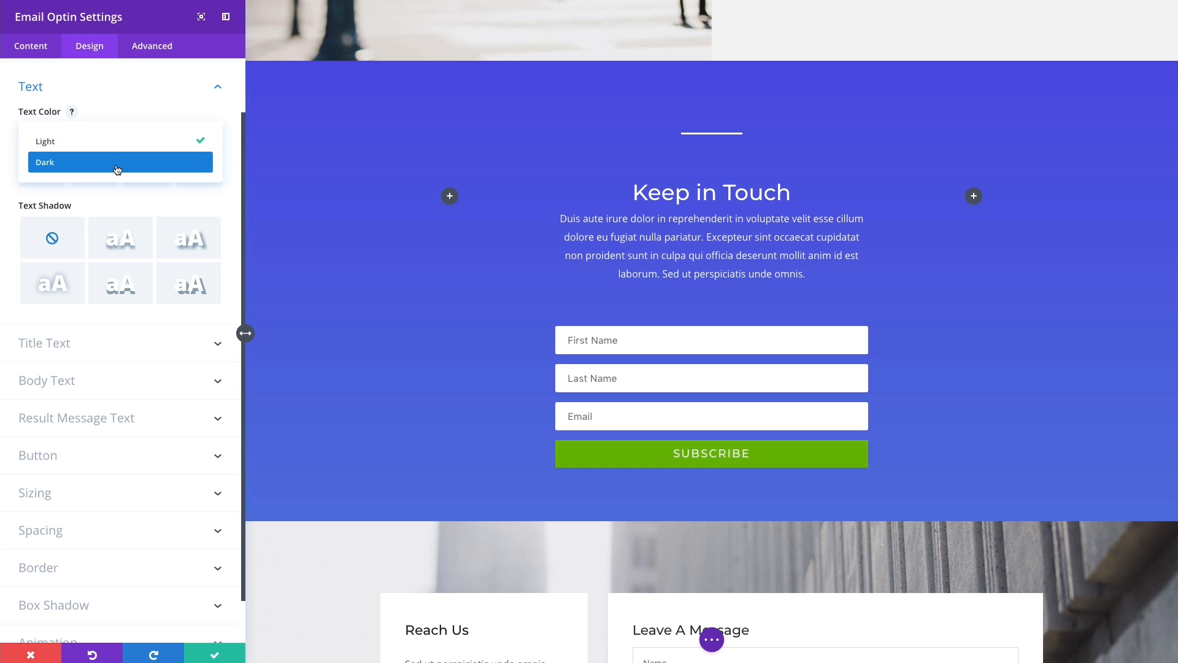
click(116, 161)
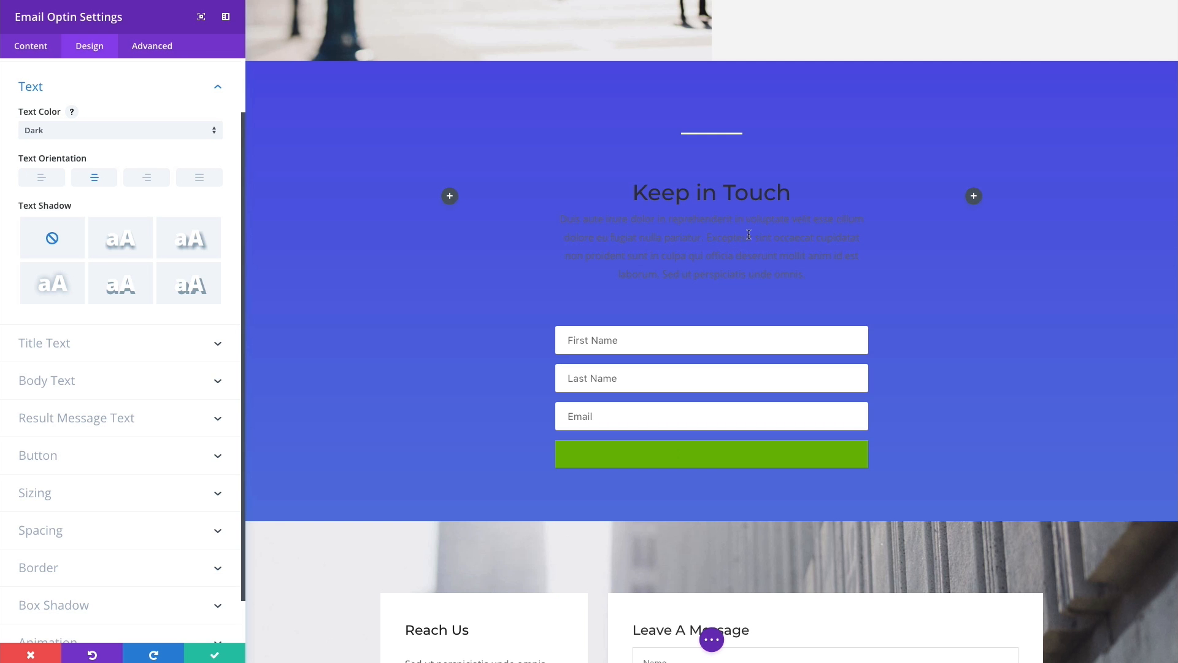
click(119, 130)
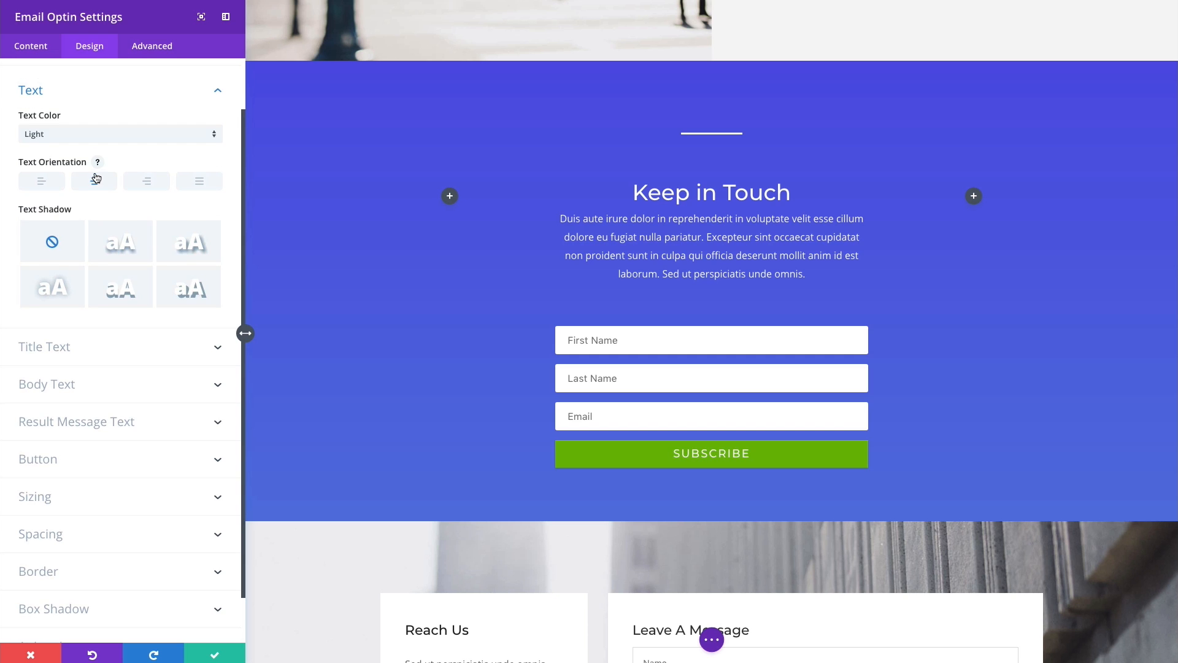
Try left text orientation, return to centred, and expand the Title Text options.
click(41, 182)
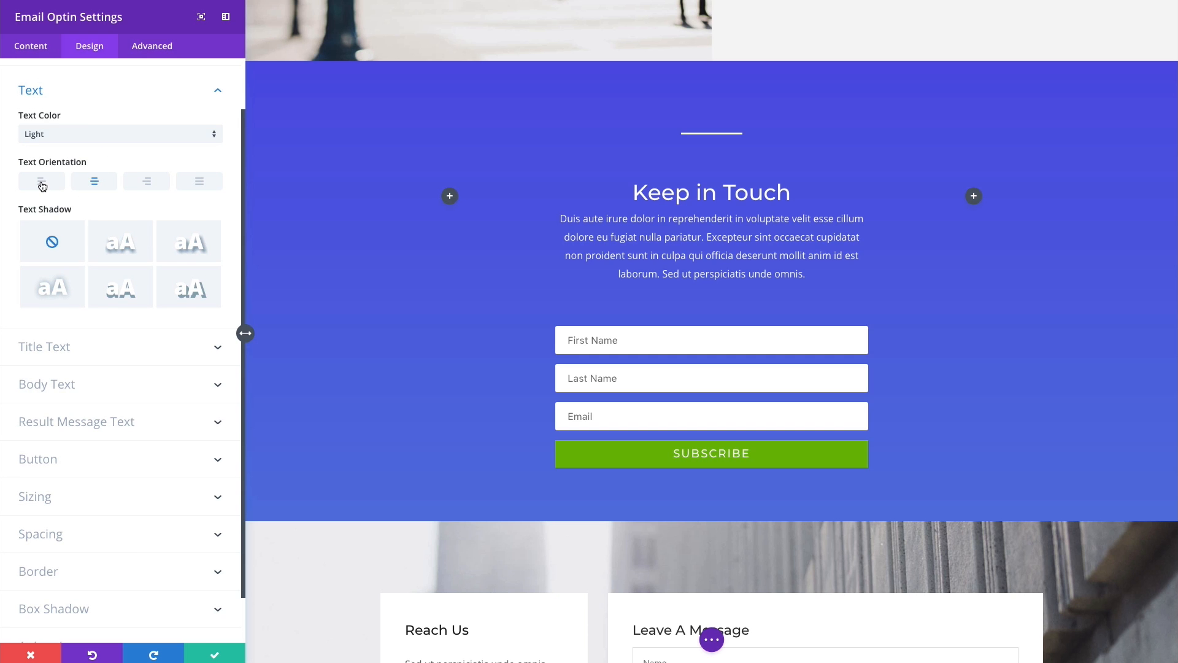
click(41, 183)
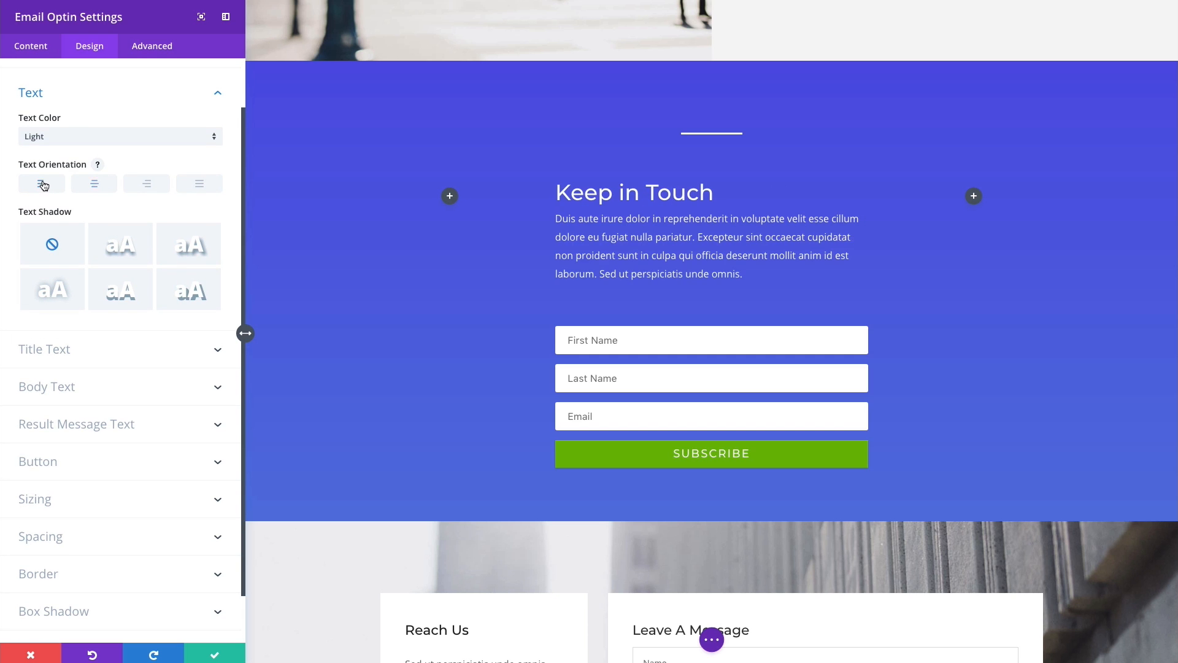
click(94, 183)
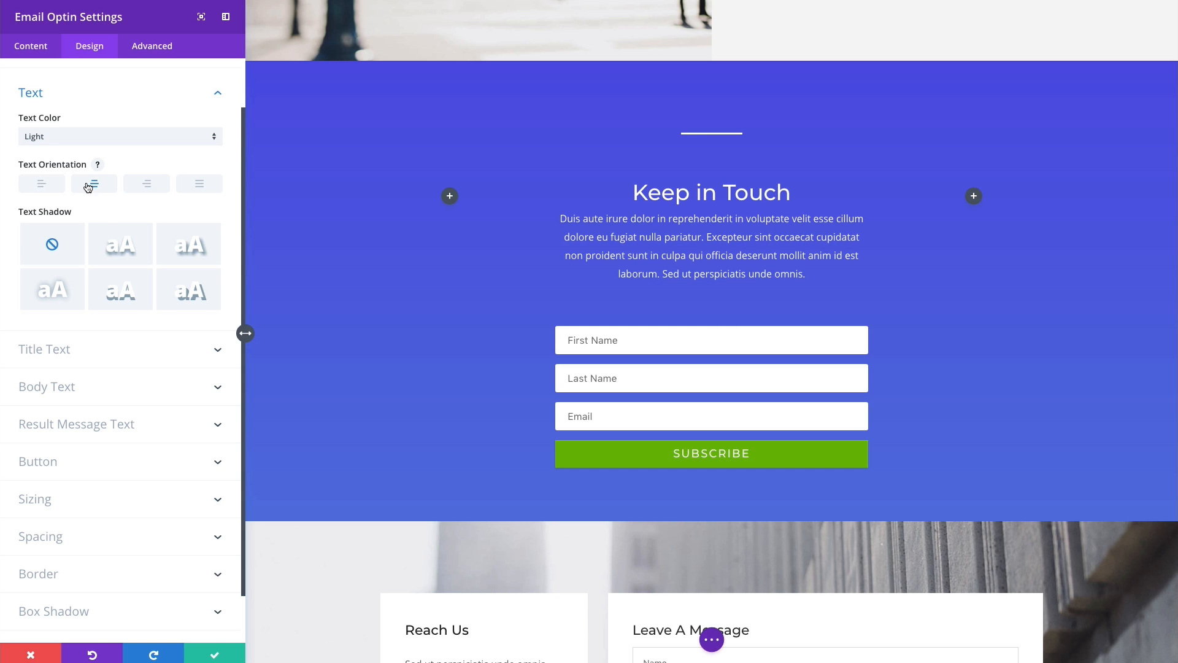
click(44, 348)
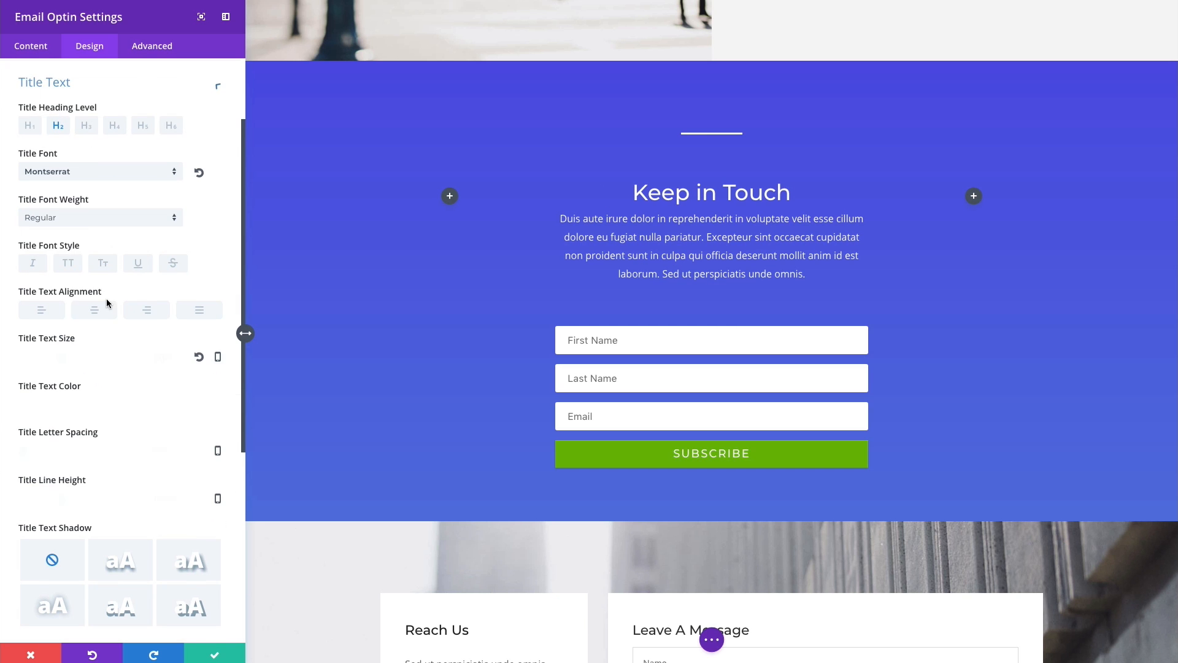
click(44, 81)
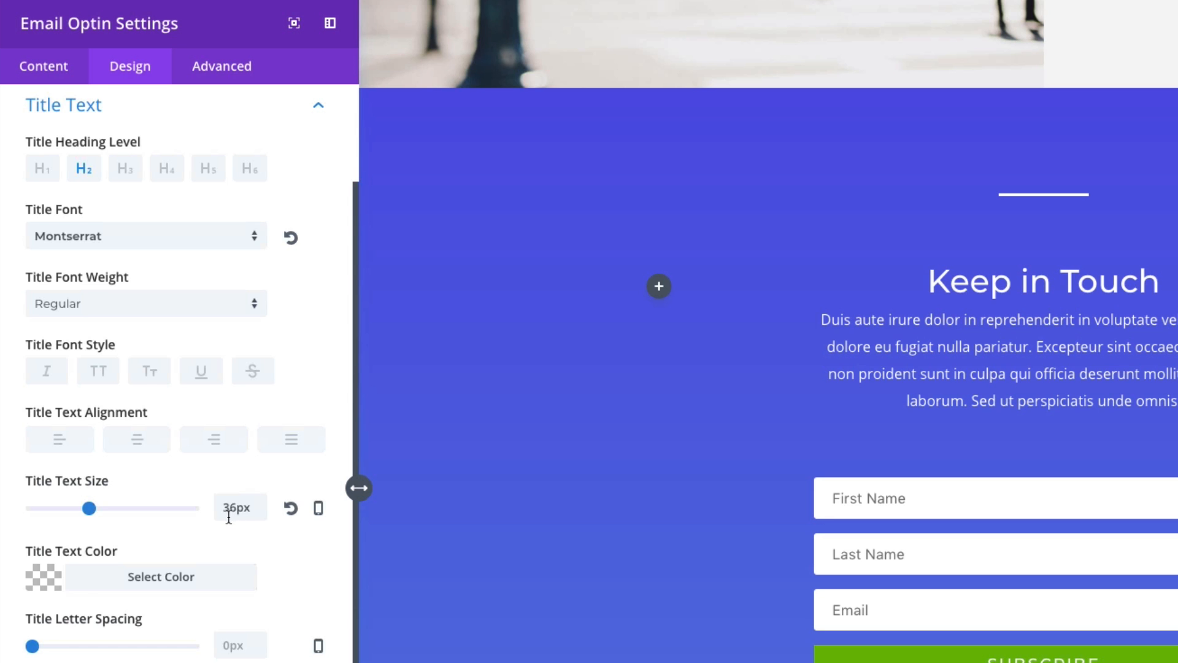
scroll(down, 3)
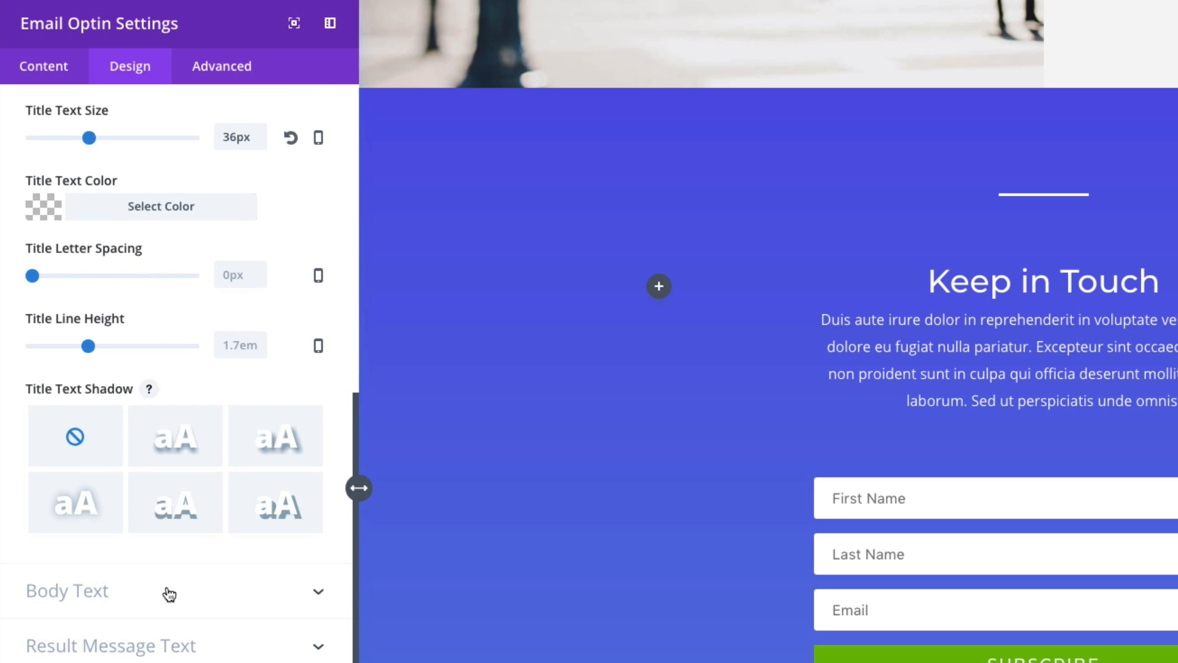
Review Body Text styling (16px, 1.9em line height), then expand the Result Message Text options.
click(67, 590)
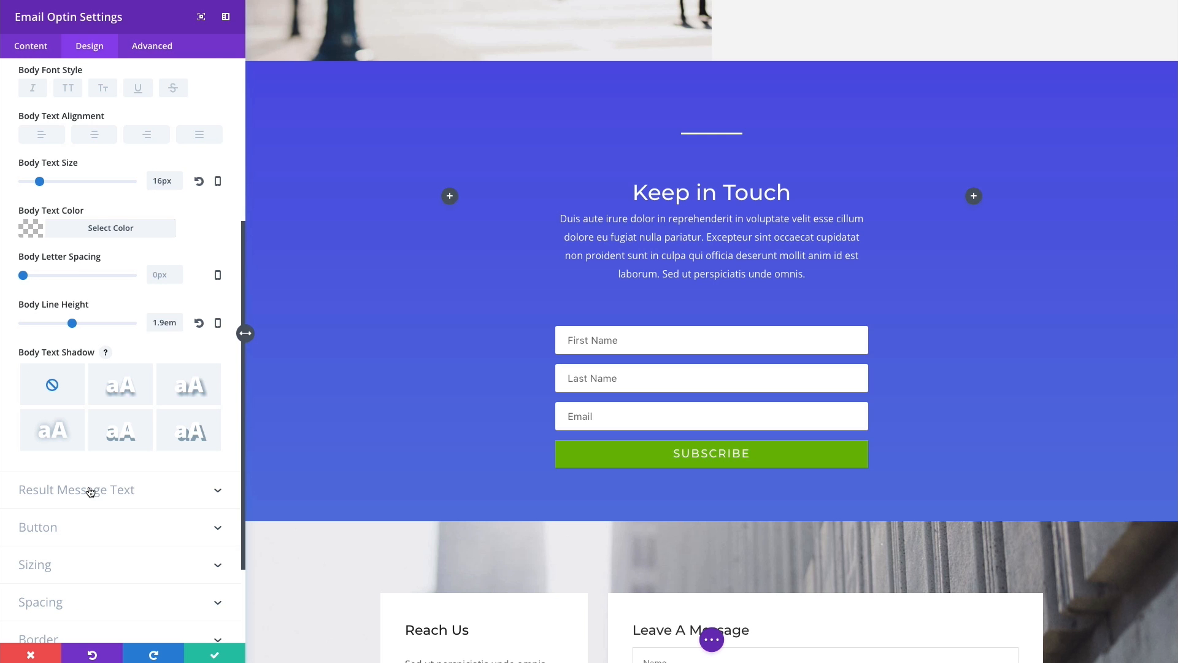
click(74, 489)
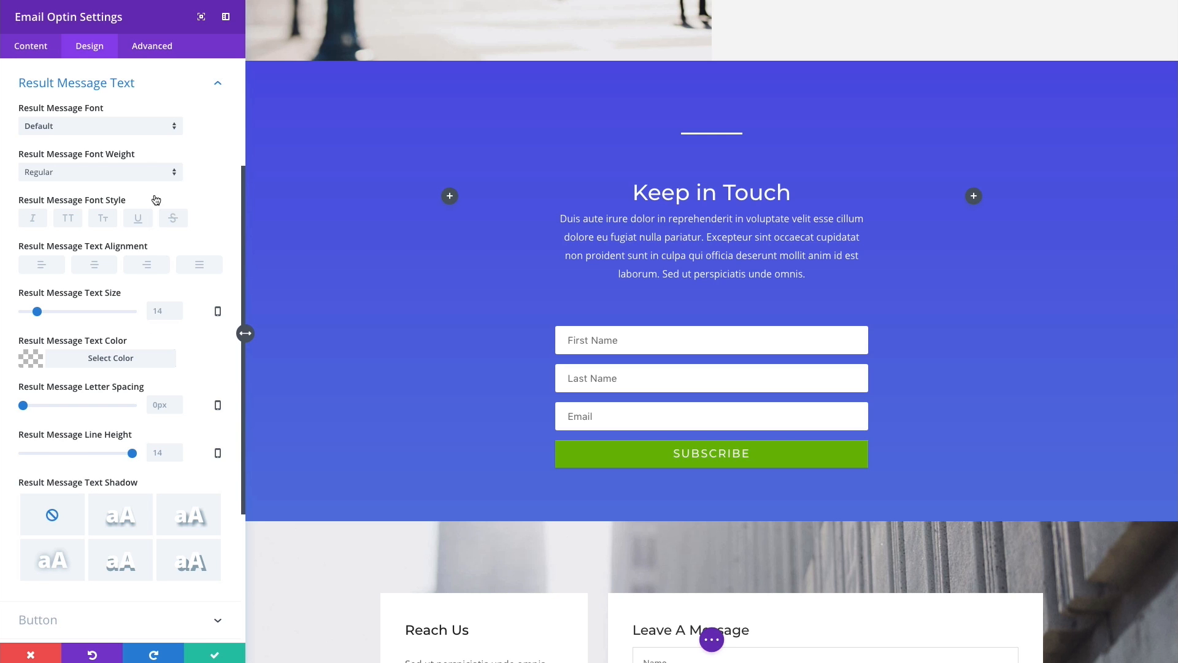
Set Success Action to 'Display a message' showing Success!, then return to the Design groups.
click(30, 46)
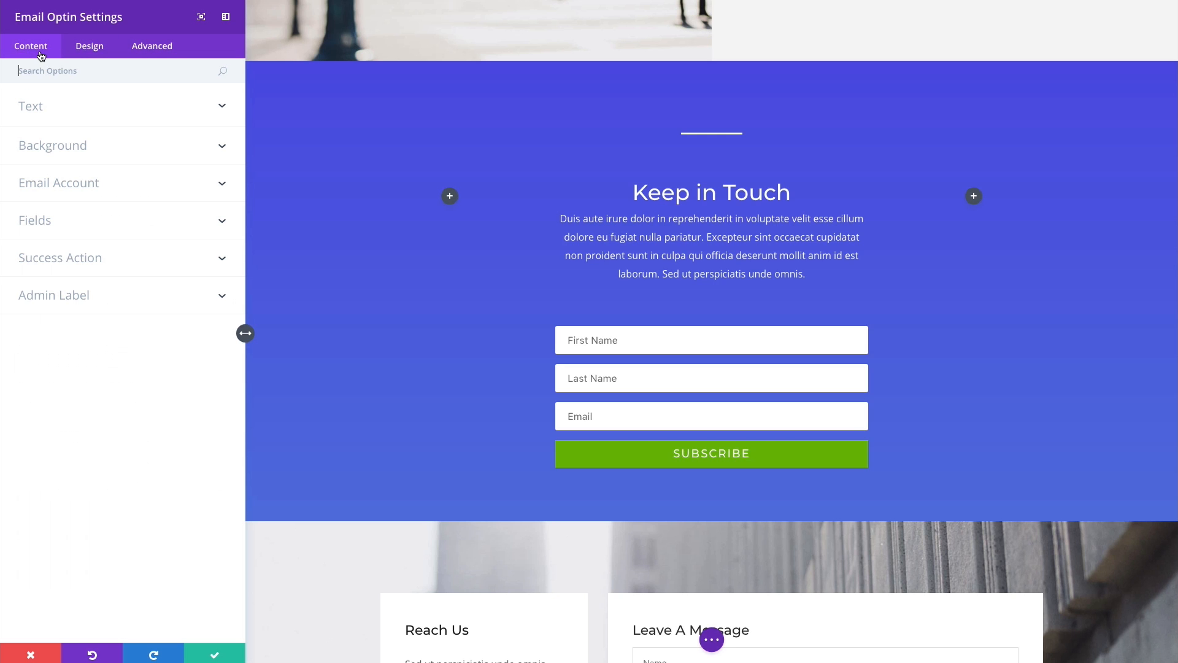
click(60, 258)
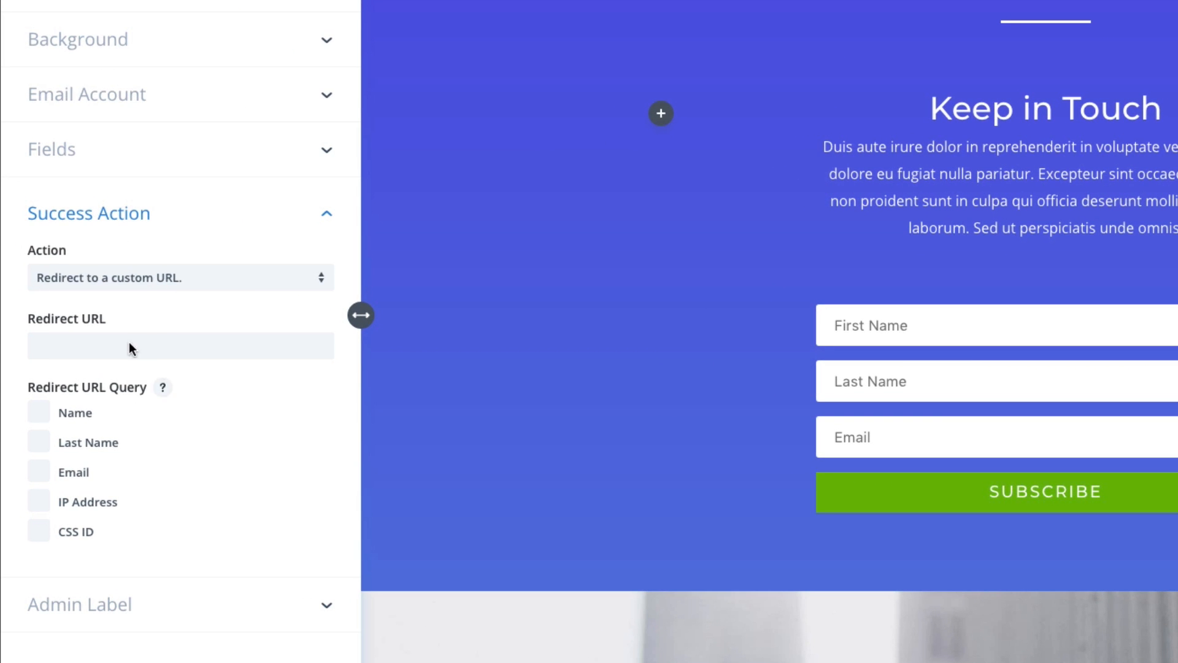
click(180, 277)
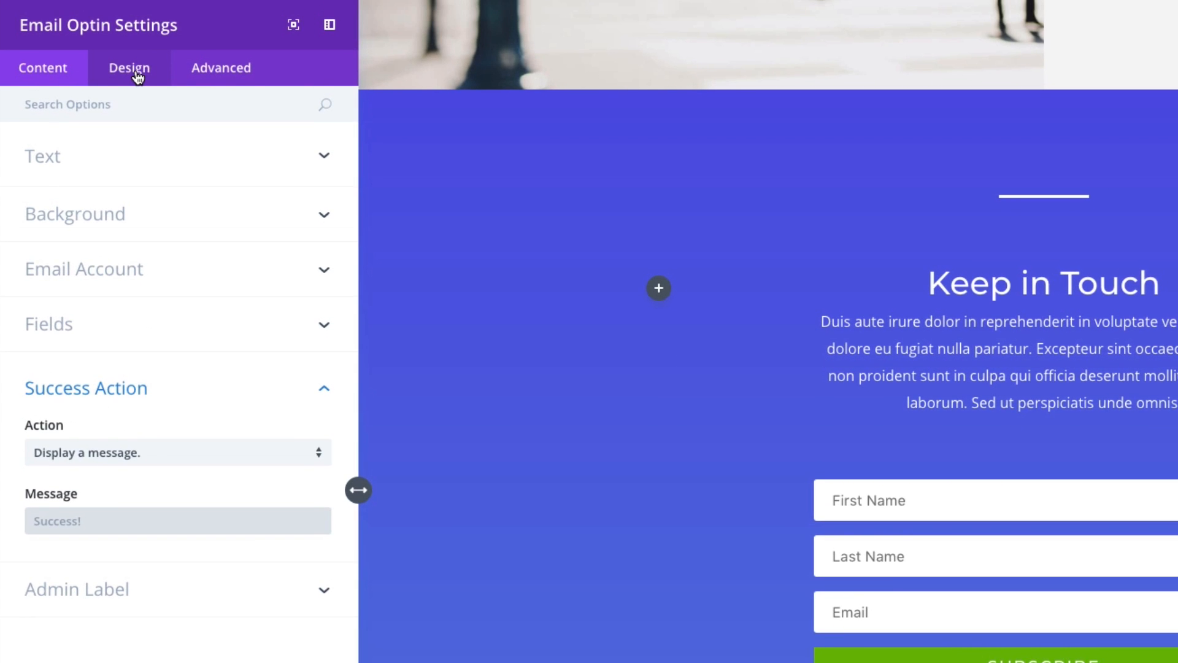
click(128, 68)
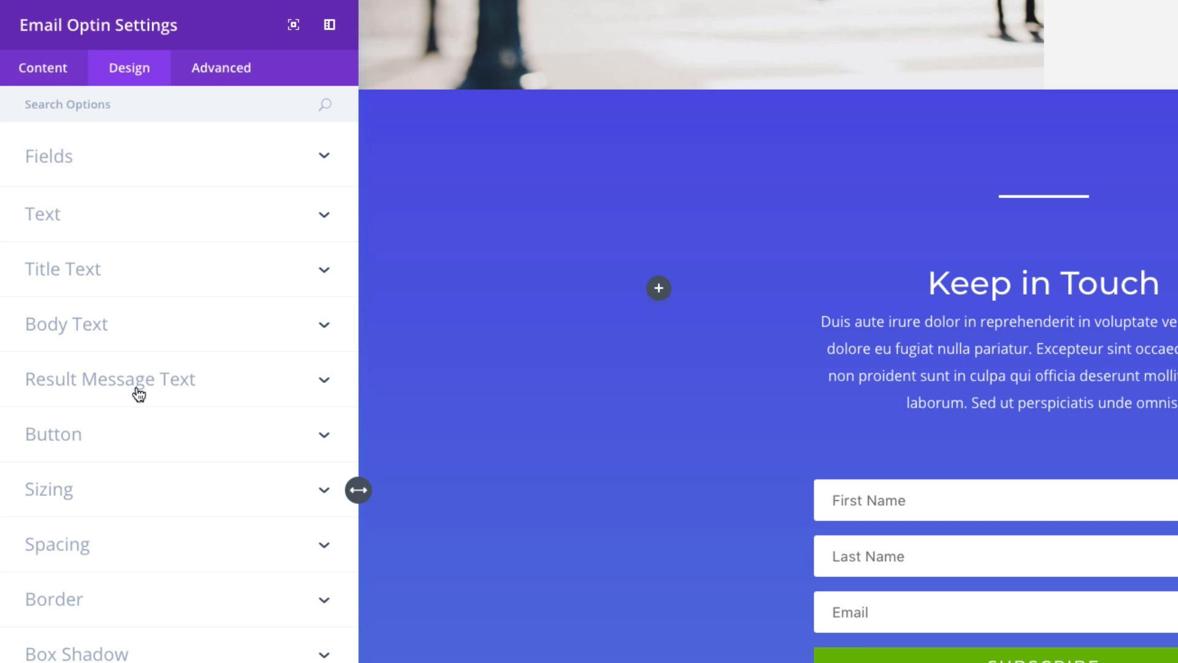
Review the Button styling (18px Montserrat, green hover colors) and reach Sizing at 100% width.
click(110, 379)
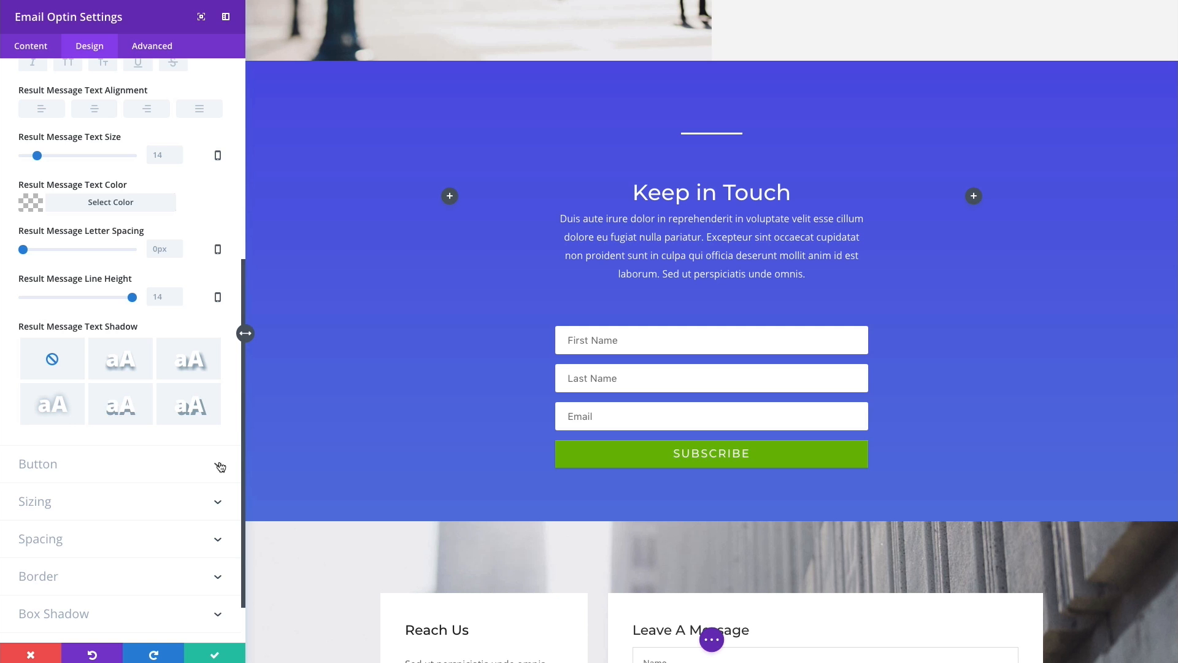
click(37, 463)
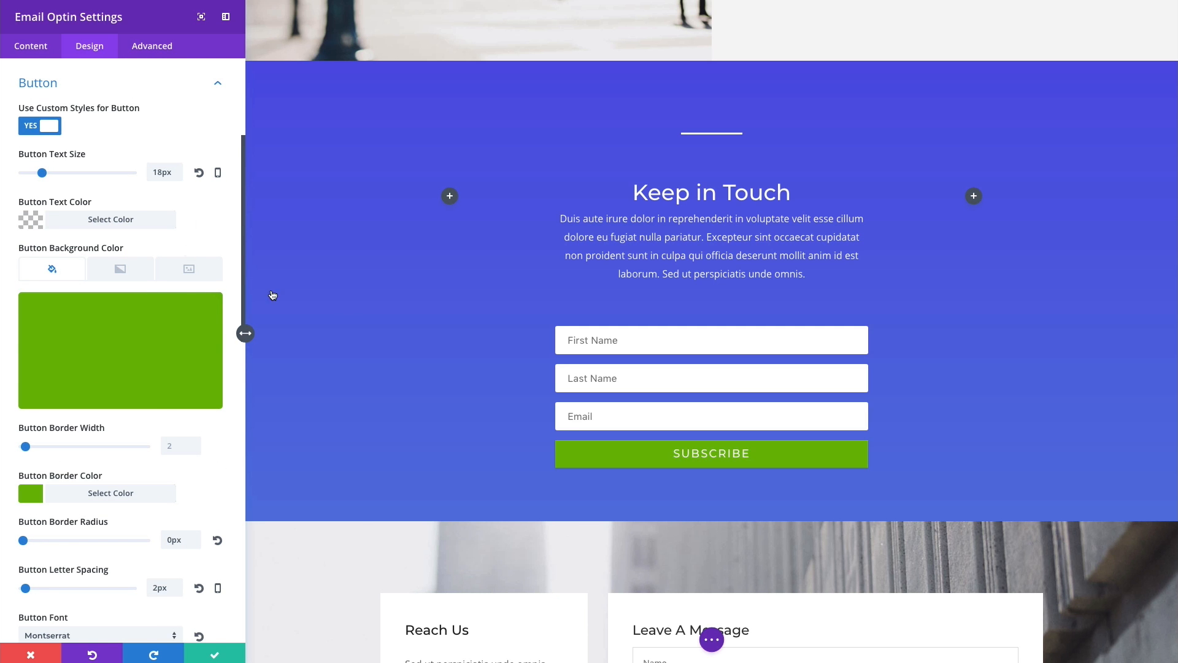
scroll(down, 3)
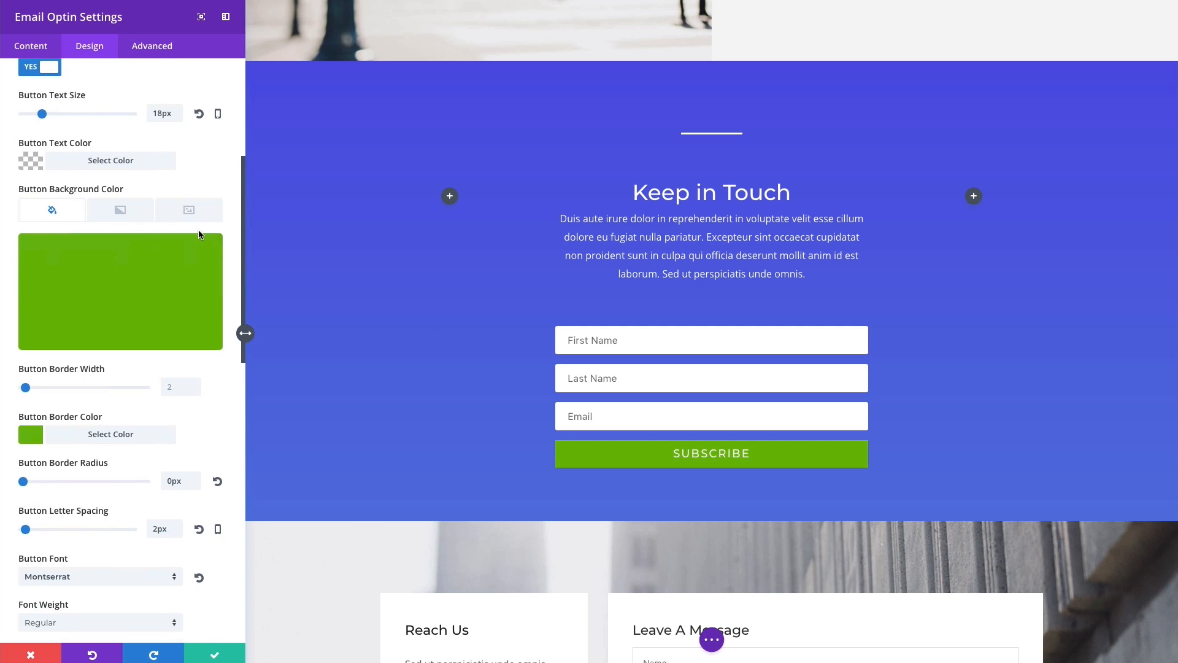
scroll(down, 3)
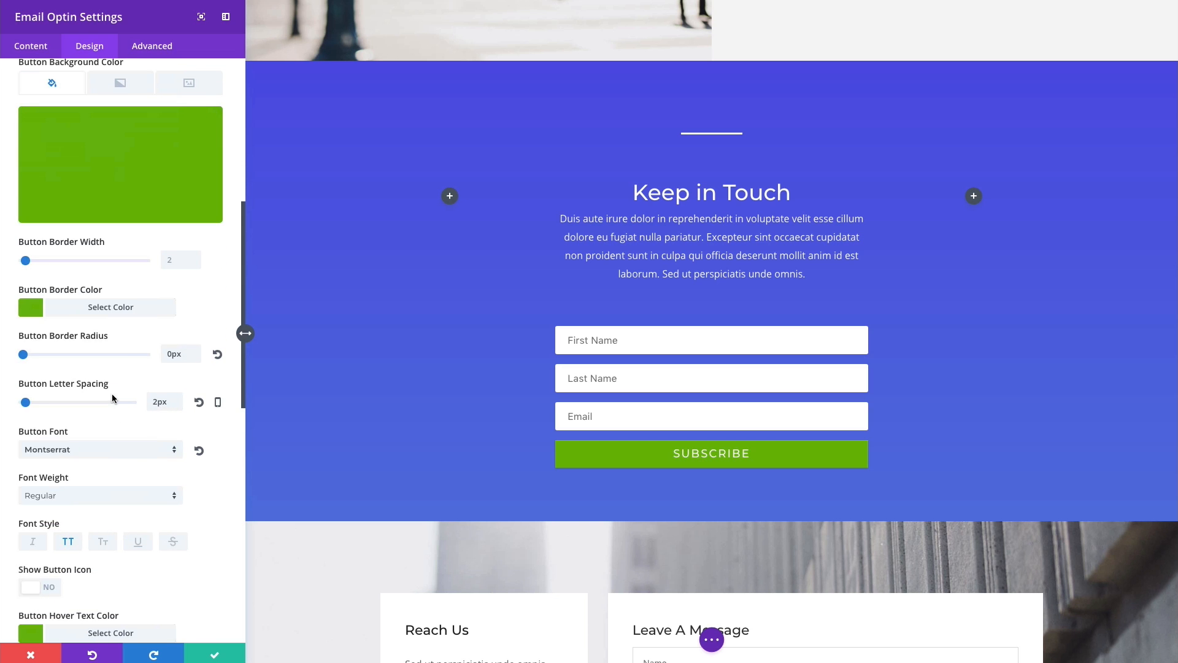
scroll(down, 3)
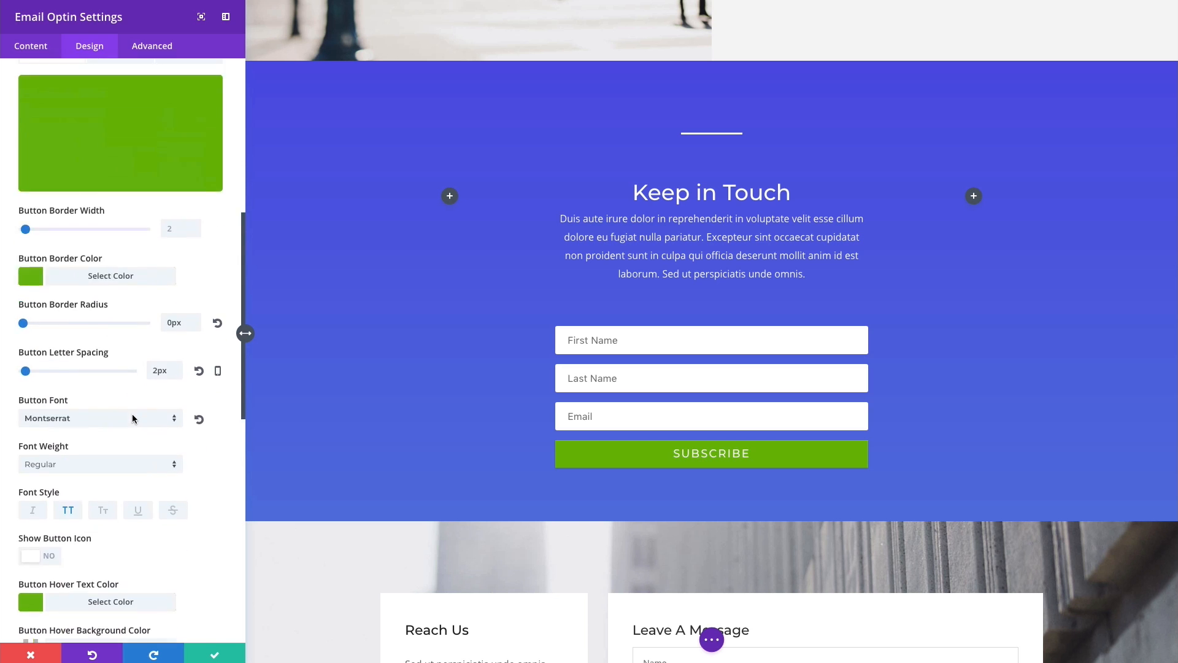
scroll(down, 3)
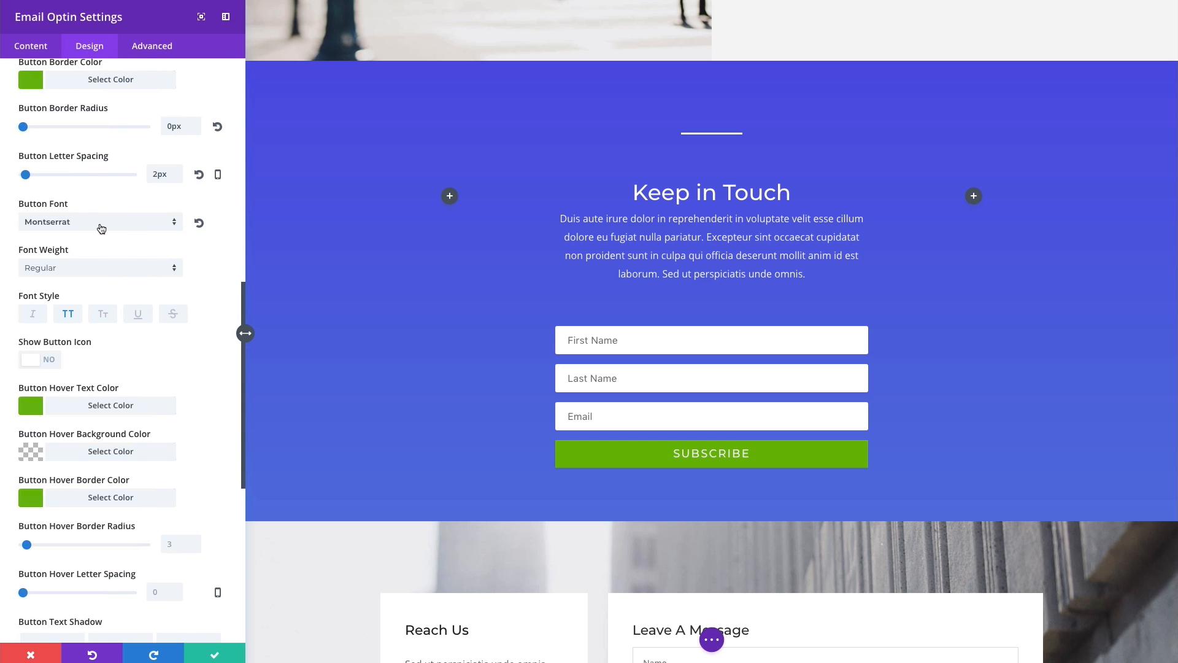
scroll(down, 3)
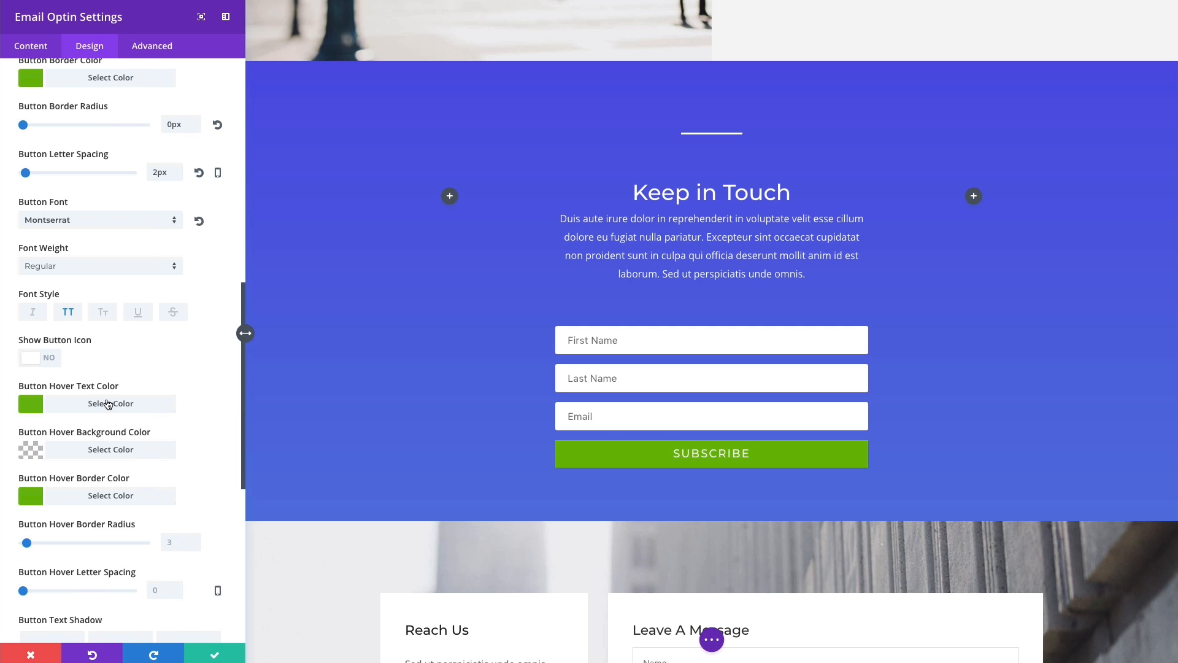
scroll(down, 3)
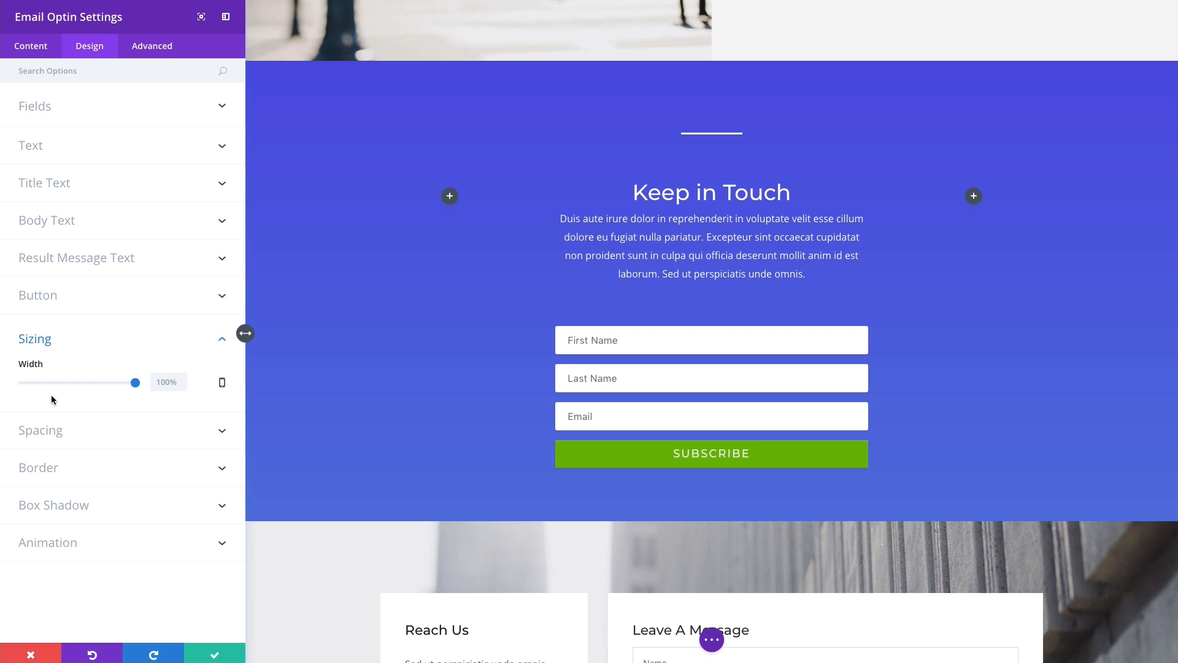
mouse_move(136, 382)
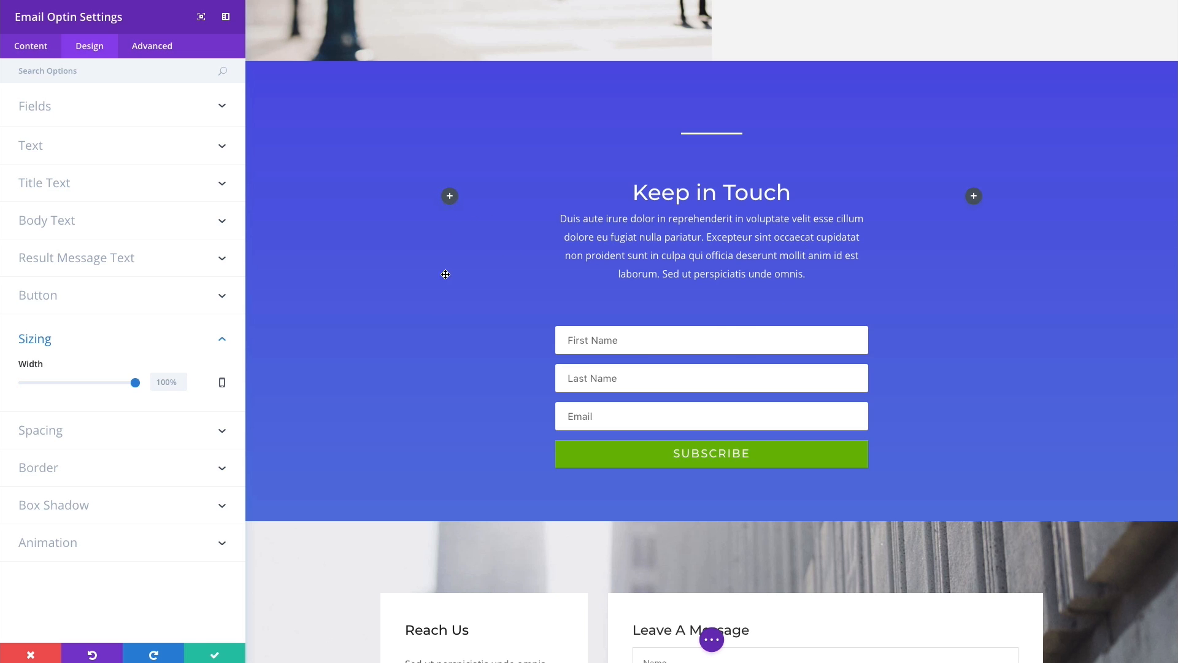
mouse_move(968, 364)
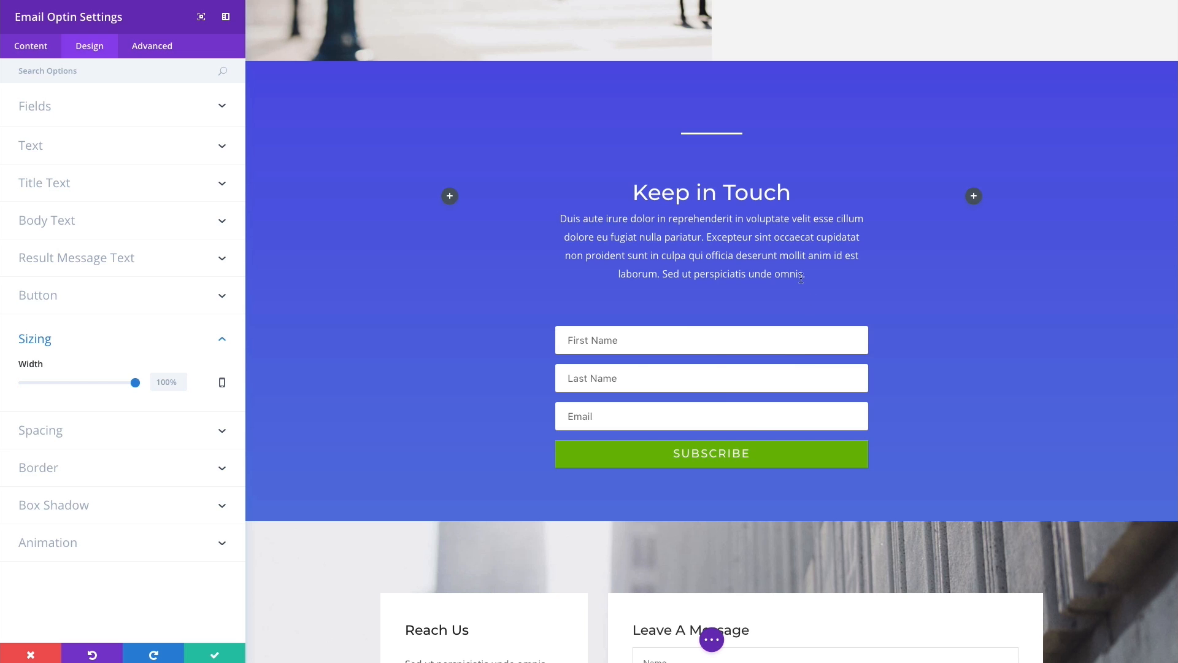
mouse_move(835, 271)
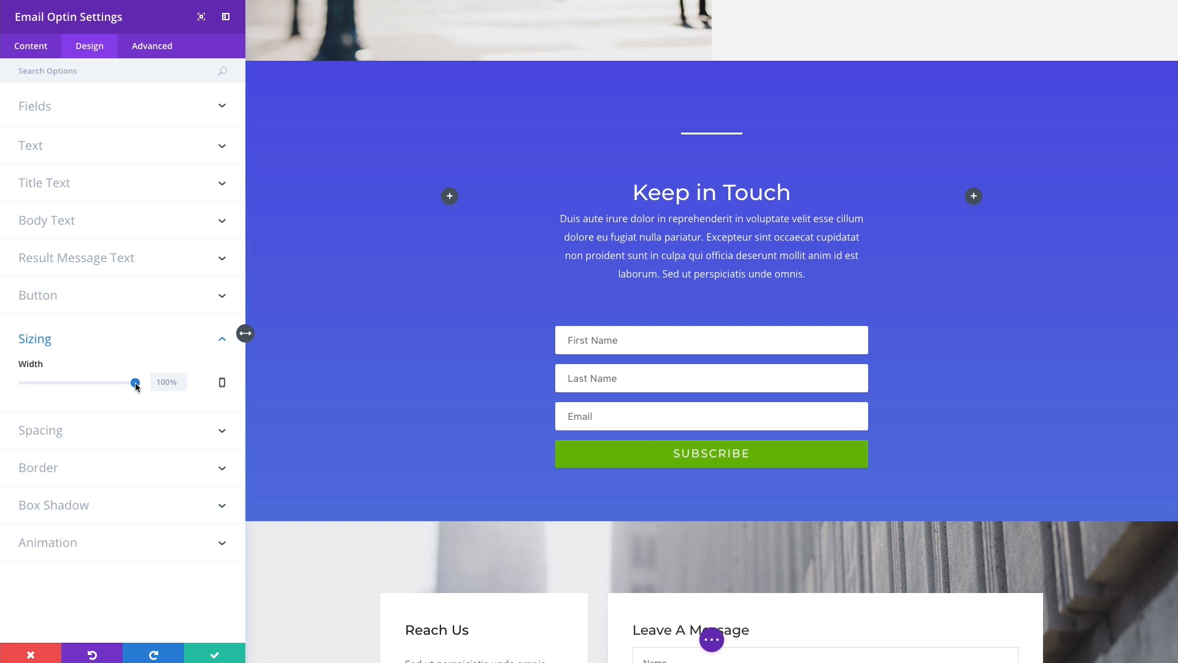
drag(135, 382, 118, 383)
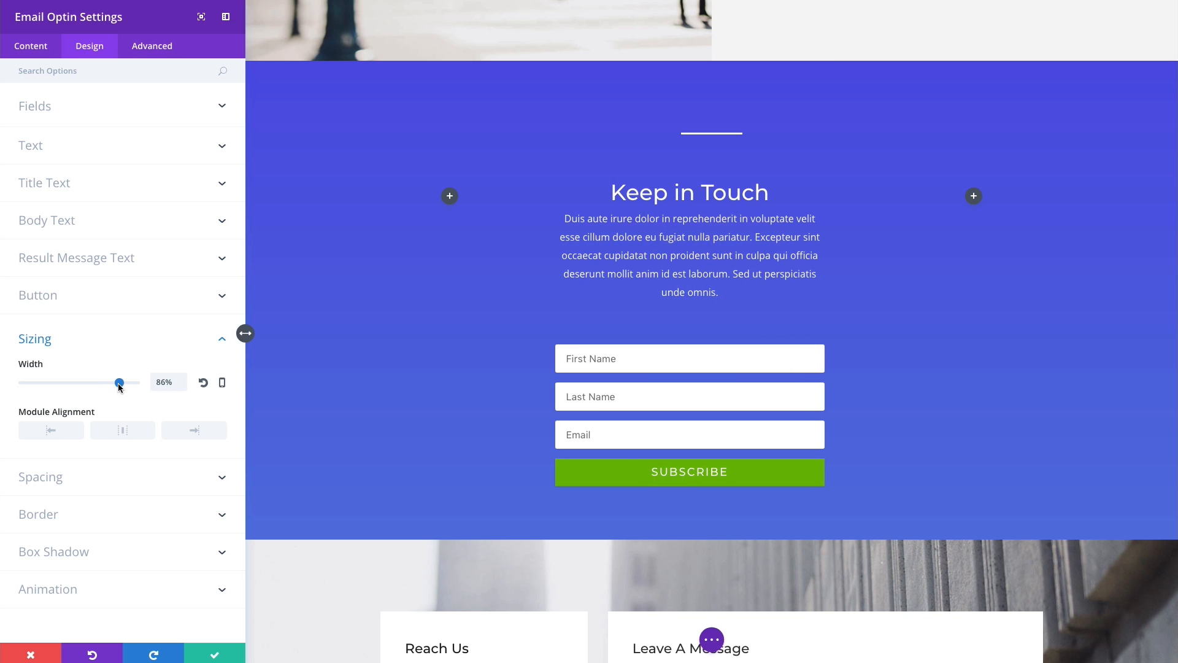
drag(118, 382, 136, 382)
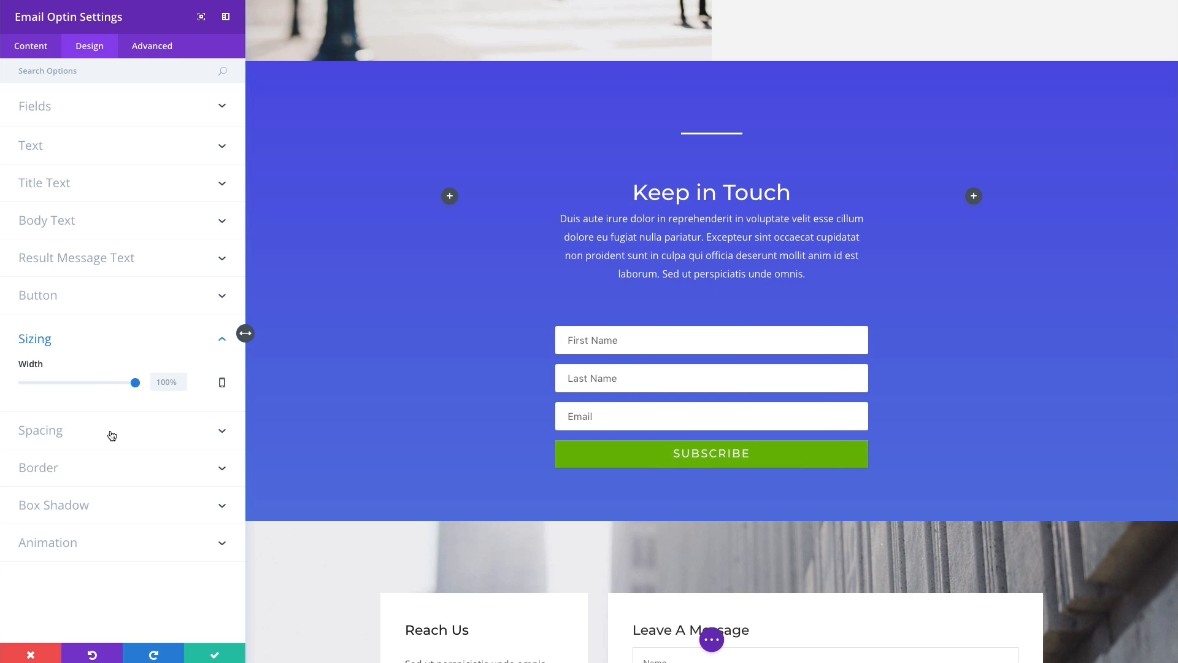
click(41, 431)
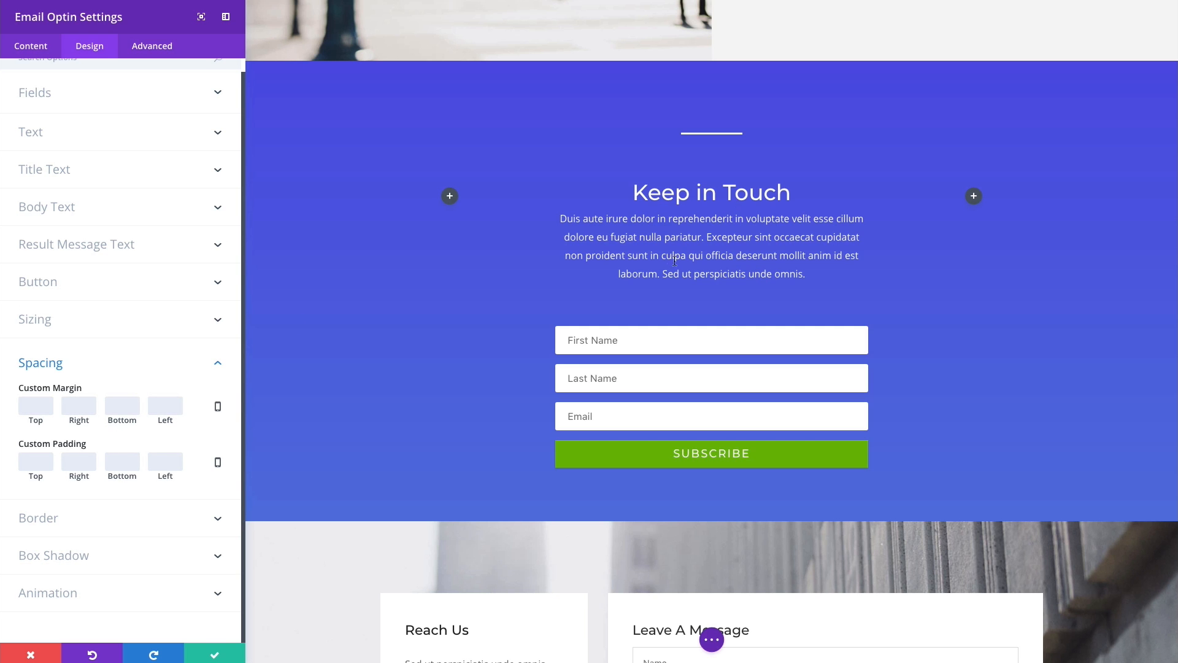
mouse_move(121, 480)
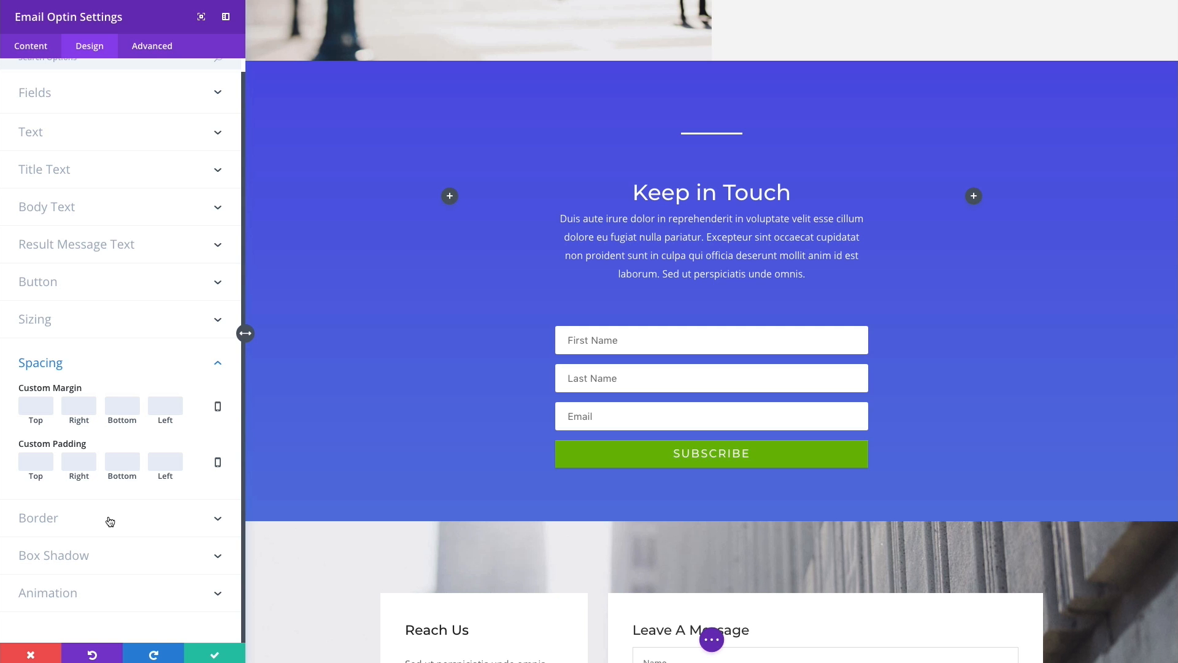
Try a 7px optin border, reset it to 0px, and expand the Box Shadow presets.
click(109, 520)
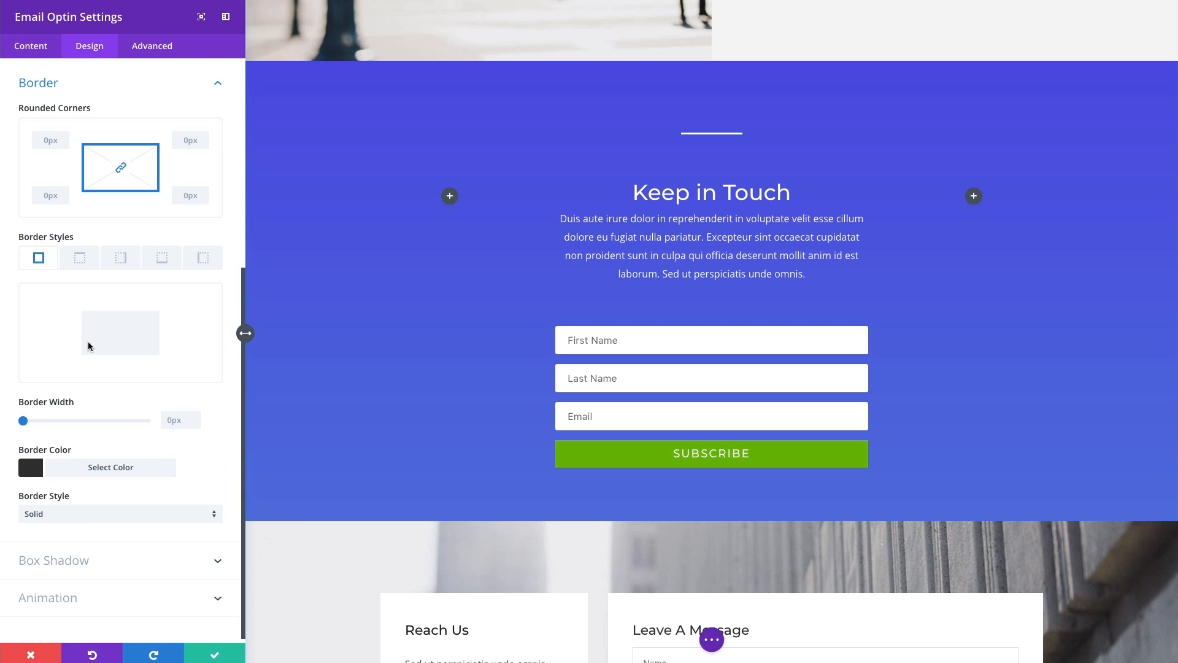
drag(23, 419, 40, 420)
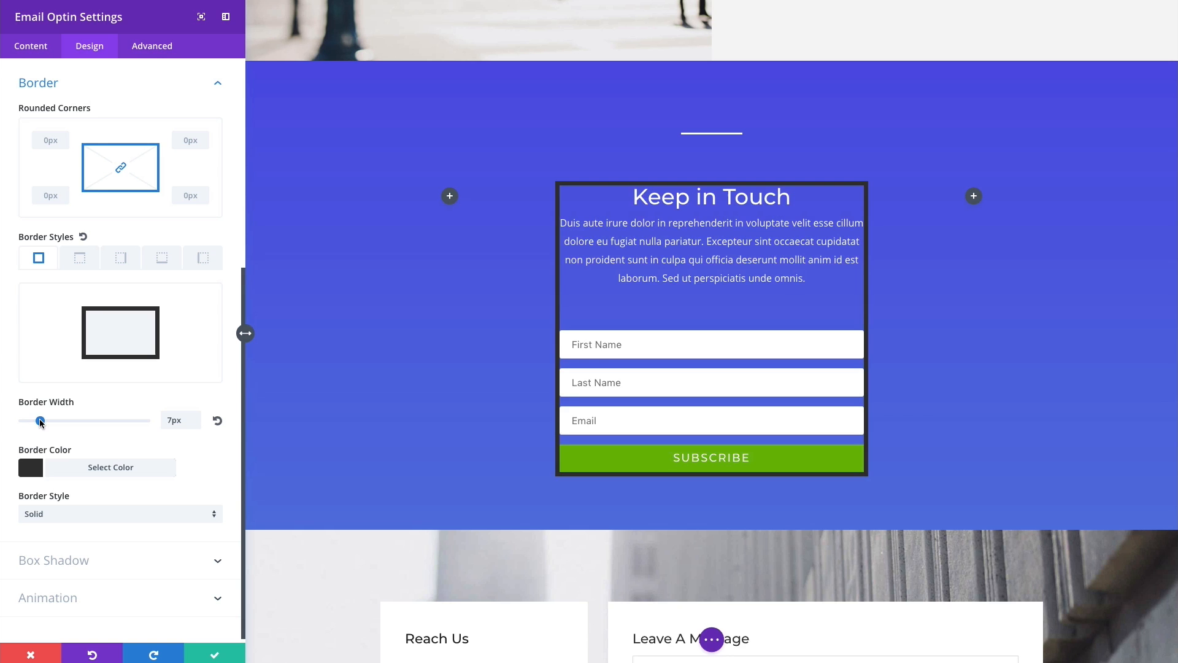
drag(40, 421, 23, 421)
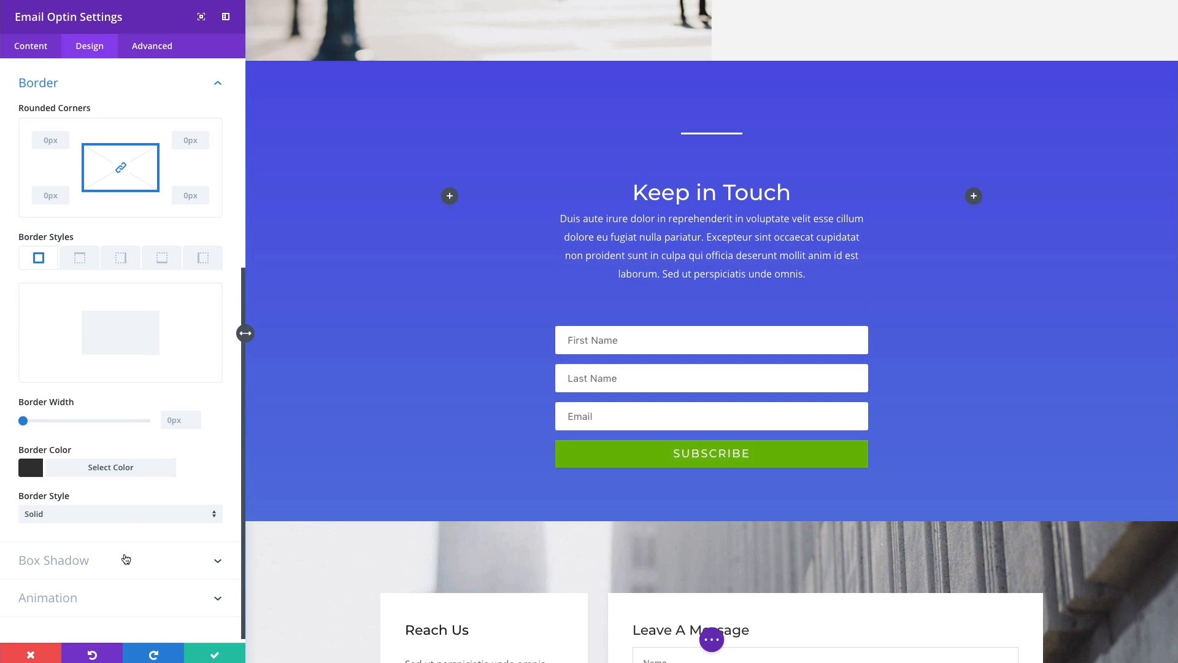
click(53, 560)
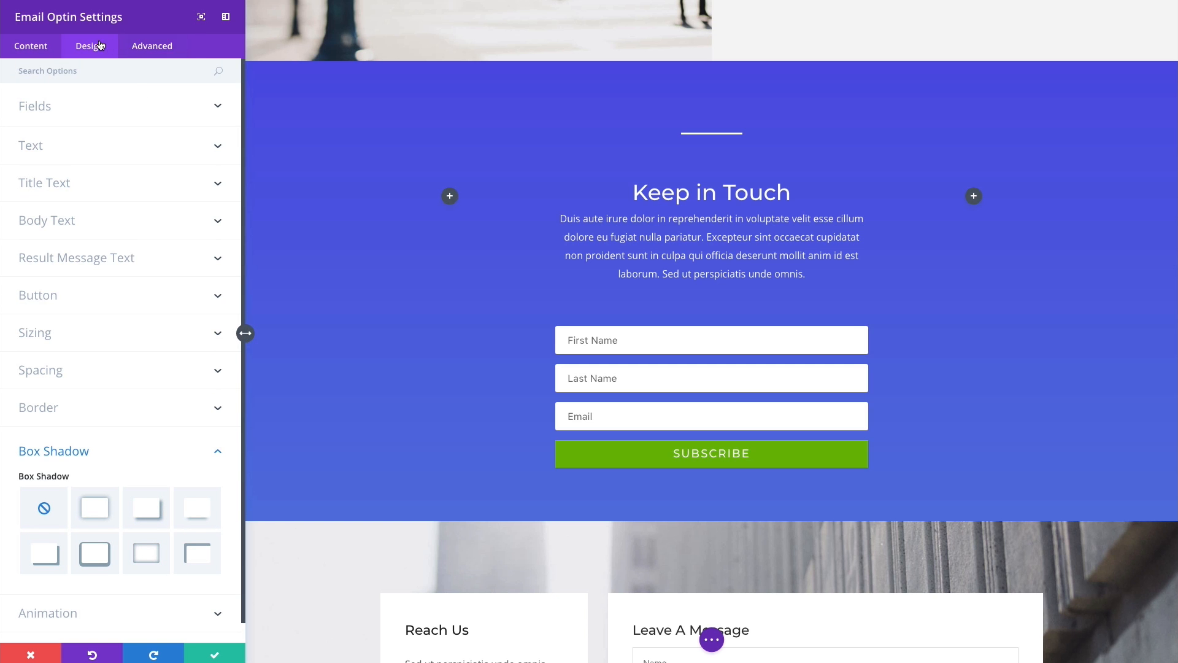
Expand CSS ID & Classes and Custom CSS, selecting the Opt-in Description padding-bottom: 50px rule.
click(151, 46)
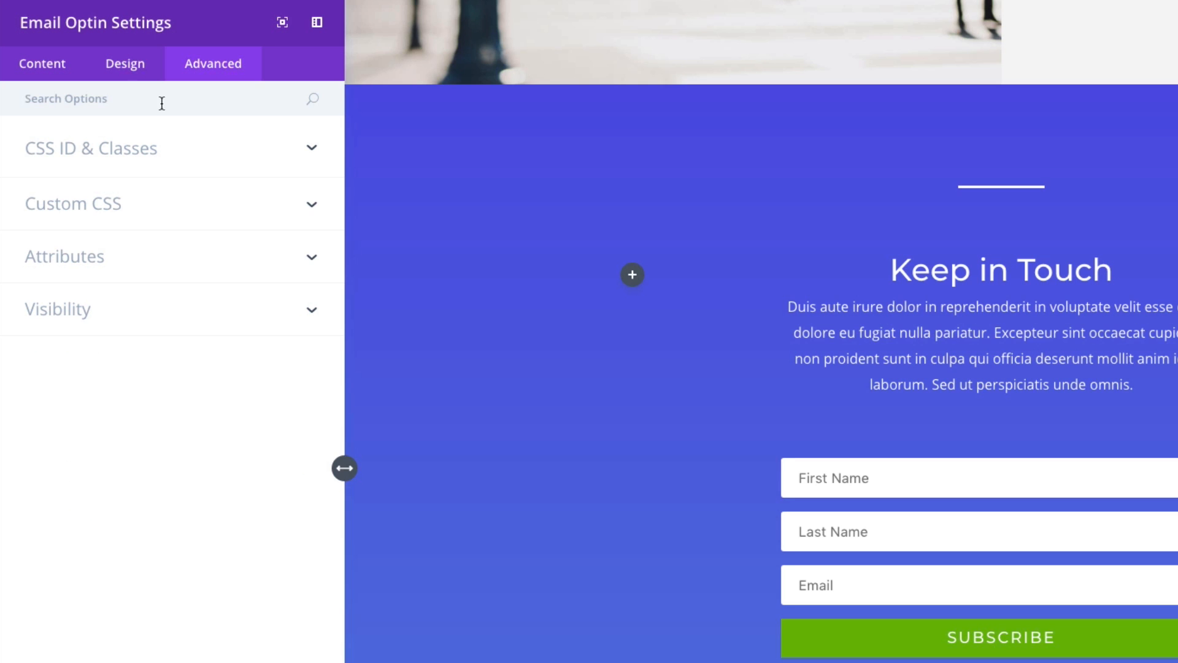
mouse_move(180, 160)
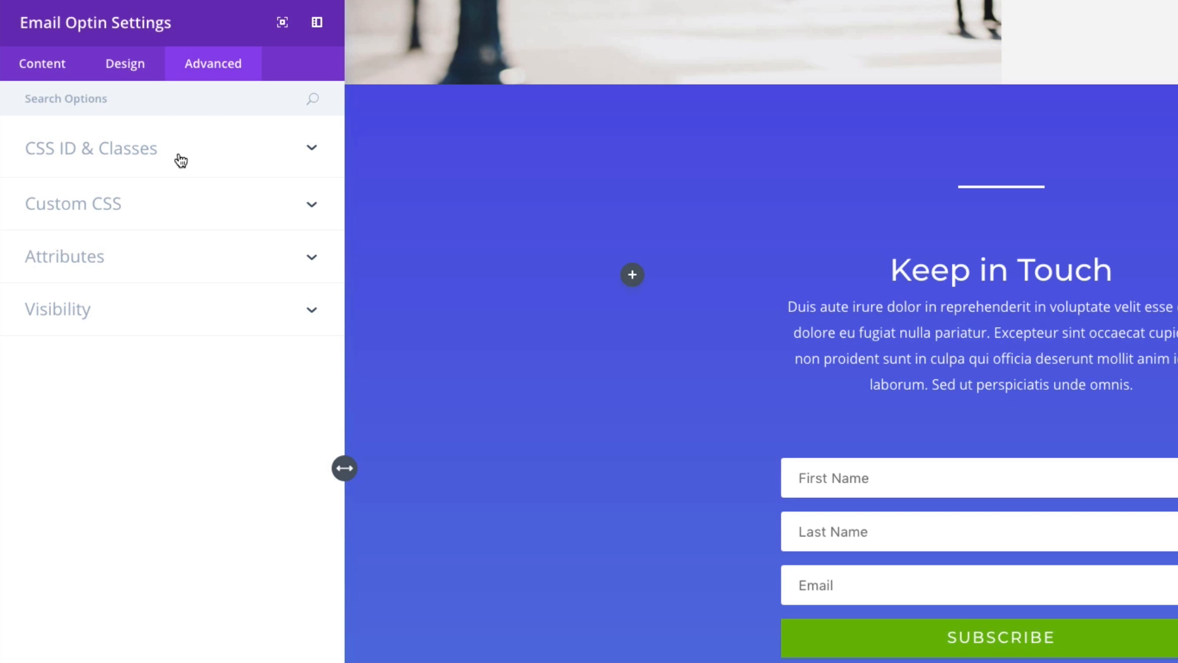
click(90, 148)
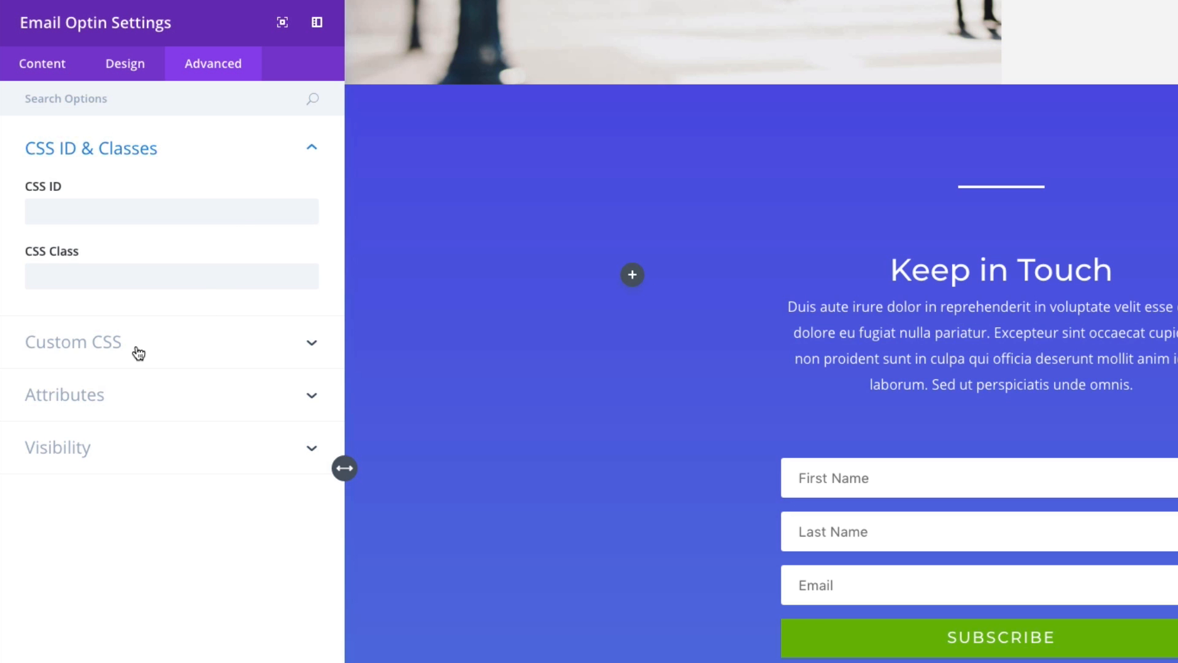
click(73, 342)
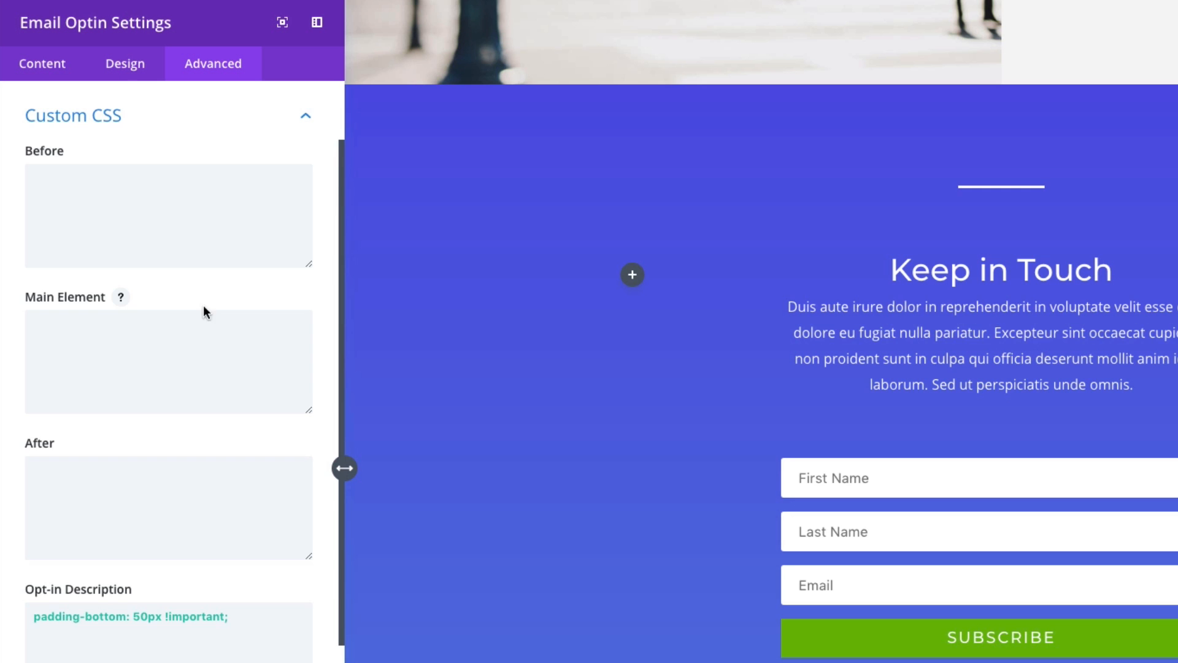
scroll(down, 3)
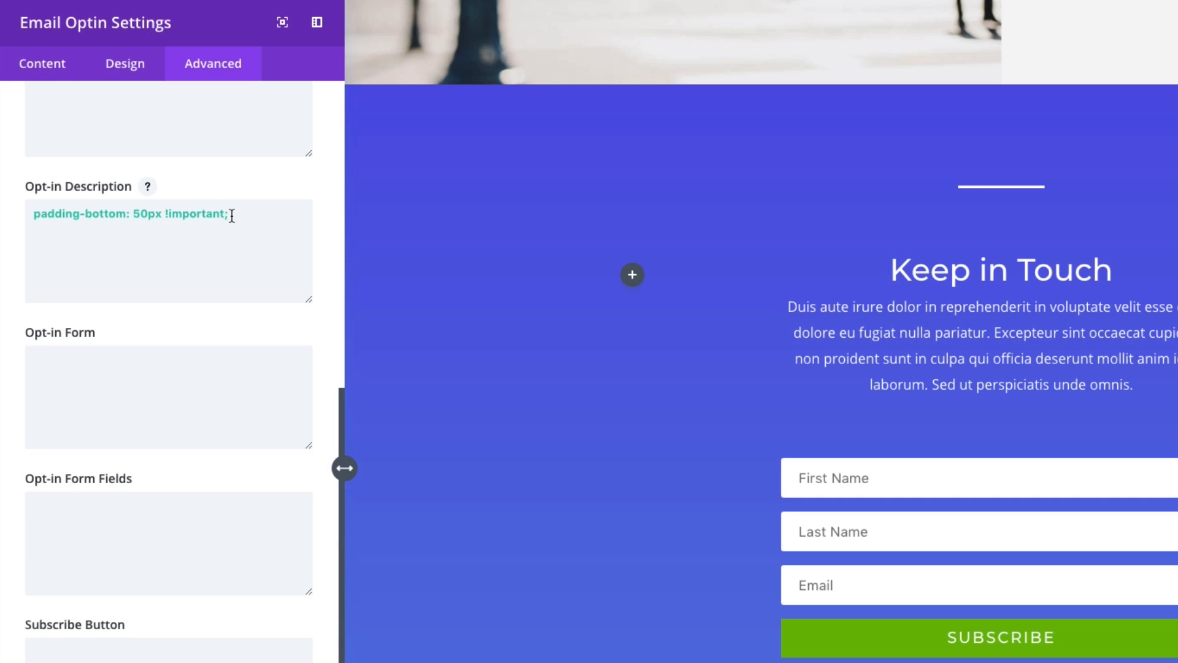
triple_click(131, 214)
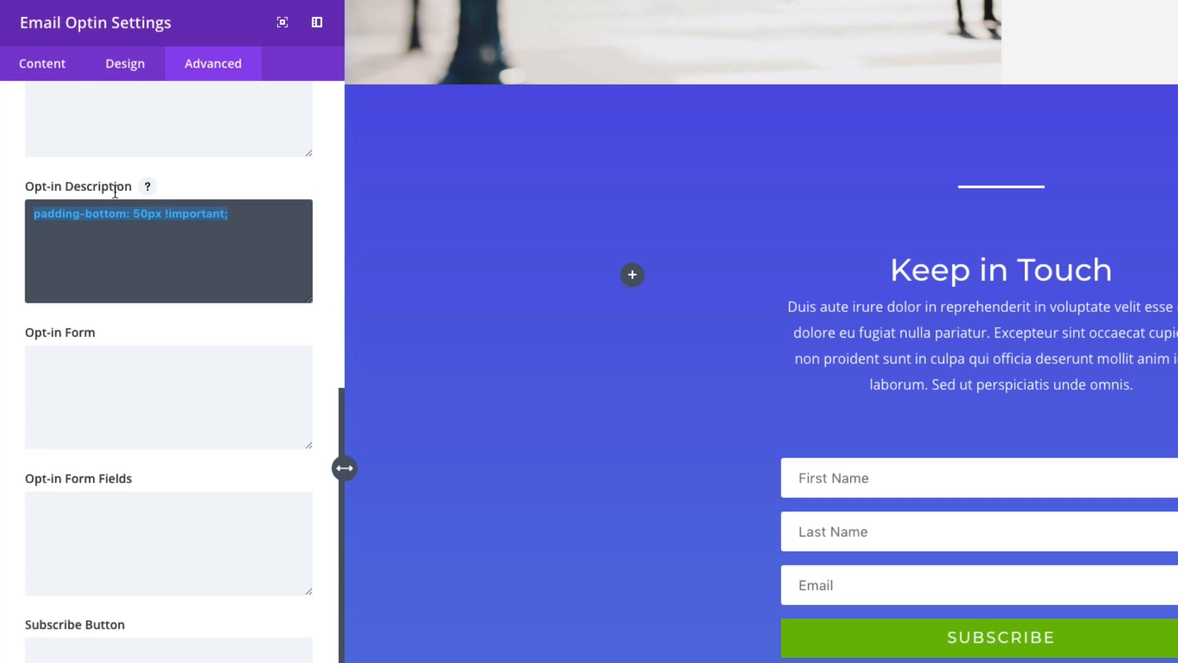
mouse_move(991, 426)
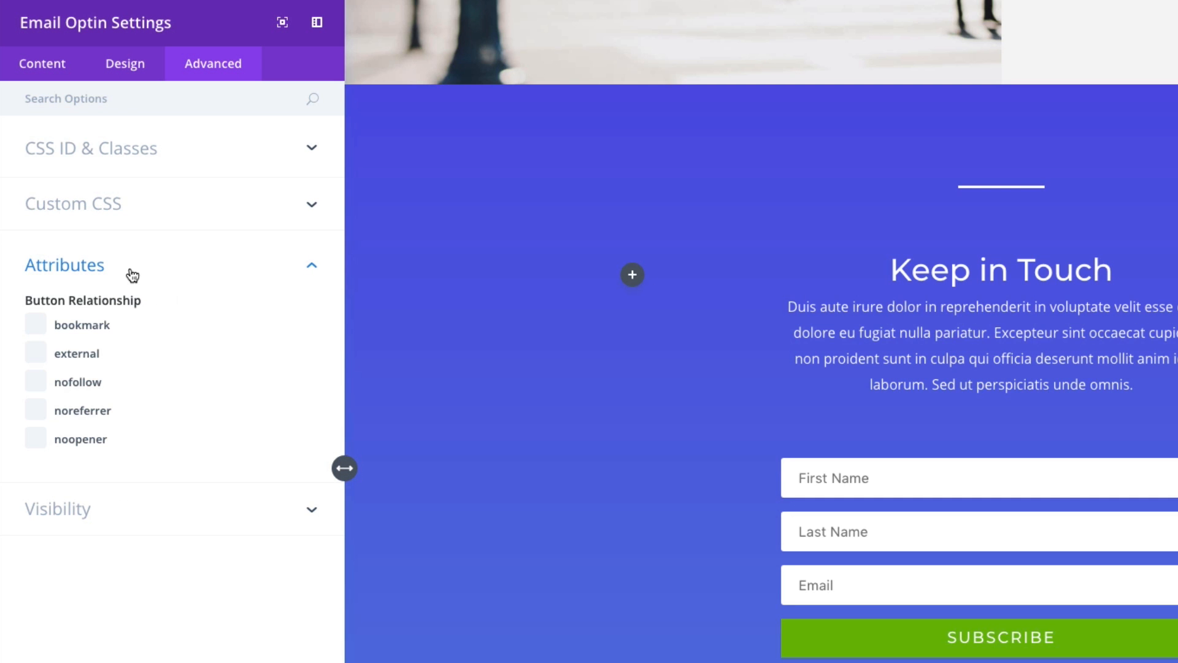
mouse_move(120, 337)
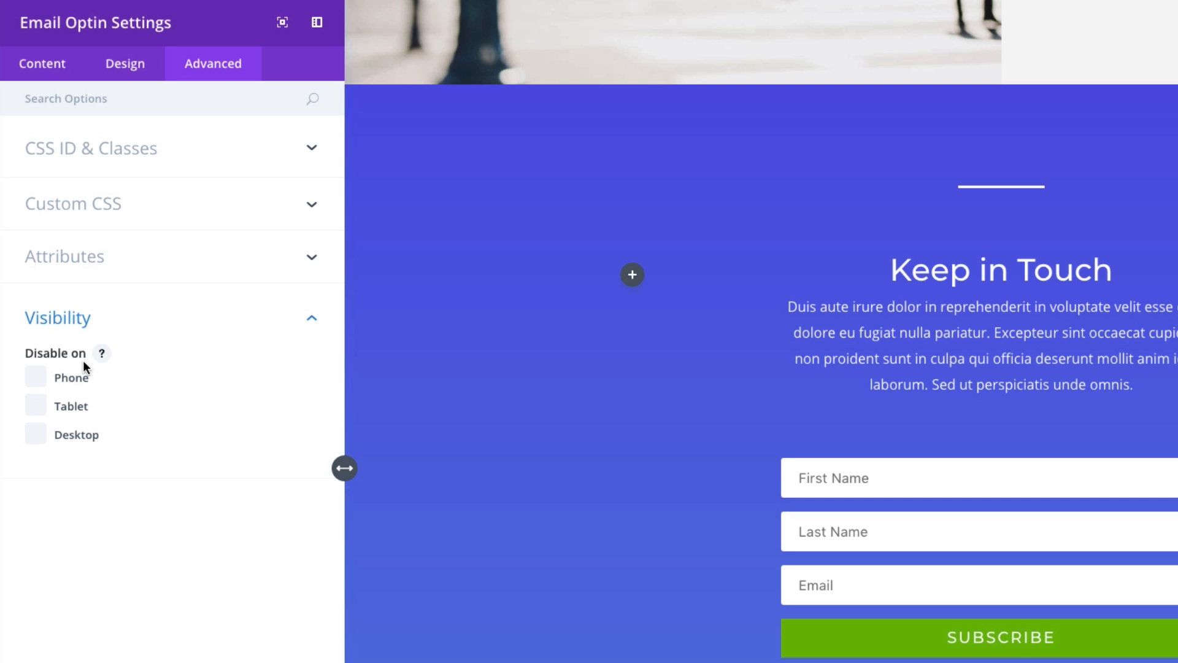
mouse_move(215, 354)
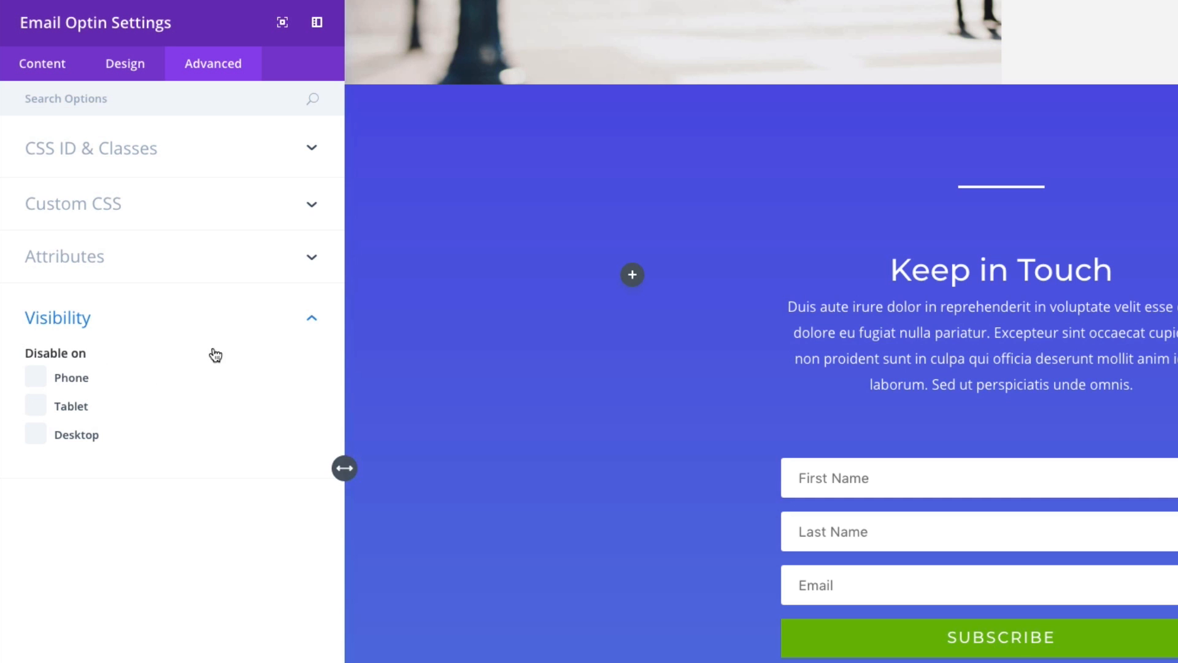